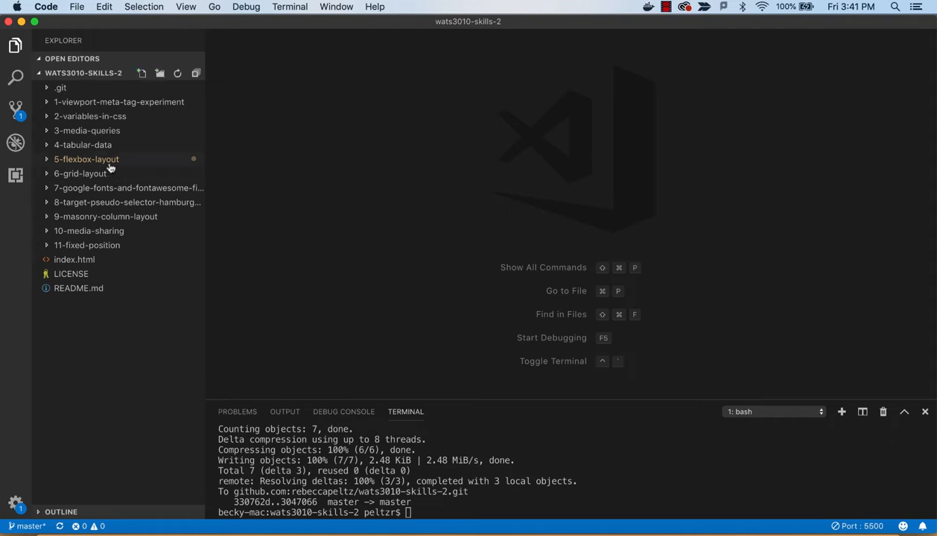
pyautogui.moveTo(87, 158)
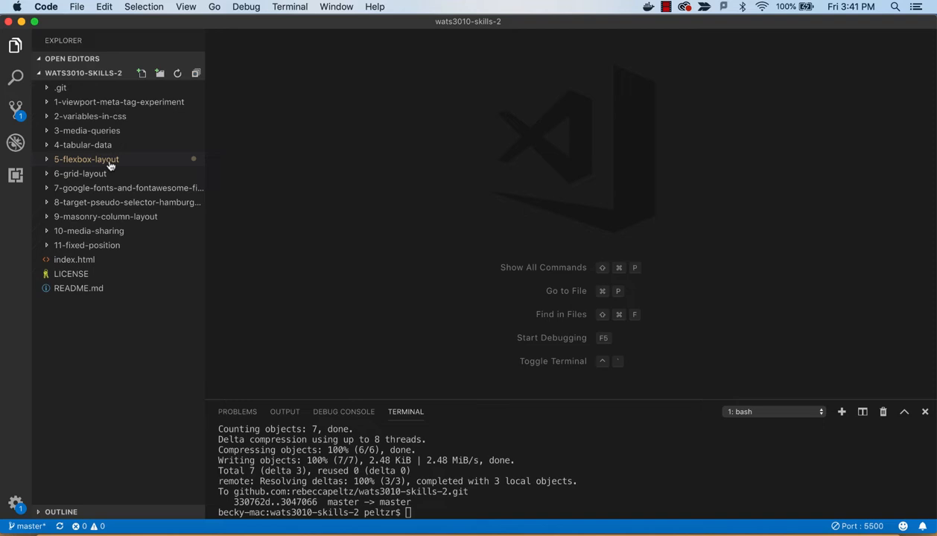
# Open 5-flexbox-layout's index.html and css/style.css, then bring up index.html's context menu
pyautogui.click(85, 159)
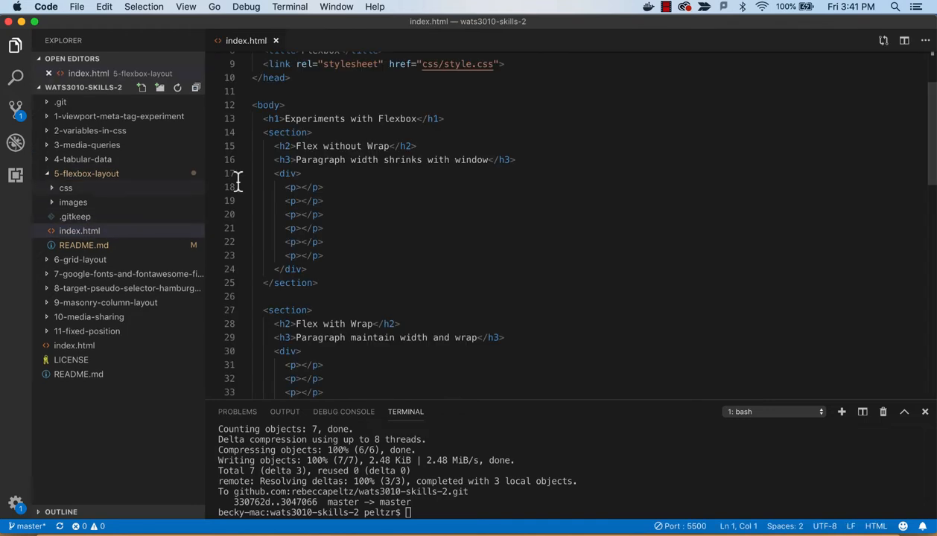
pyautogui.click(65, 188)
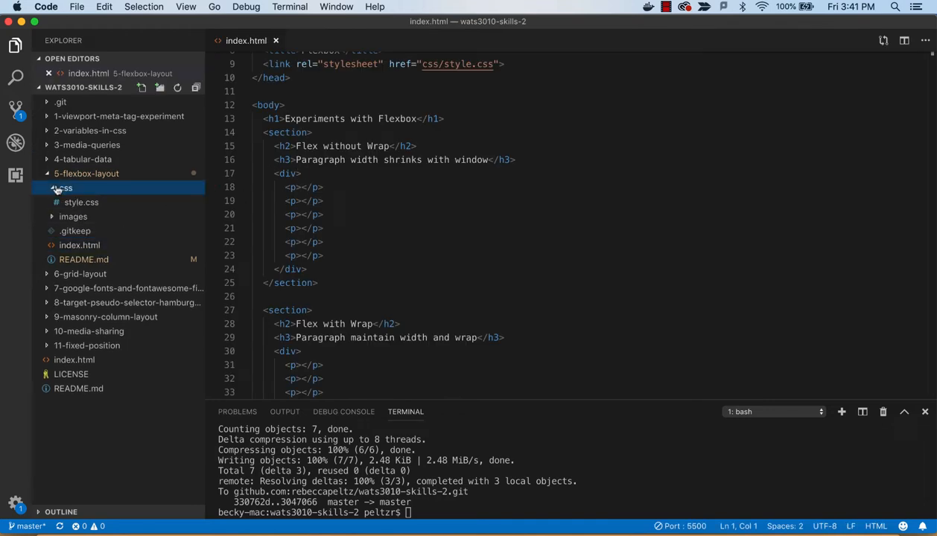
pyautogui.click(82, 202)
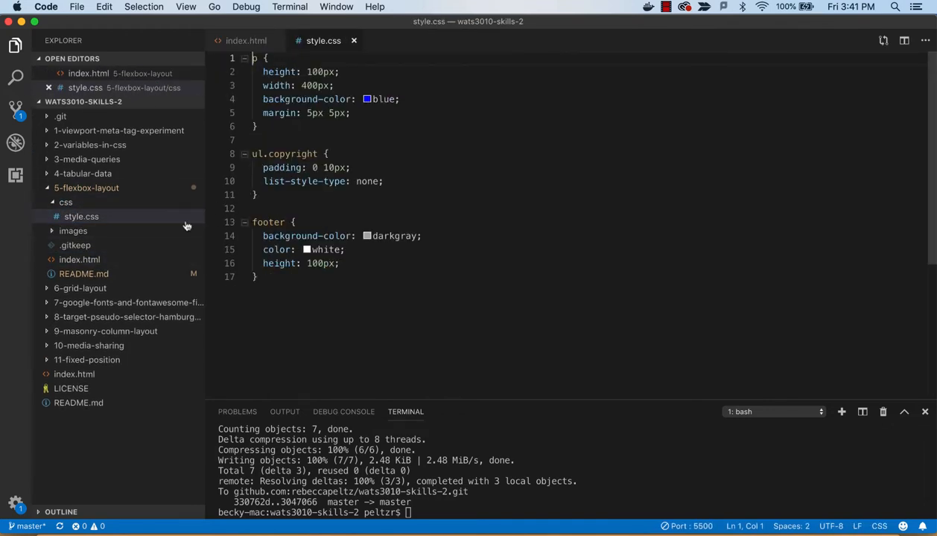
pyautogui.rightClick(79, 259)
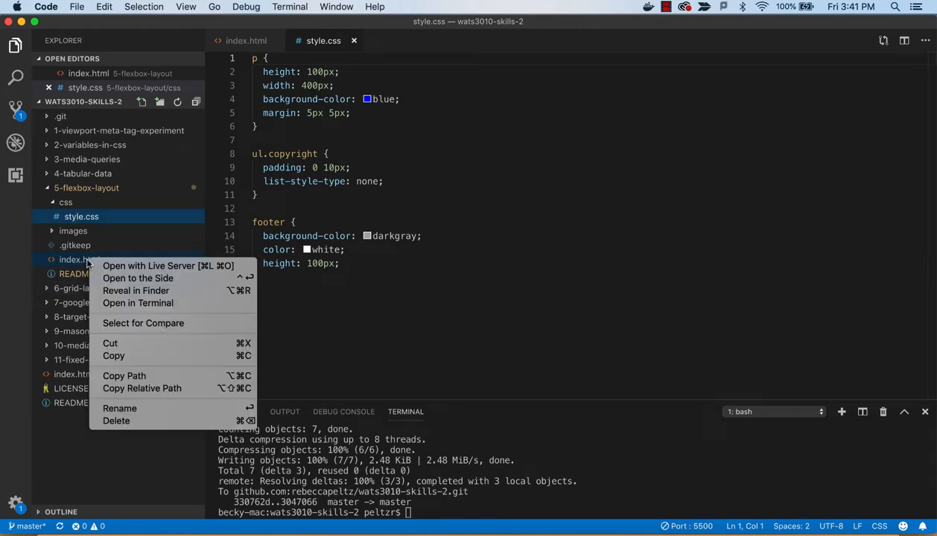
# Serve index.html with Live Server and scroll the Flexbox page down to the copyright footer
pyautogui.click(149, 266)
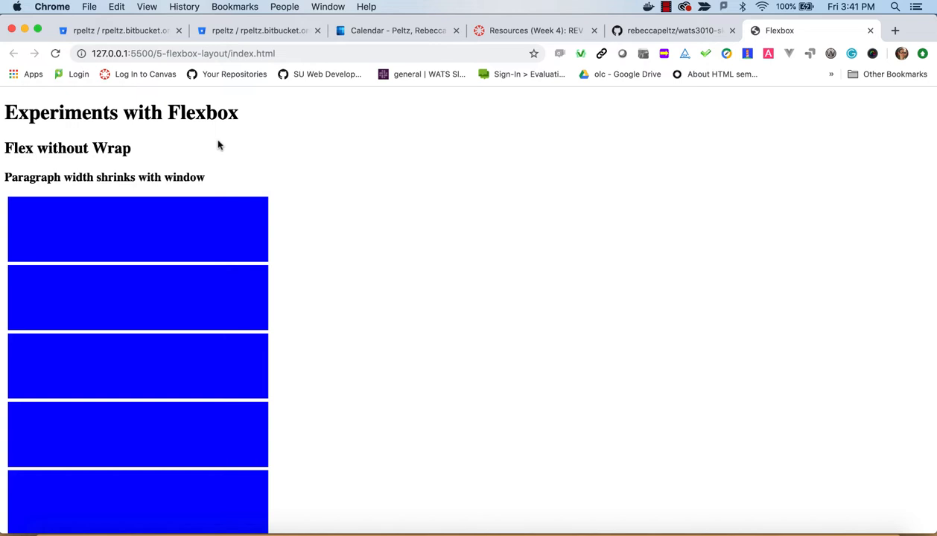
pyautogui.scroll(-3)
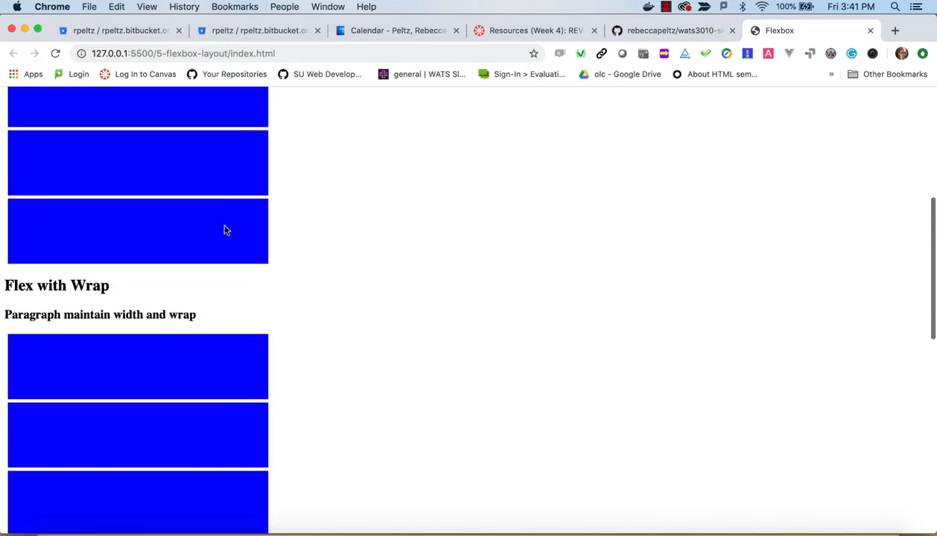
pyautogui.scroll(3)
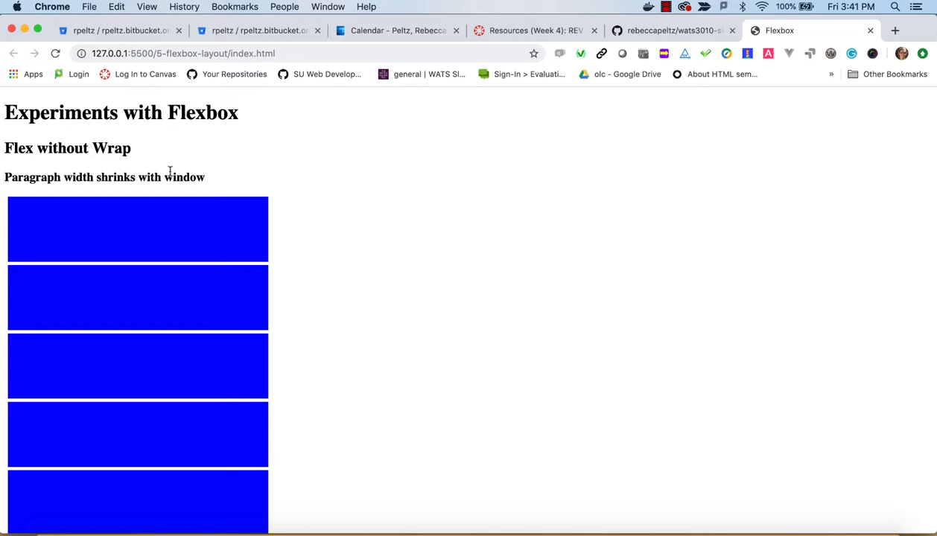
pyautogui.moveTo(79, 153)
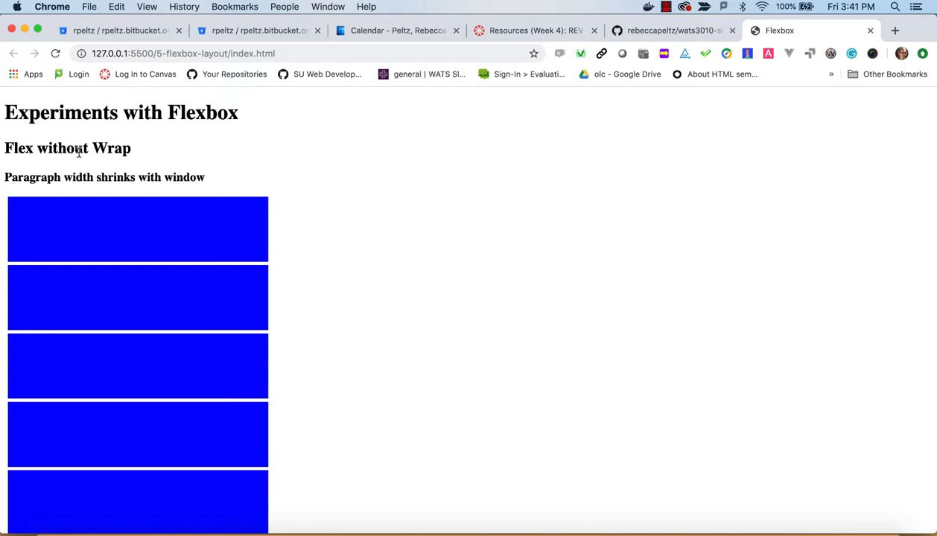
pyautogui.moveTo(128, 154)
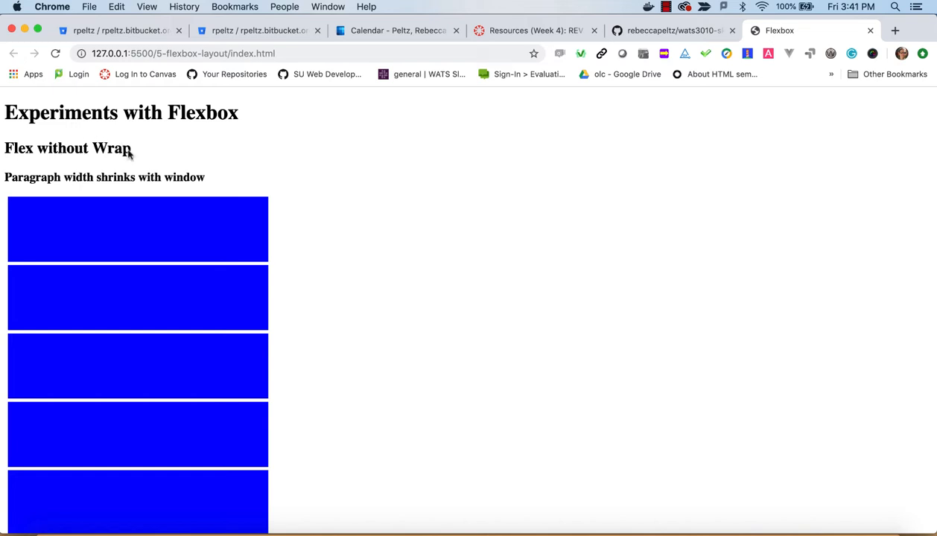
pyautogui.scroll(-3)
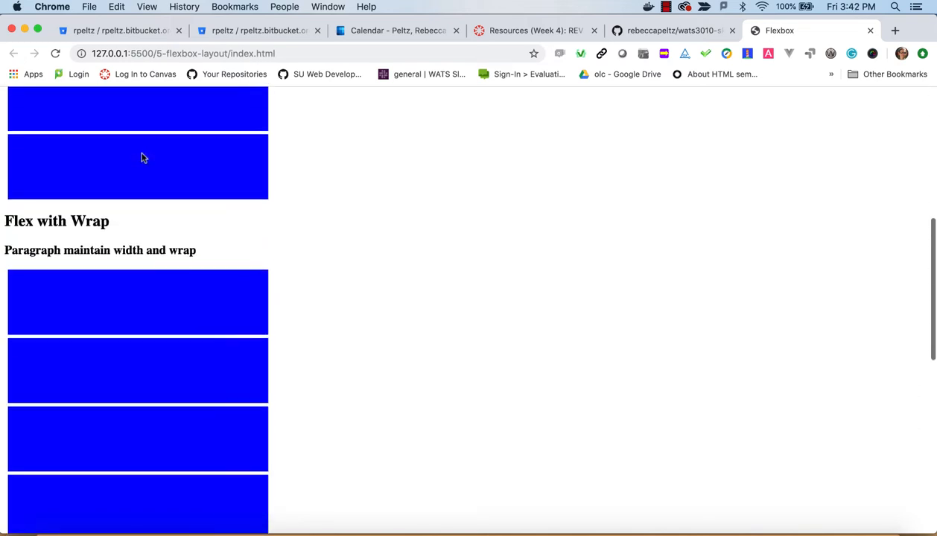
pyautogui.scroll(-3)
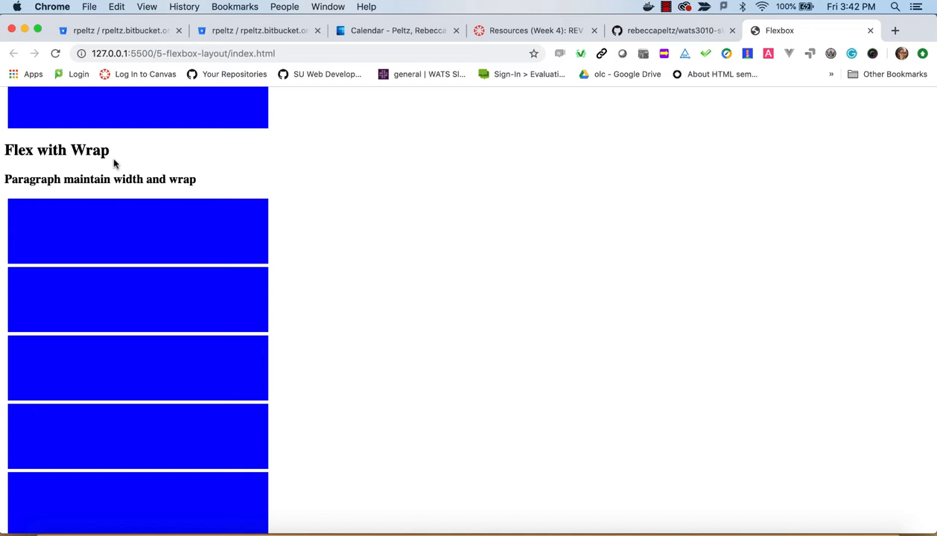
pyautogui.scroll(-3)
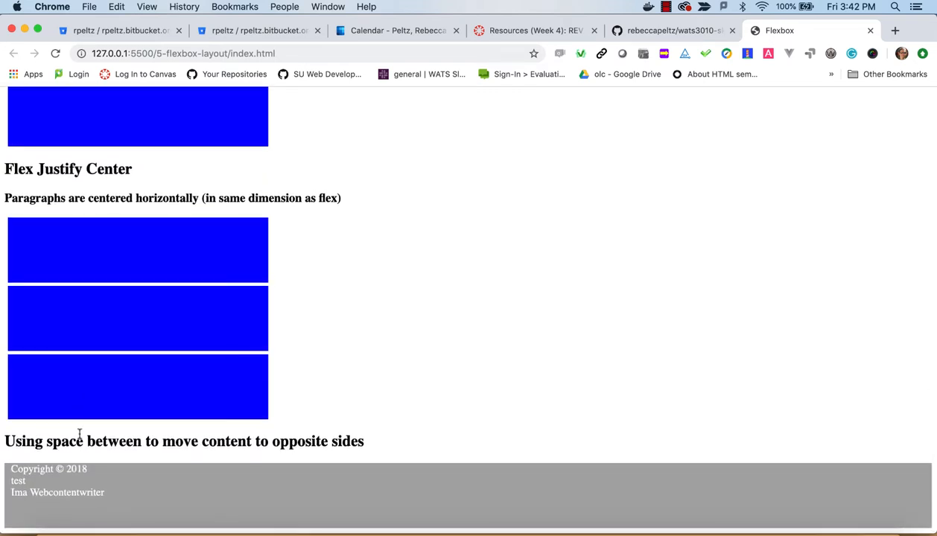
pyautogui.moveTo(179, 314)
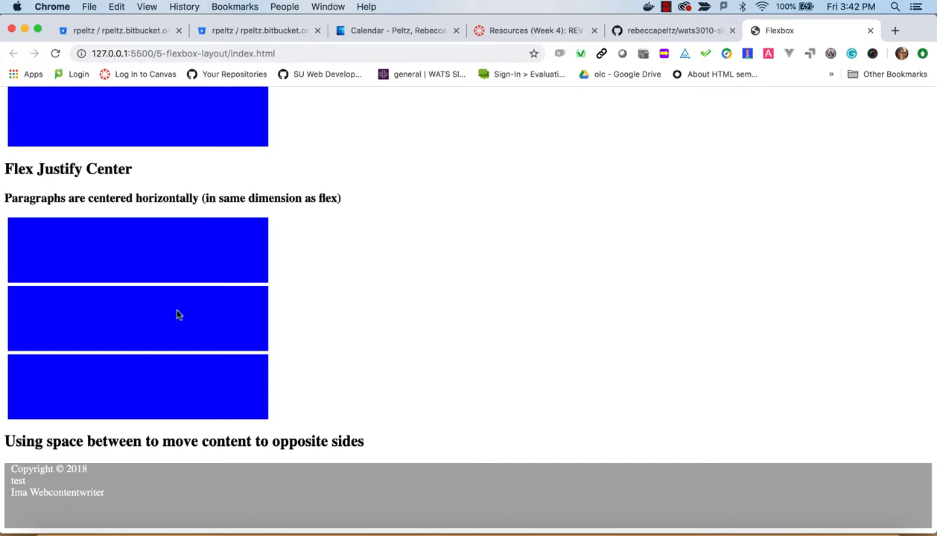
pyautogui.scroll(3)
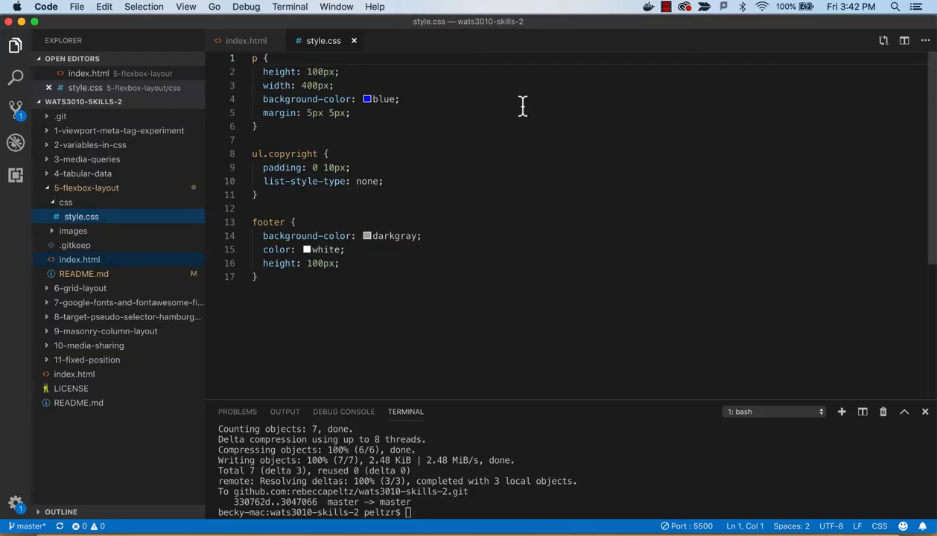
# Open README.md as a rendered preview and scroll to the Solution screenshot
pyautogui.rightClick(83, 273)
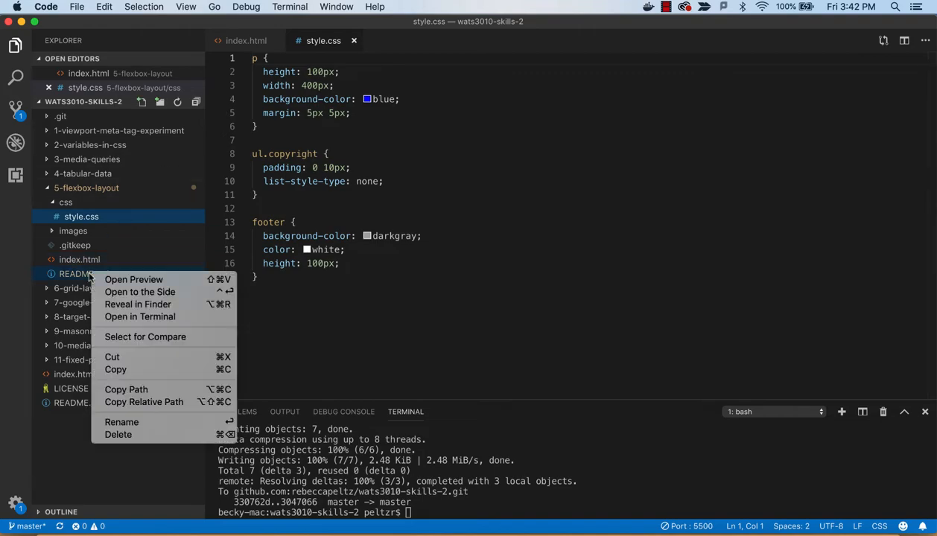
pyautogui.click(133, 279)
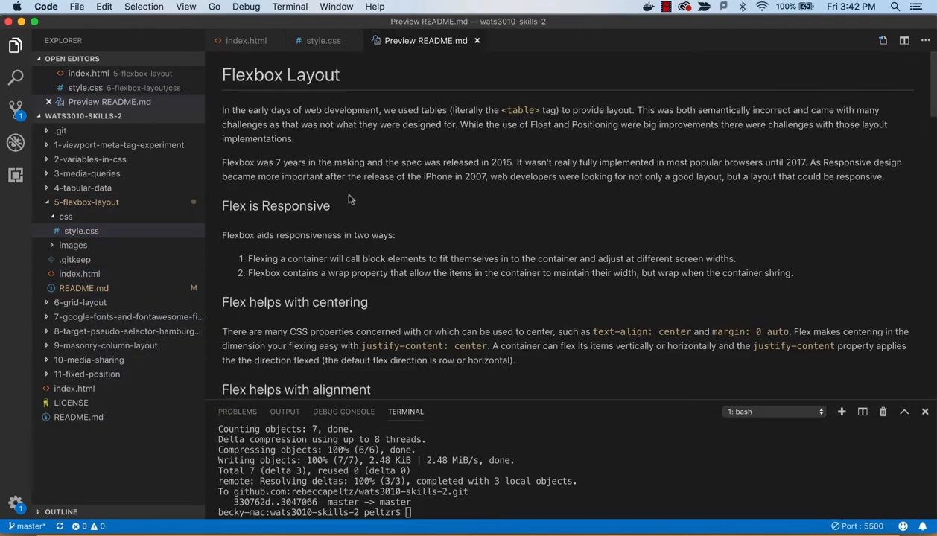
pyautogui.scroll(-3)
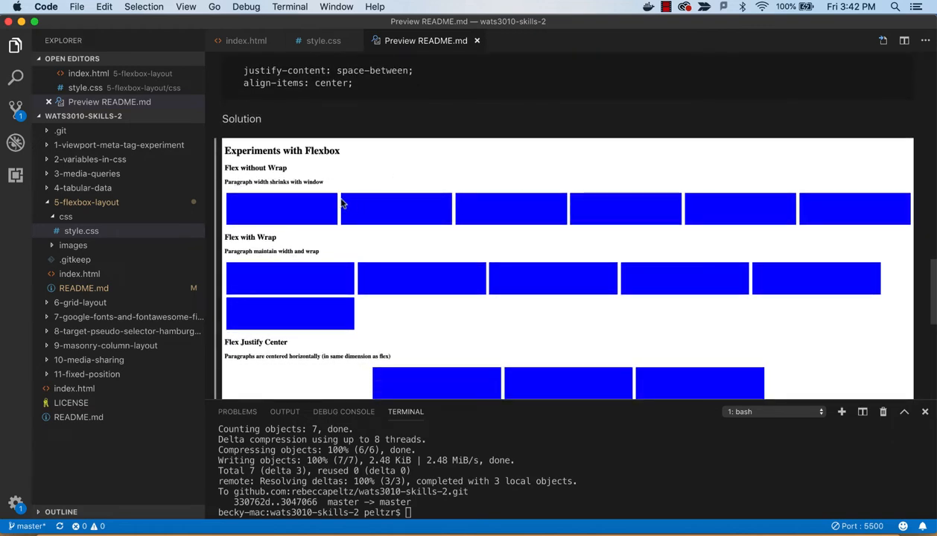
pyautogui.moveTo(317, 209)
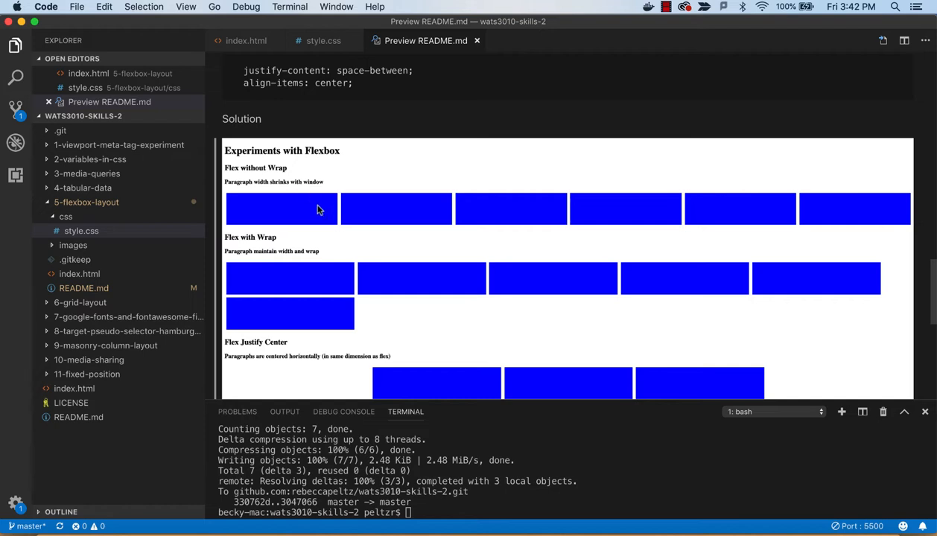
pyautogui.moveTo(257, 218)
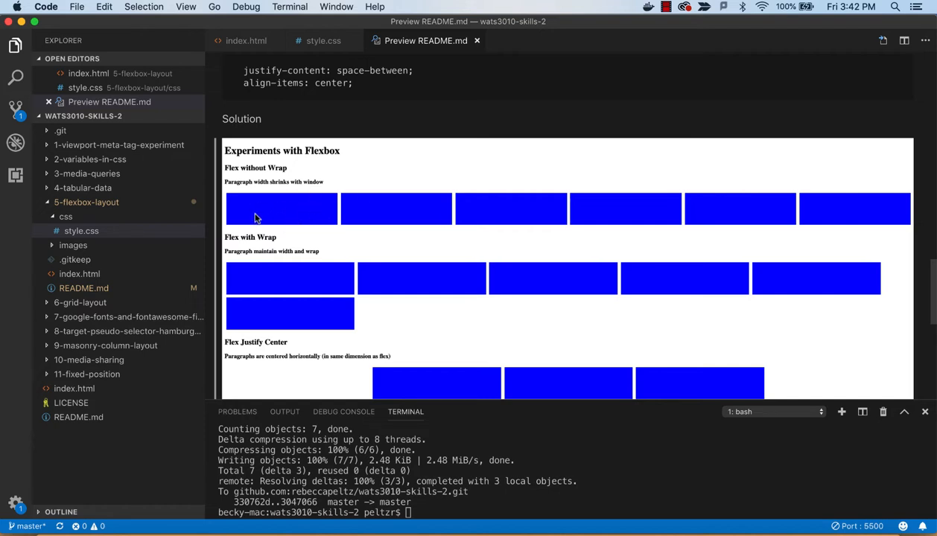
pyautogui.moveTo(293, 209)
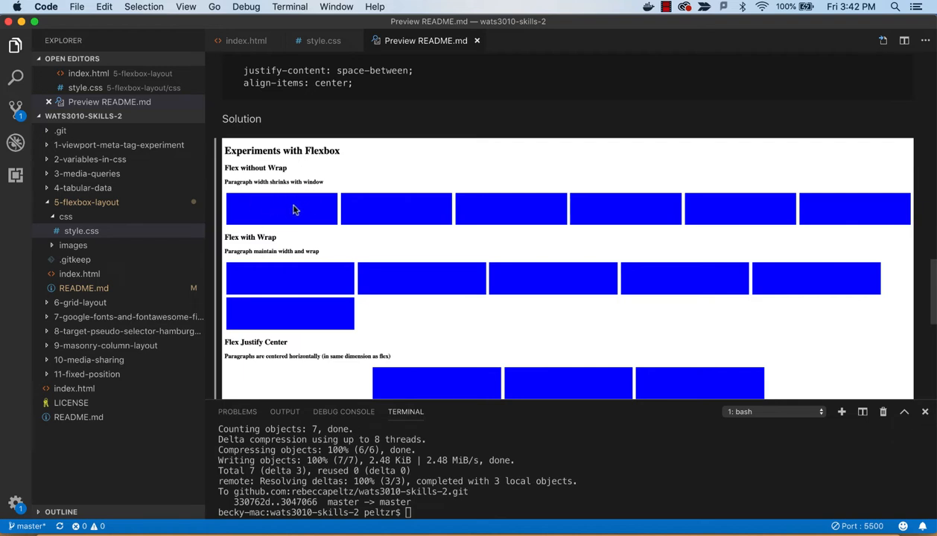
pyautogui.moveTo(321, 167)
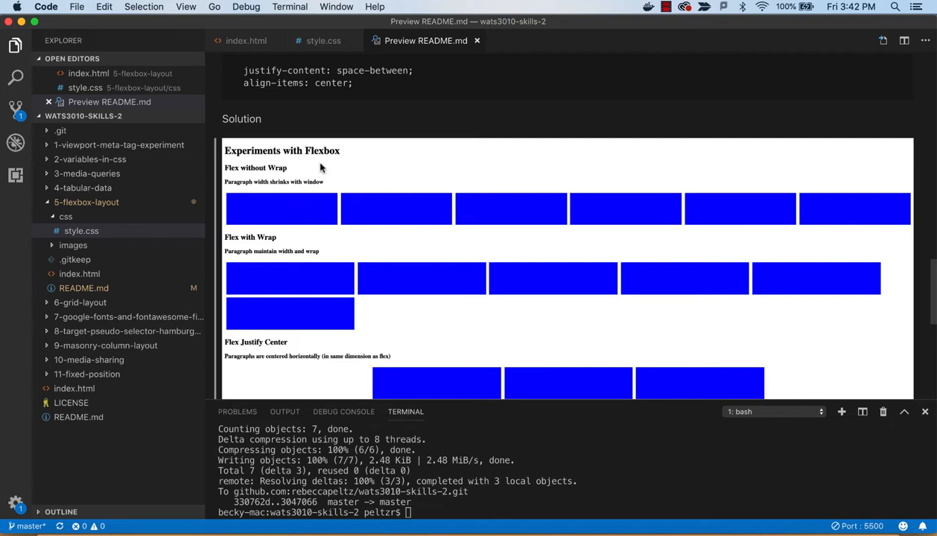
pyautogui.moveTo(280, 189)
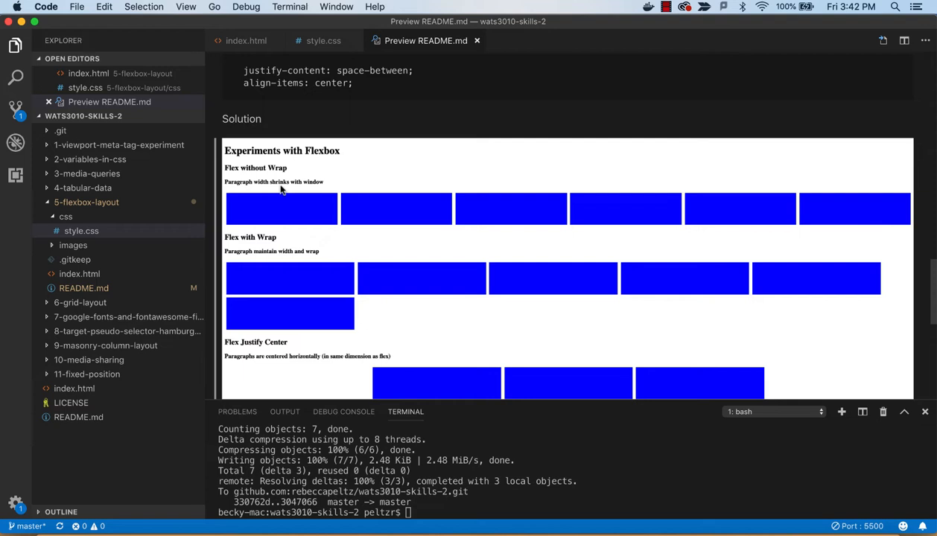
pyautogui.moveTo(308, 231)
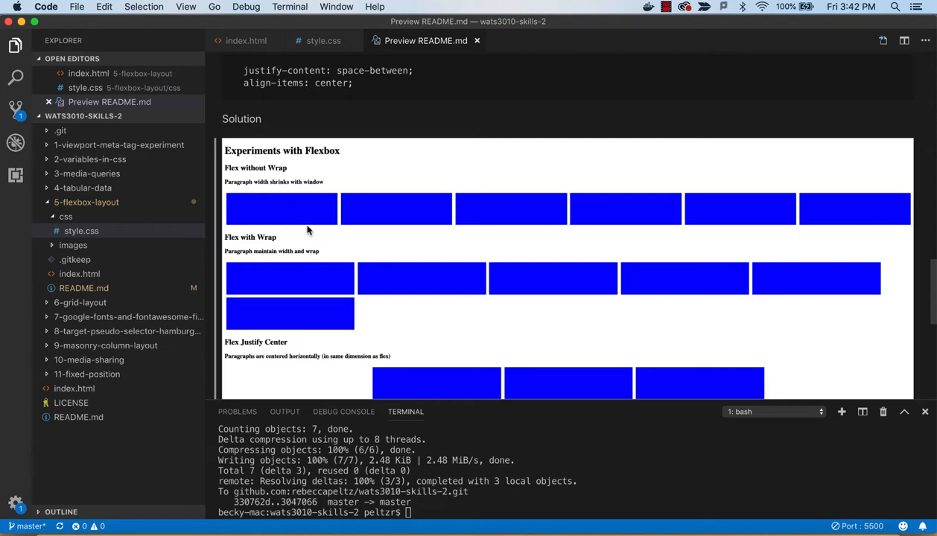
pyautogui.scroll(-3)
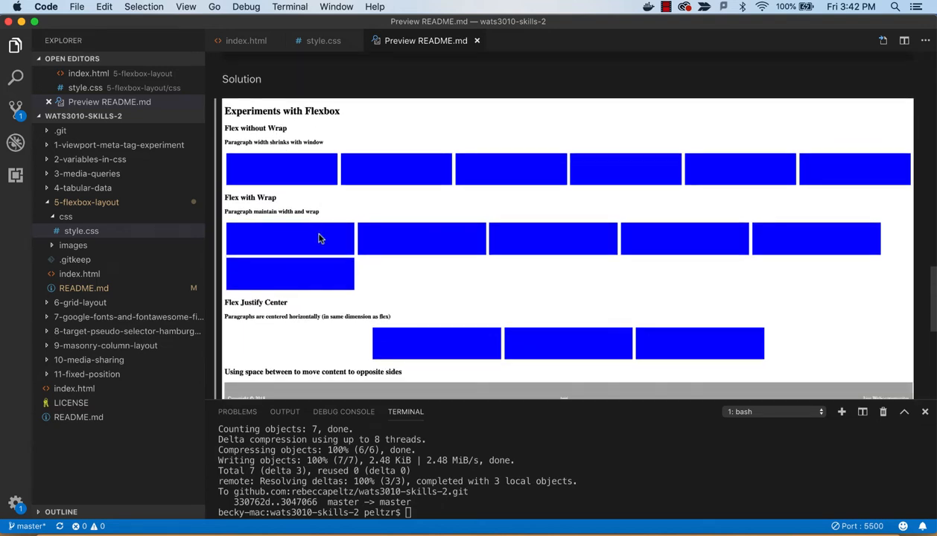
pyautogui.moveTo(344, 245)
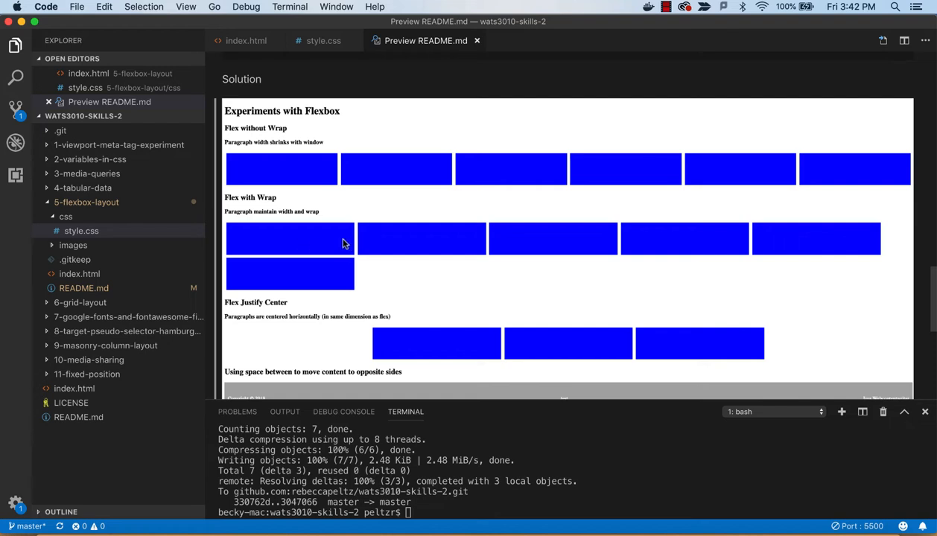
pyautogui.moveTo(633, 233)
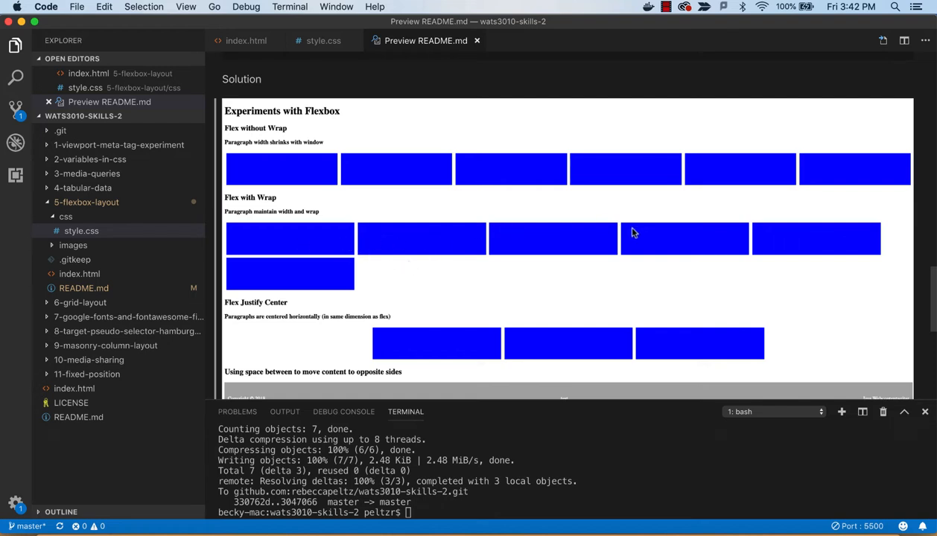
pyautogui.moveTo(273, 270)
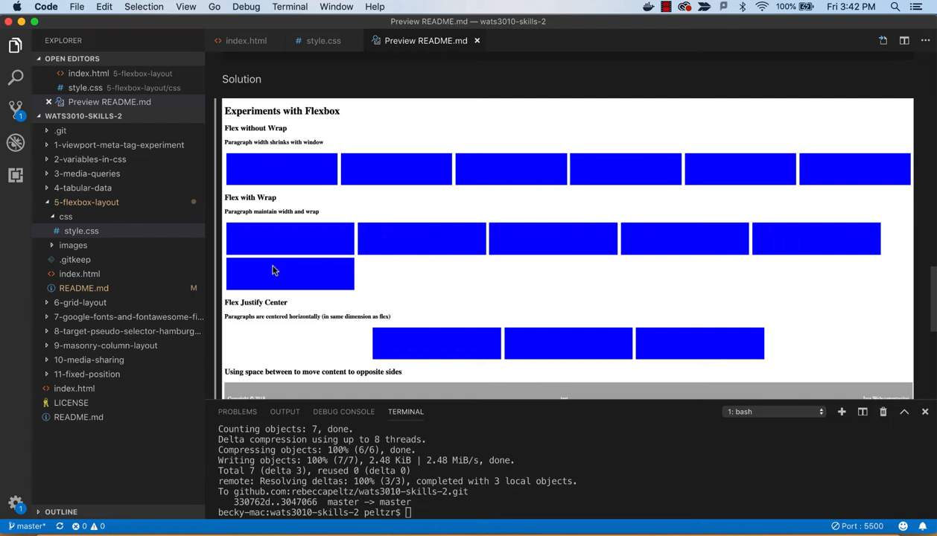
pyautogui.moveTo(605, 268)
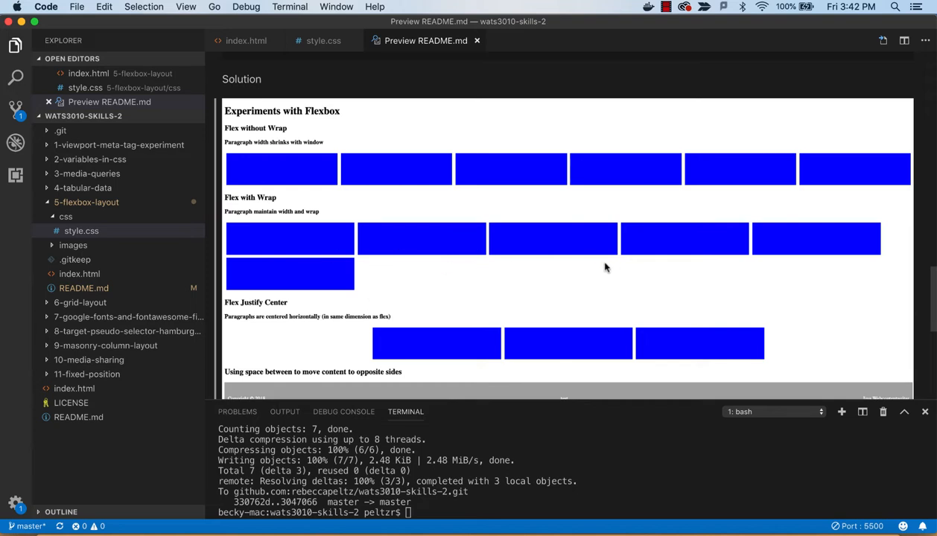
pyautogui.moveTo(448, 259)
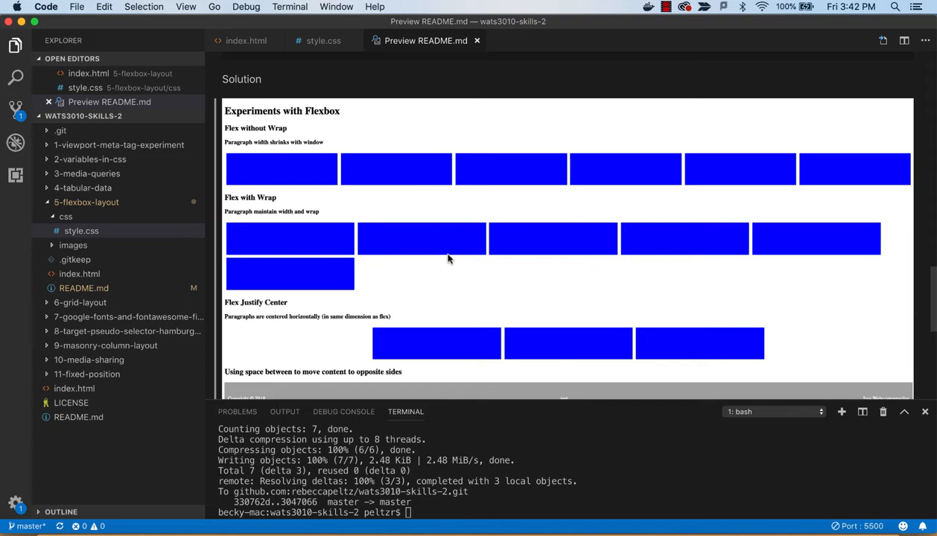
pyautogui.scroll(-3)
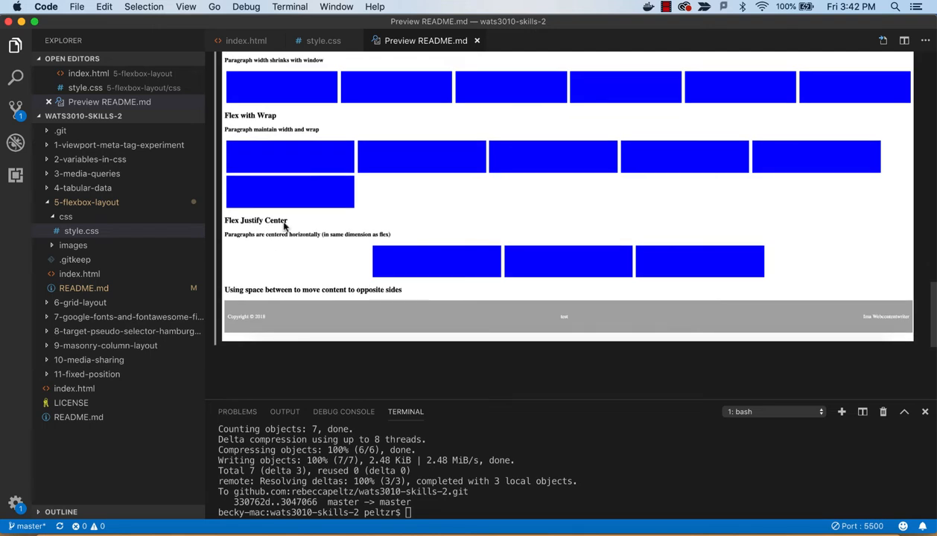
pyautogui.moveTo(387, 246)
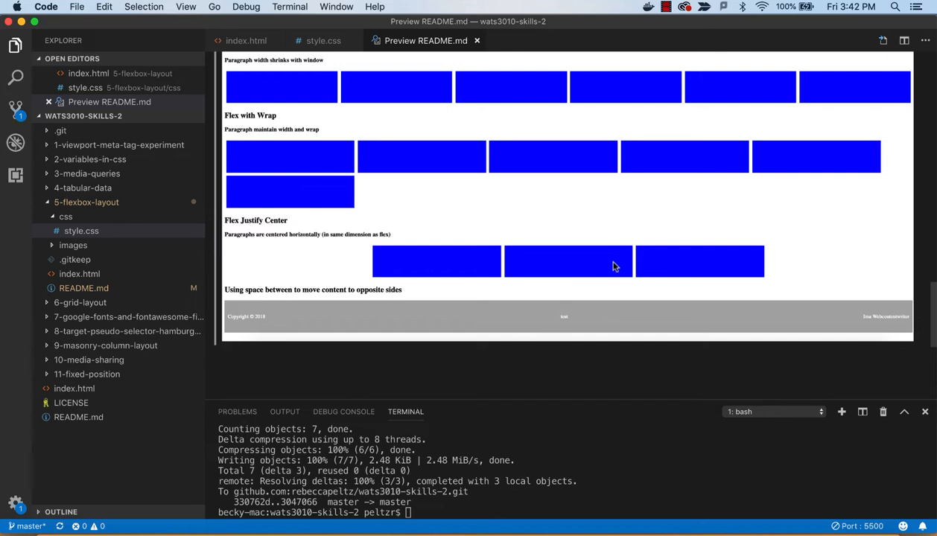
pyautogui.moveTo(521, 260)
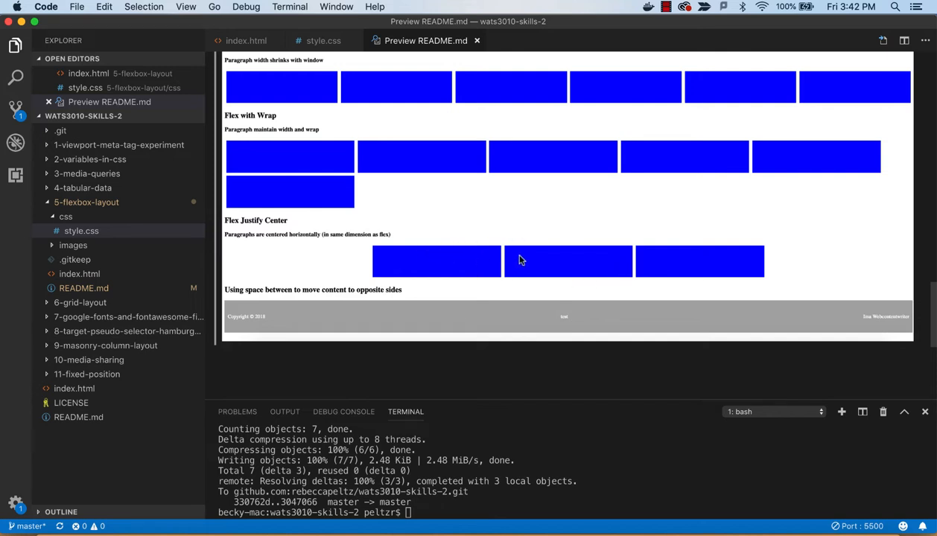
pyautogui.moveTo(631, 296)
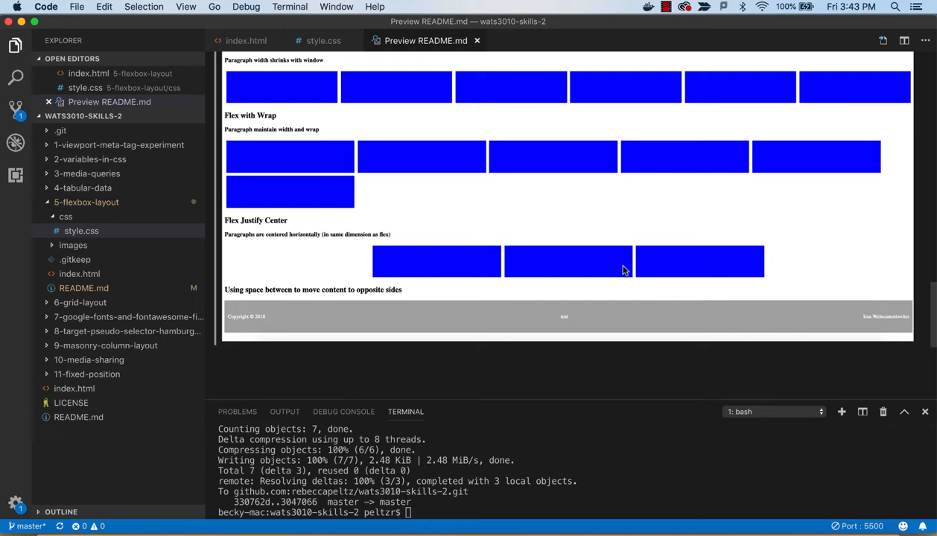
pyautogui.moveTo(435, 211)
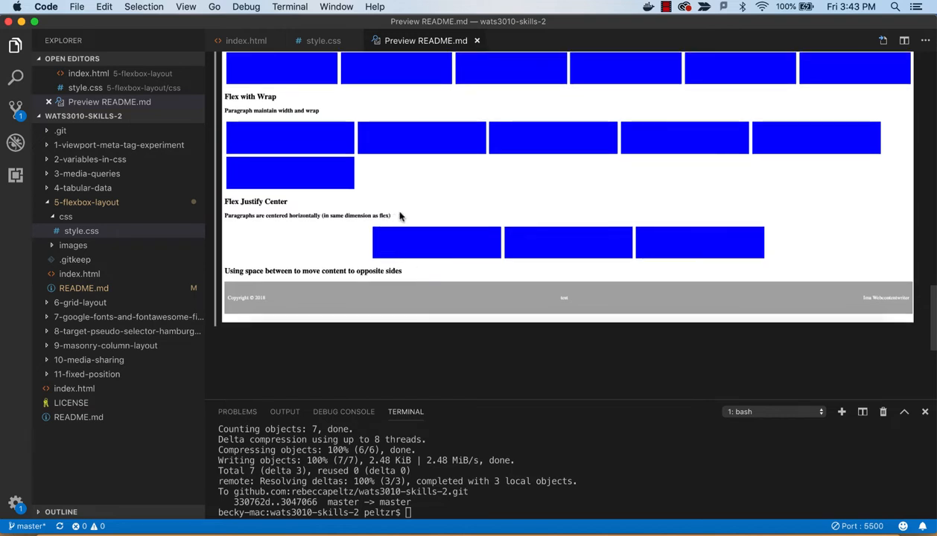
pyautogui.moveTo(285, 207)
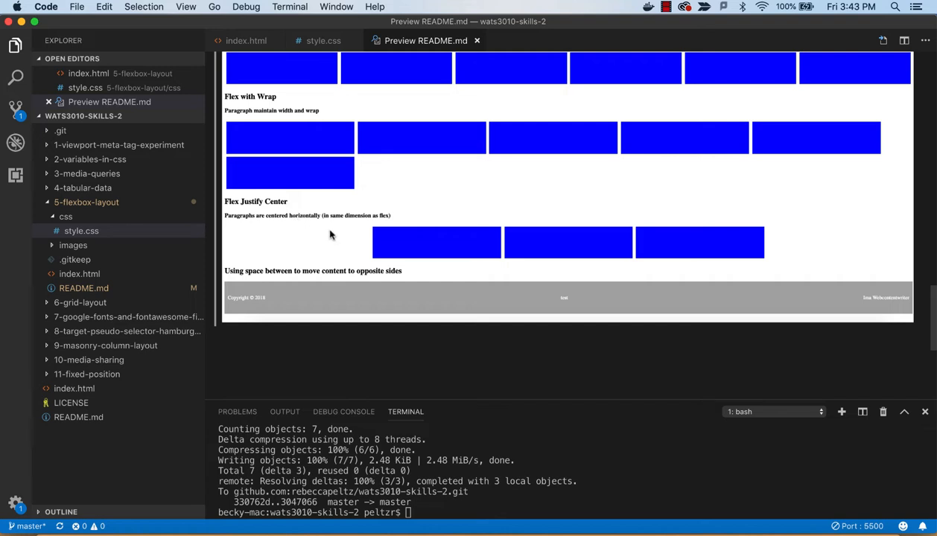
pyautogui.moveTo(516, 240)
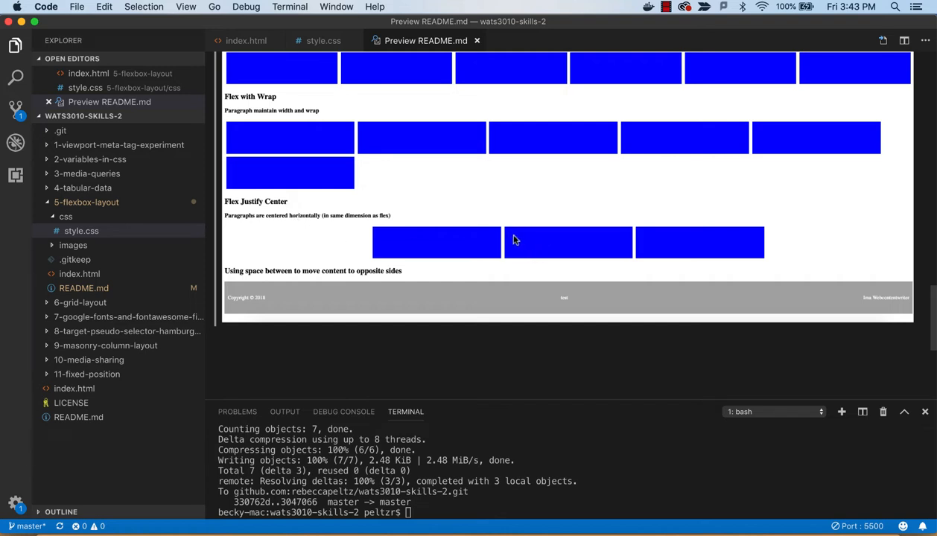
pyautogui.moveTo(487, 227)
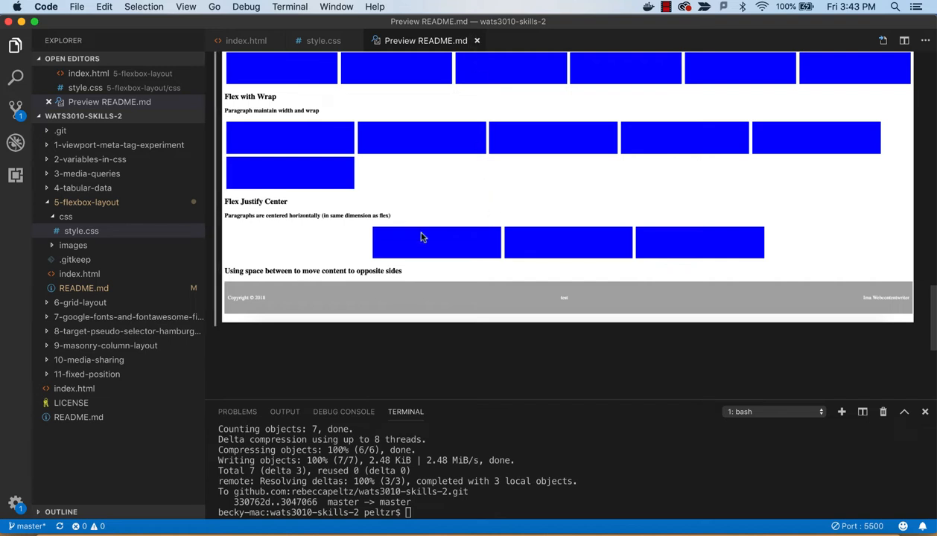
pyautogui.moveTo(503, 251)
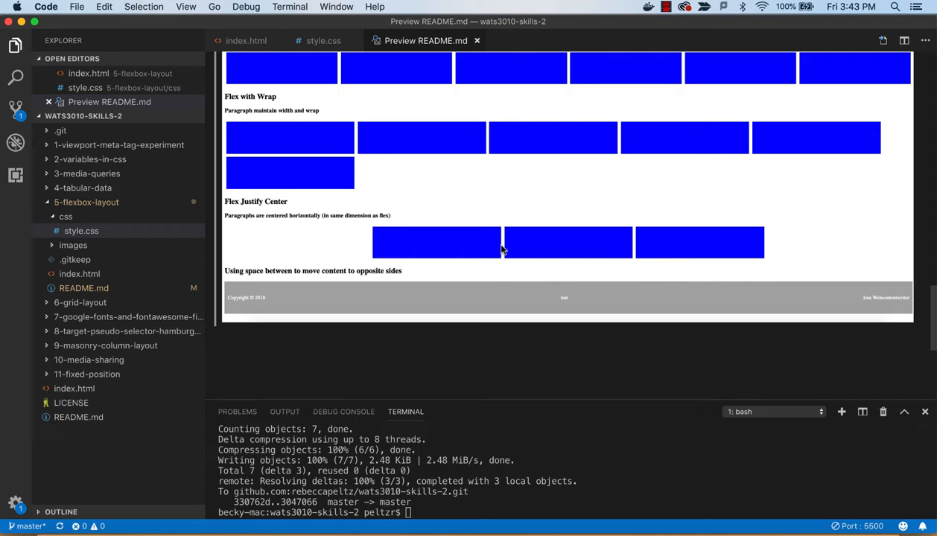
pyautogui.scroll(-3)
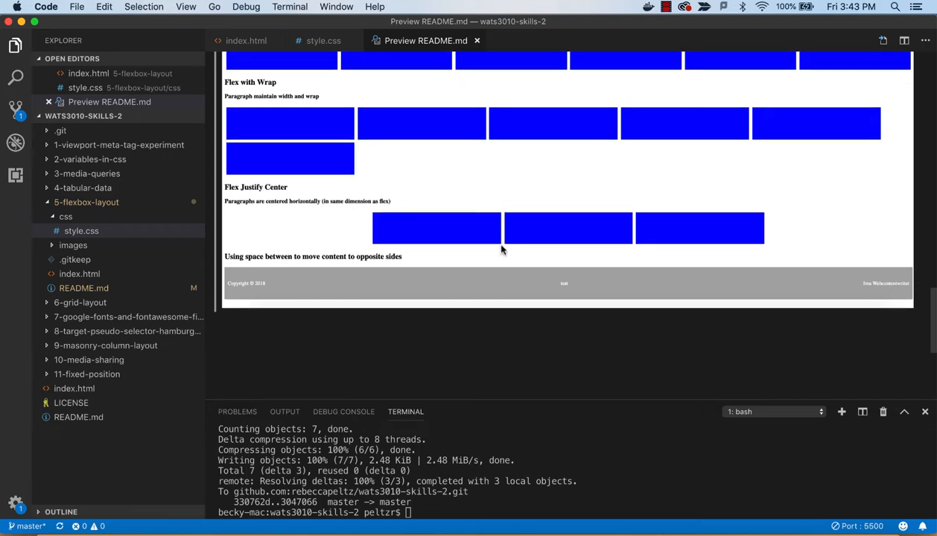
pyautogui.scroll(-3)
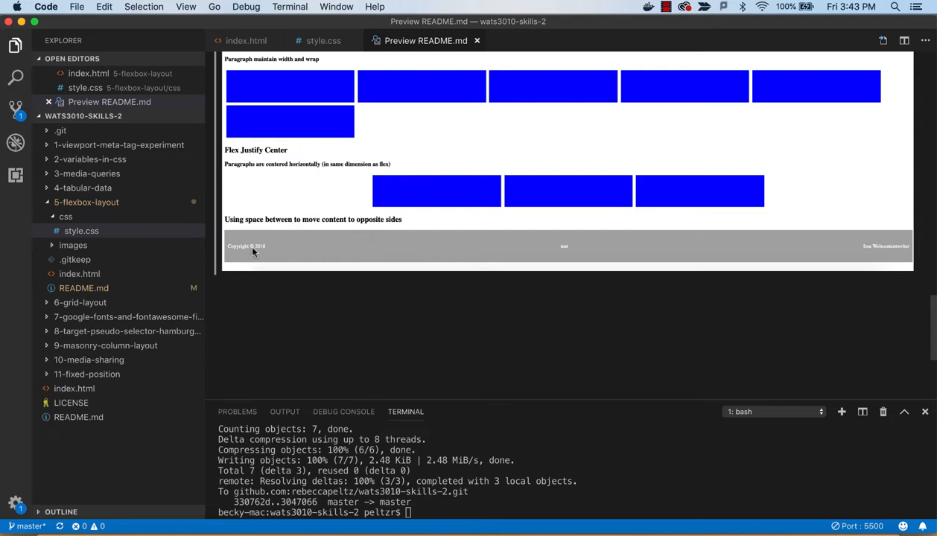
pyautogui.moveTo(332, 240)
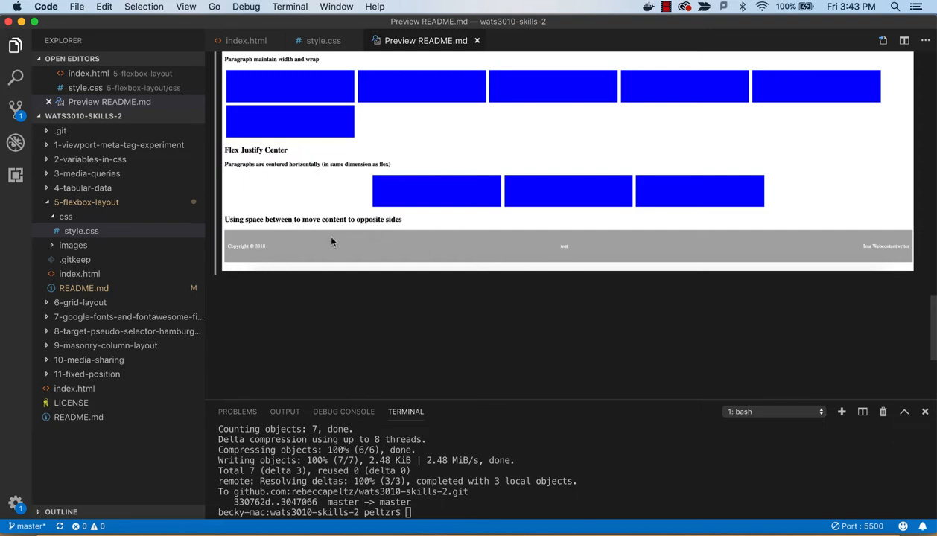
pyautogui.moveTo(722, 255)
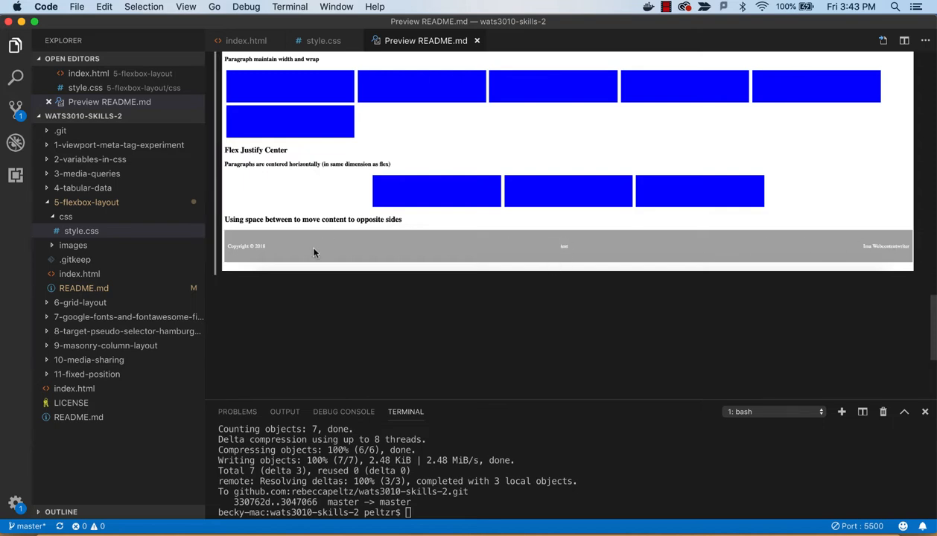
pyautogui.moveTo(844, 249)
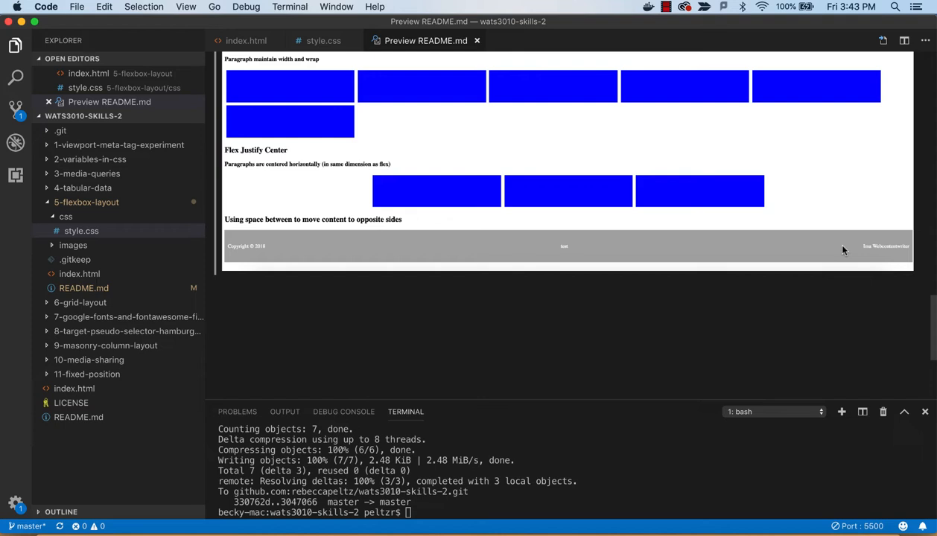
pyautogui.moveTo(256, 245)
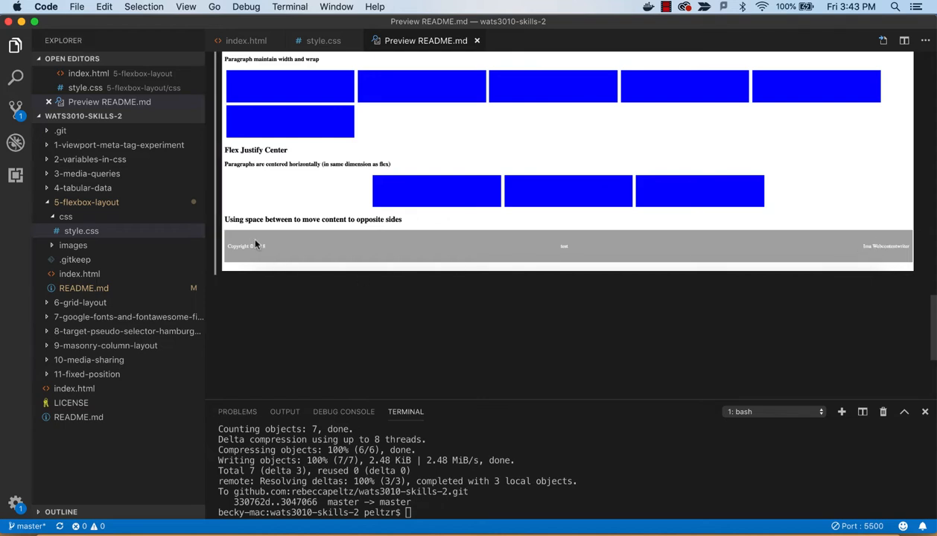
pyautogui.moveTo(262, 249)
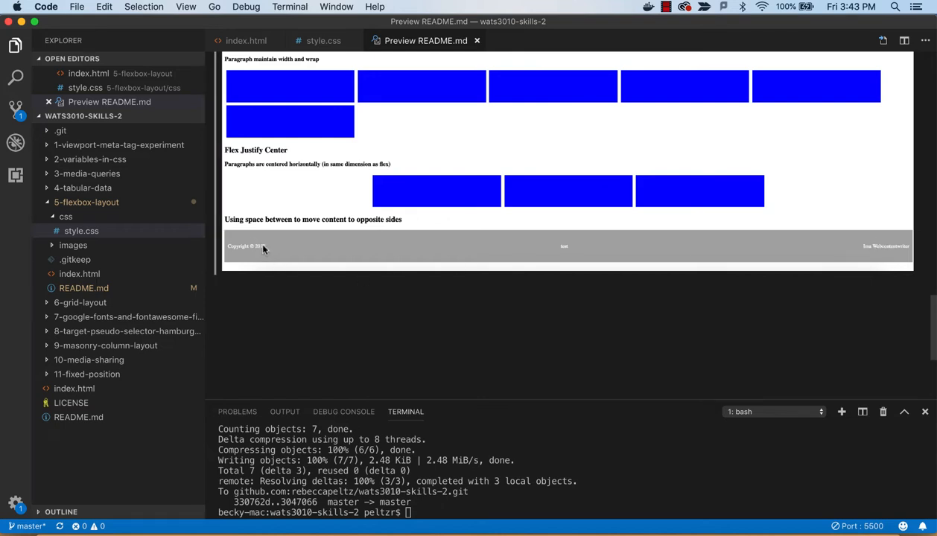
pyautogui.moveTo(274, 251)
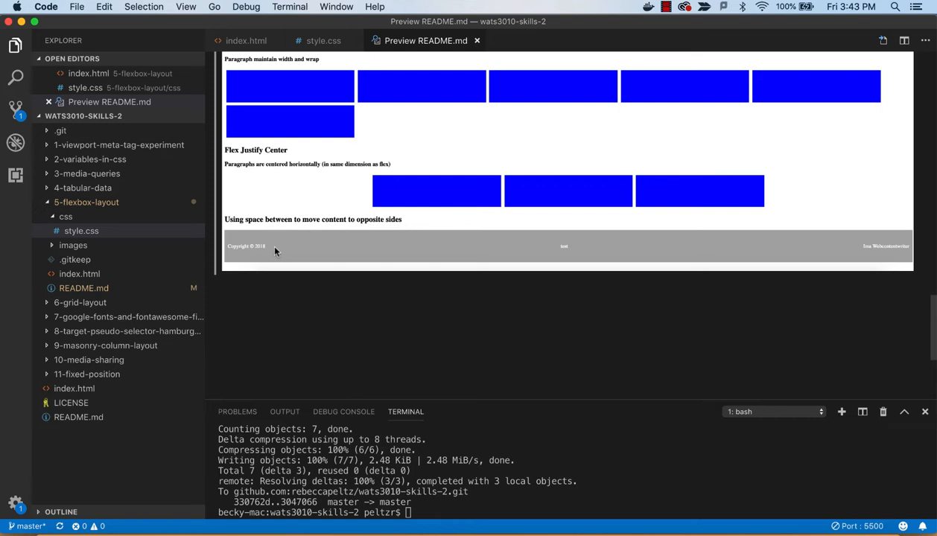
pyautogui.moveTo(262, 252)
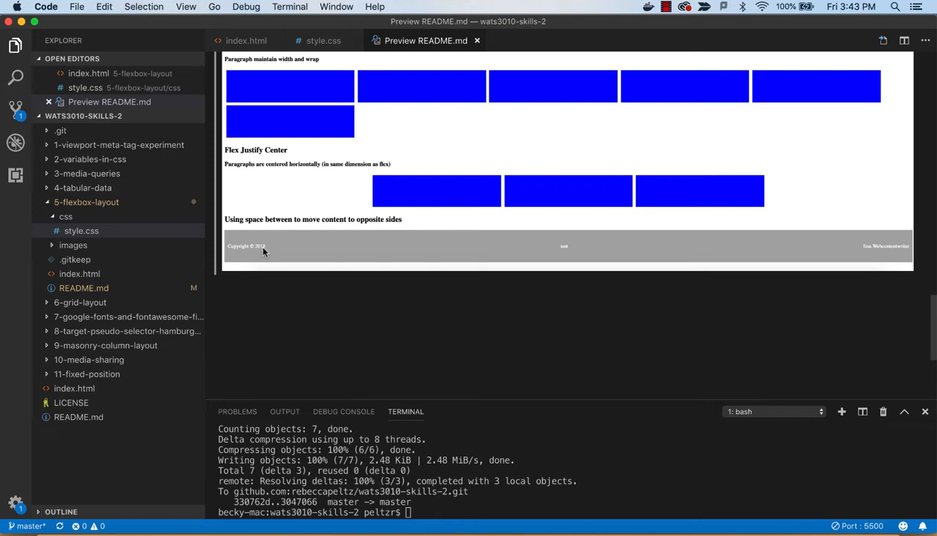
pyautogui.moveTo(751, 239)
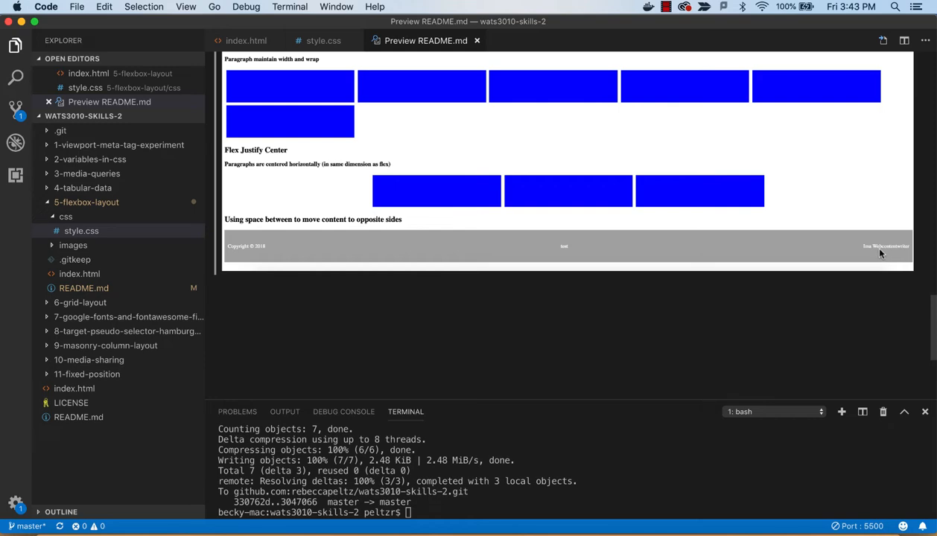
pyautogui.moveTo(569, 233)
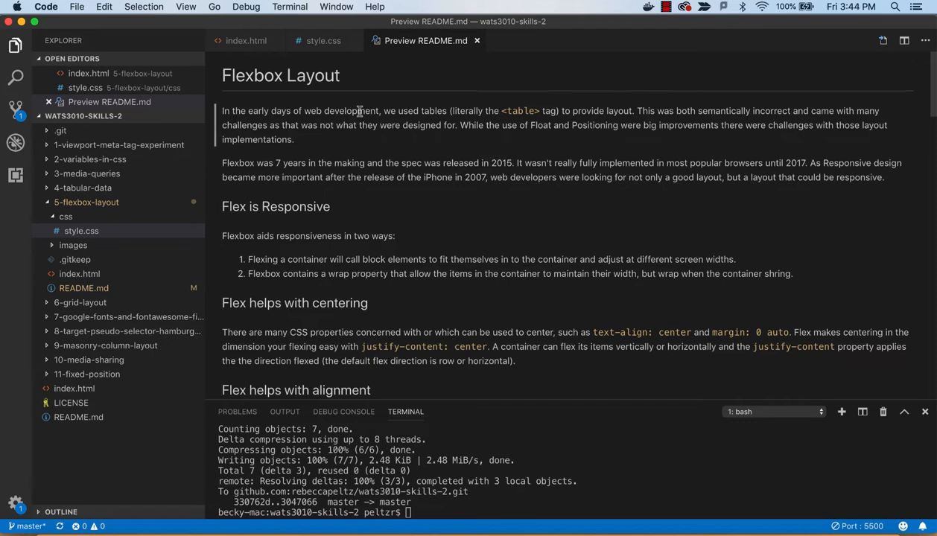
pyautogui.moveTo(449, 143)
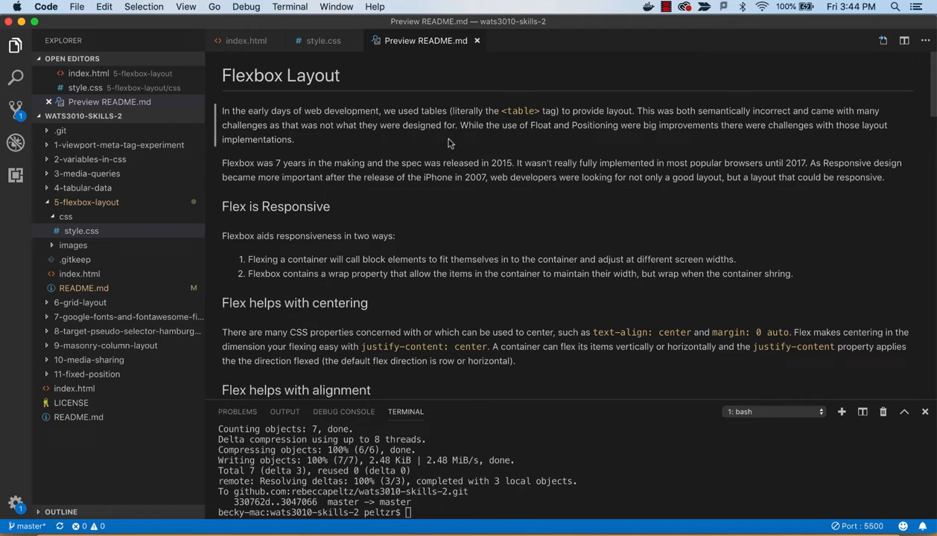
pyautogui.moveTo(526, 121)
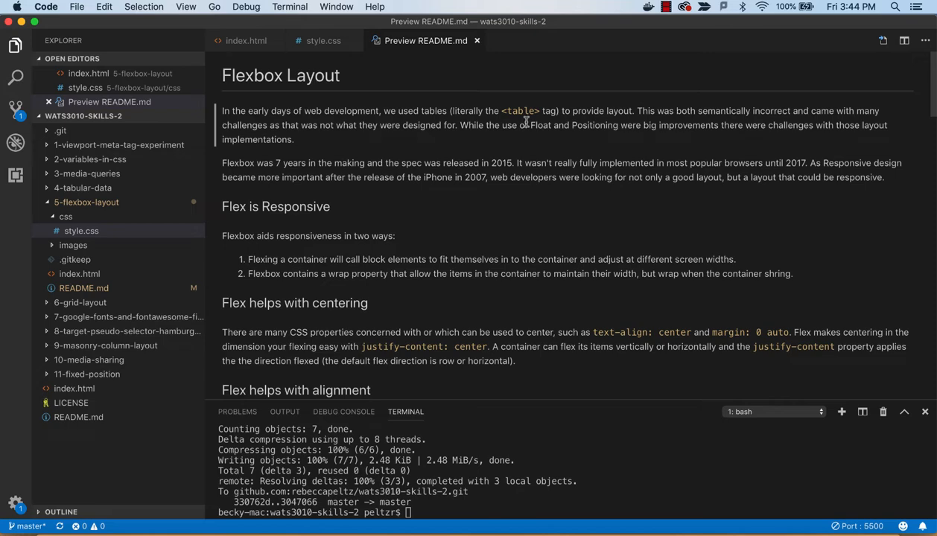
pyautogui.moveTo(476, 141)
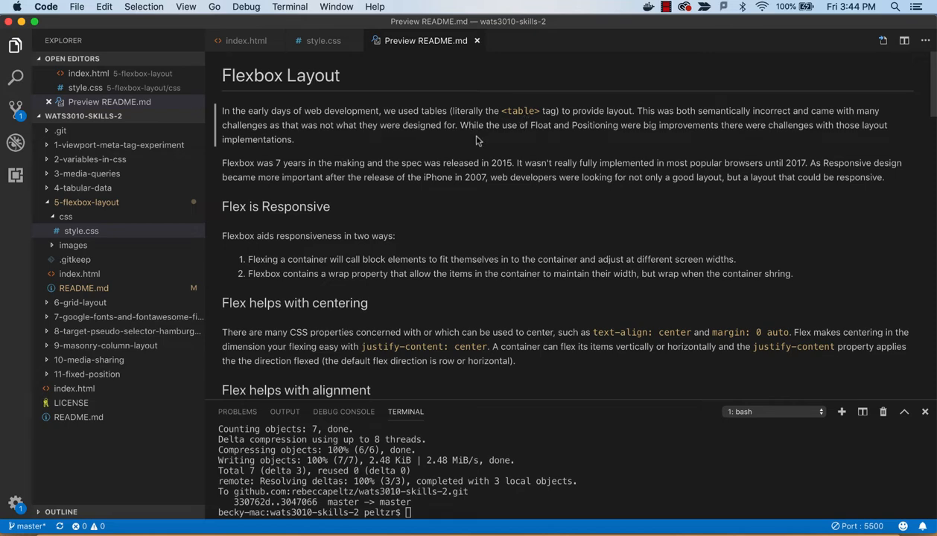
pyautogui.scroll(-3)
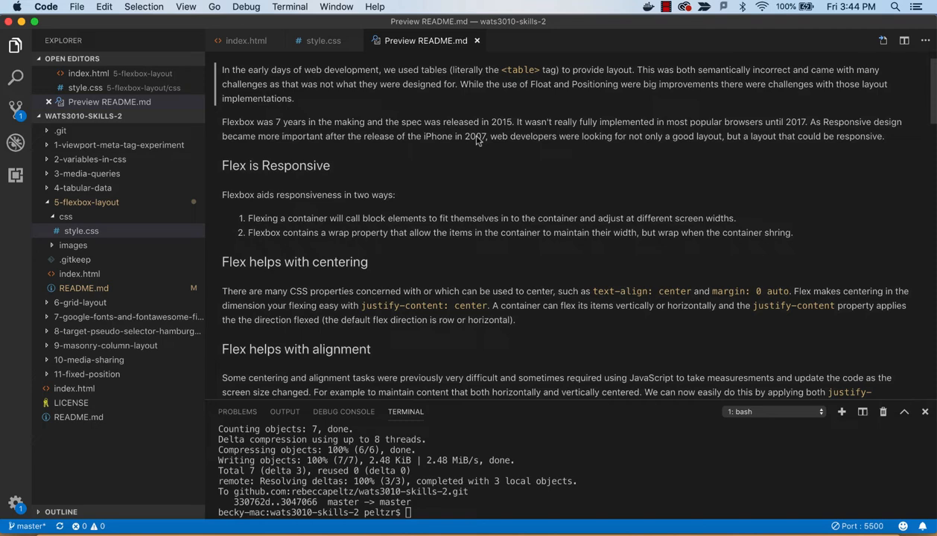
pyautogui.scroll(-3)
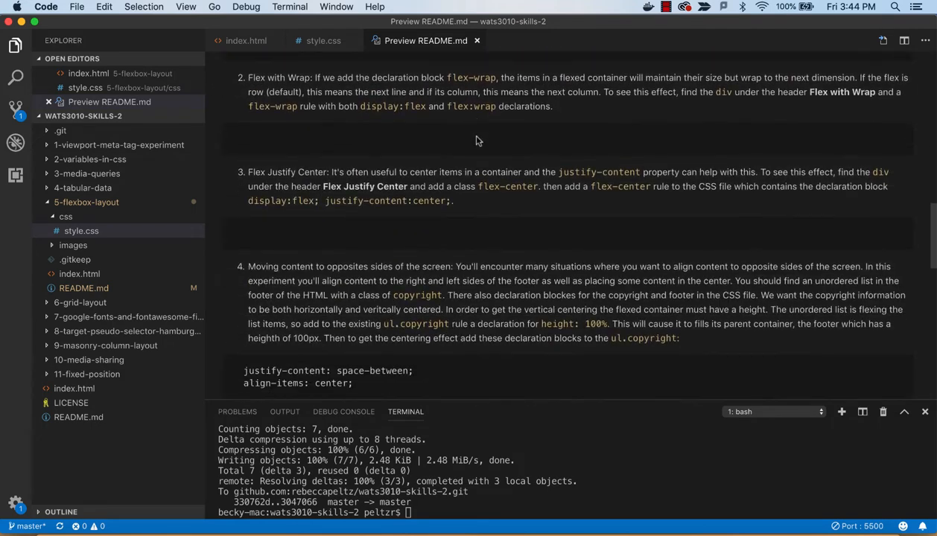
pyautogui.scroll(-3)
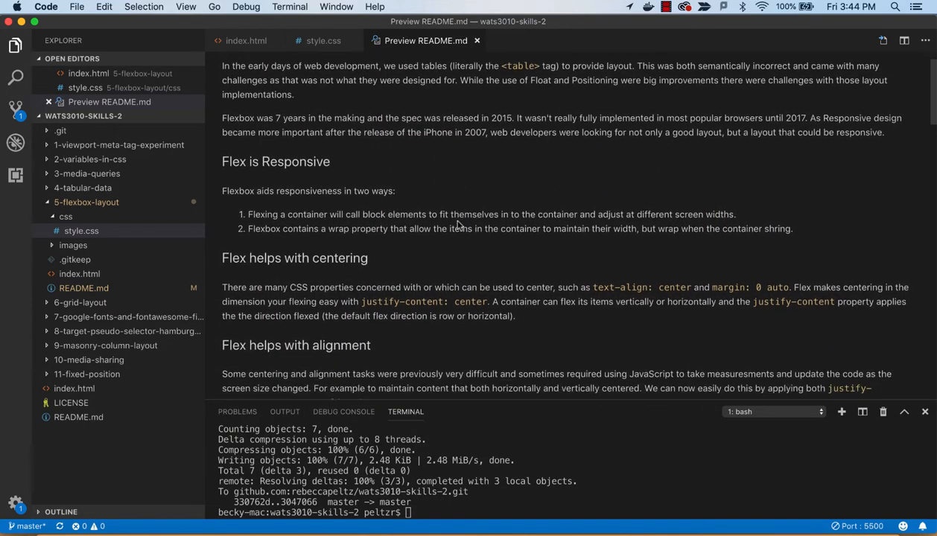
pyautogui.scroll(-3)
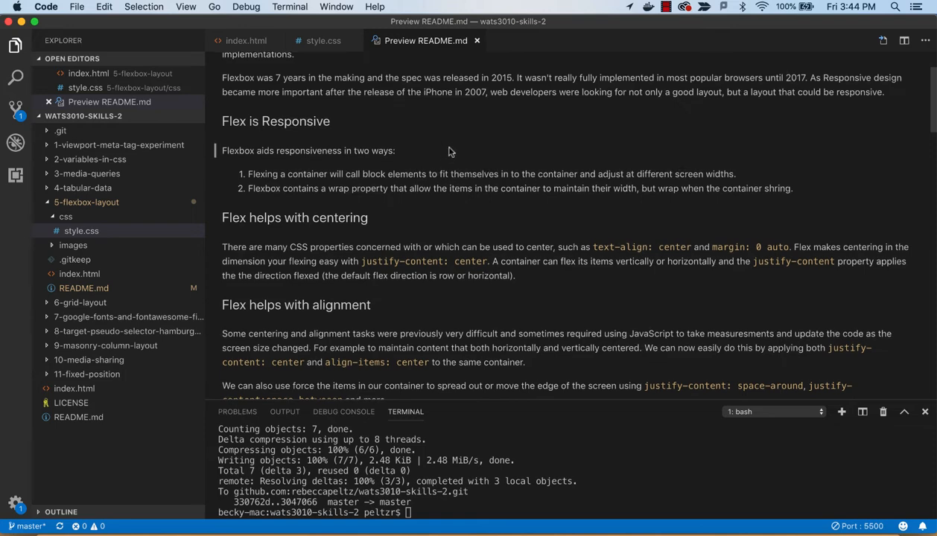
pyautogui.scroll(-3)
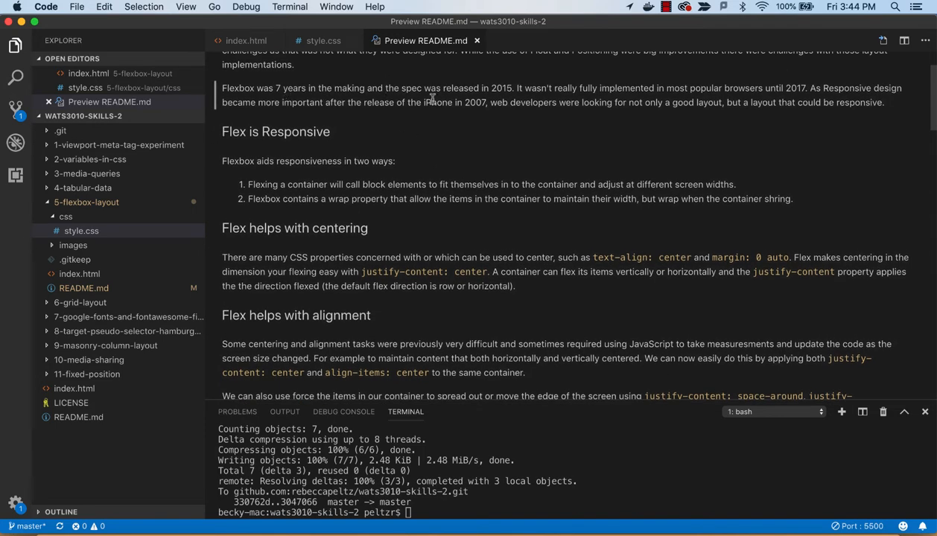
pyautogui.moveTo(510, 93)
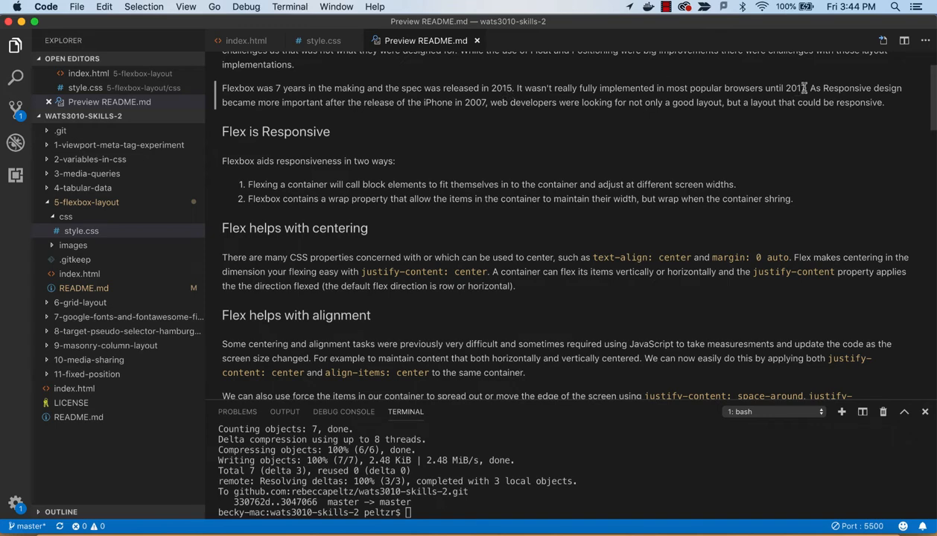
pyautogui.scroll(-3)
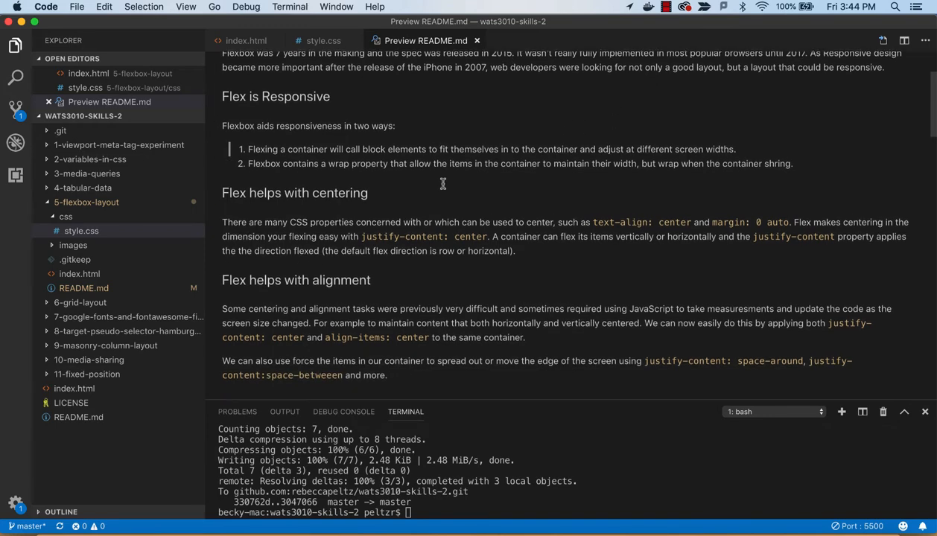
pyautogui.scroll(-3)
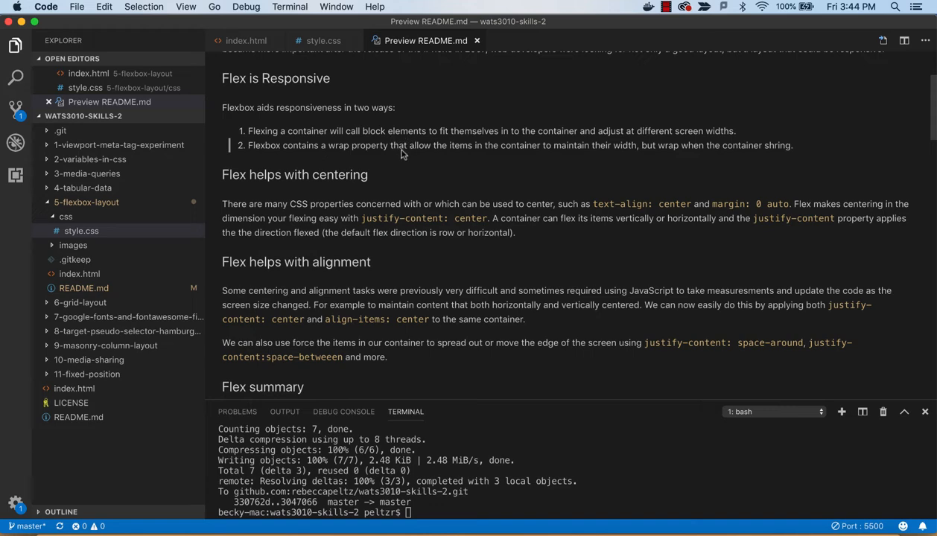
pyautogui.scroll(-3)
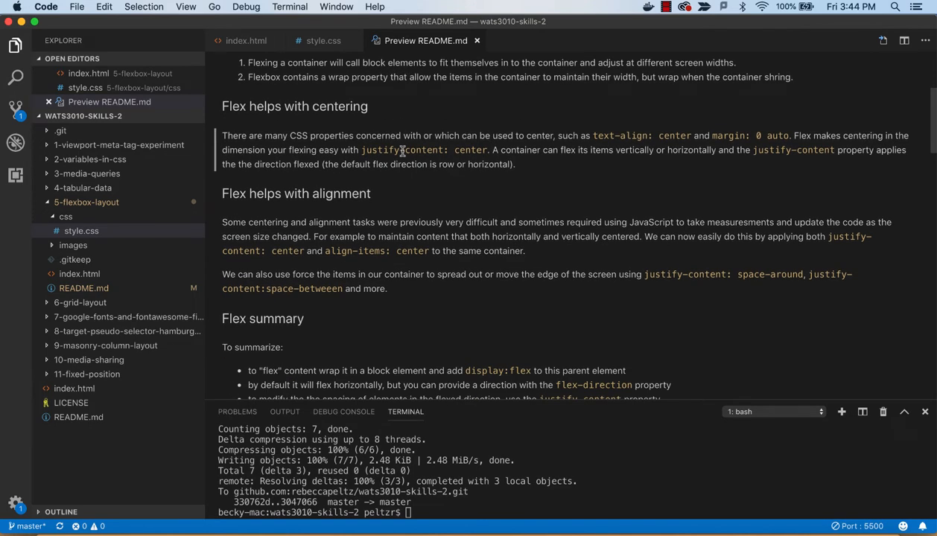
pyautogui.scroll(-3)
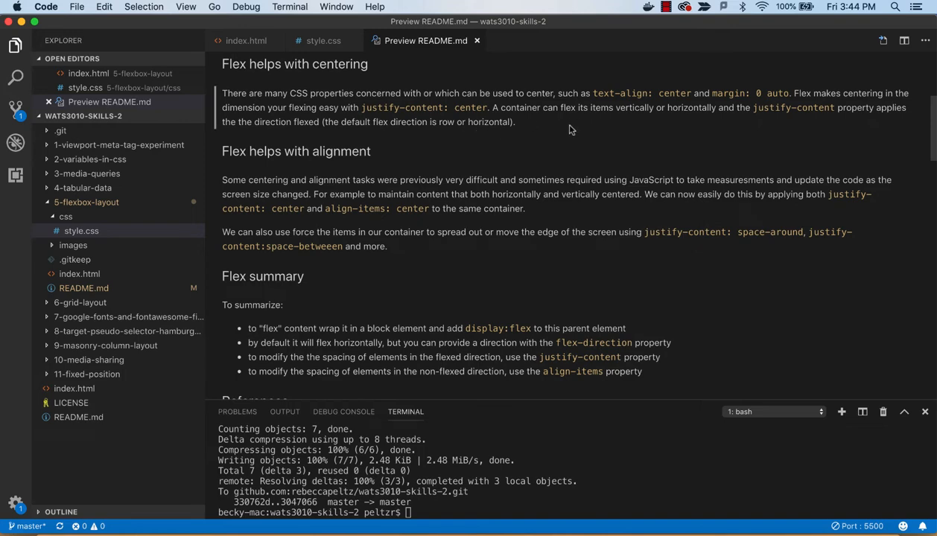
pyautogui.scroll(-3)
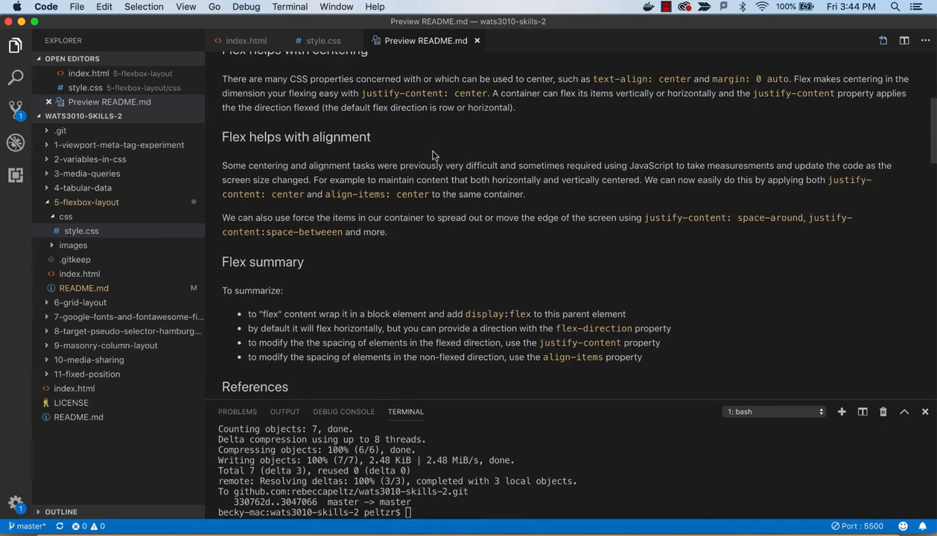
pyautogui.scroll(-3)
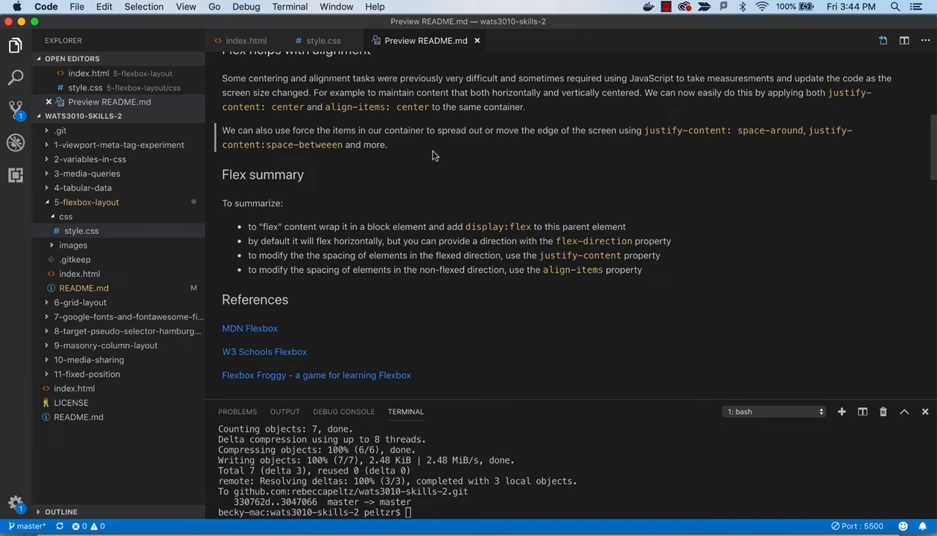
pyautogui.scroll(-3)
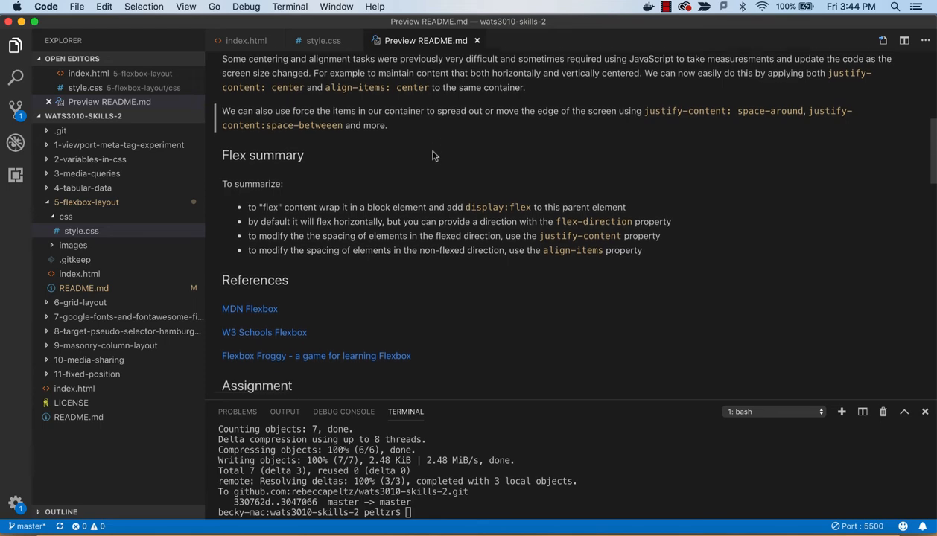
pyautogui.scroll(-3)
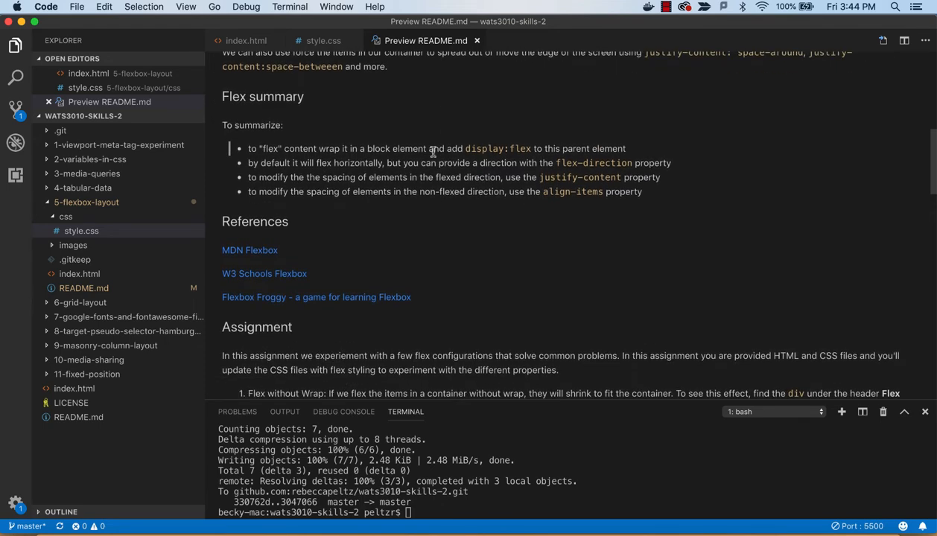
pyautogui.scroll(-3)
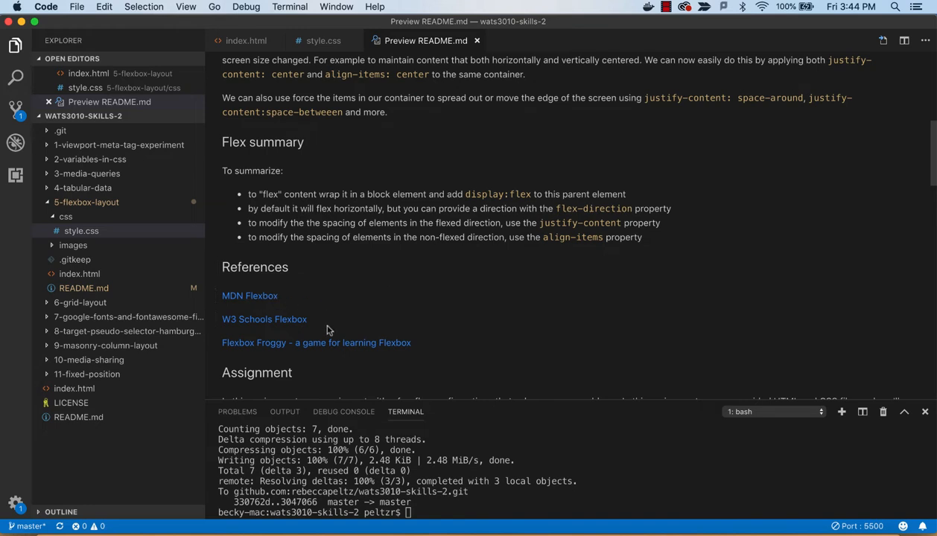
pyautogui.moveTo(279, 348)
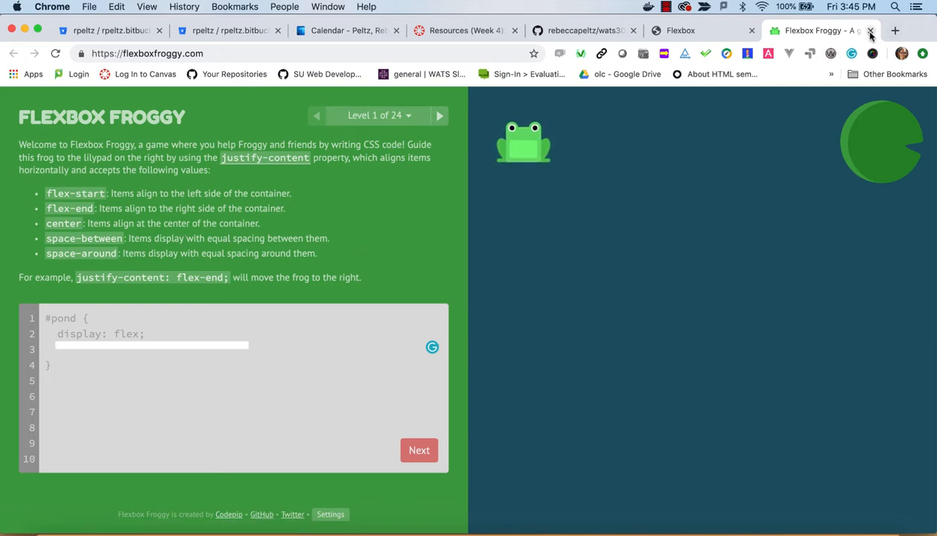
# Close the Flexbox Froggy tab in Chrome and return to the project Explorer
pyautogui.click(870, 30)
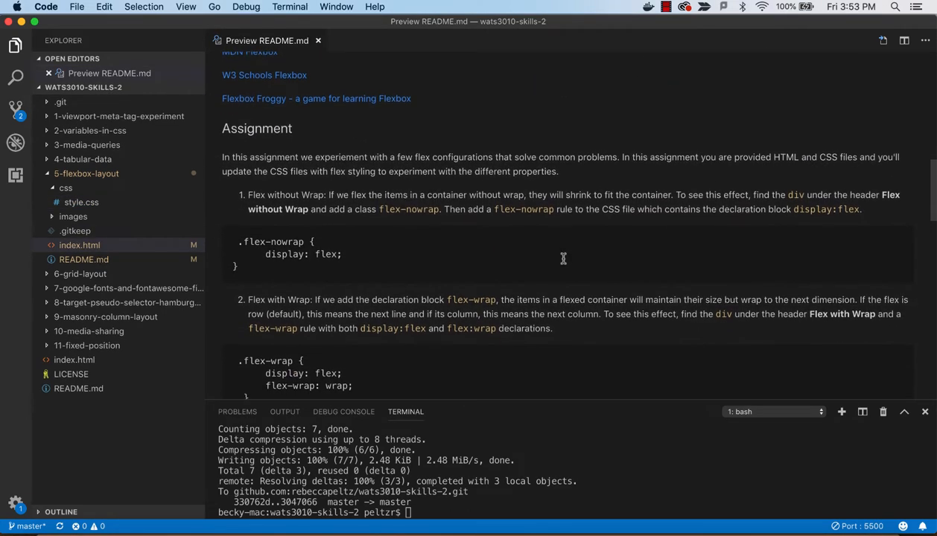
pyautogui.scroll(-3)
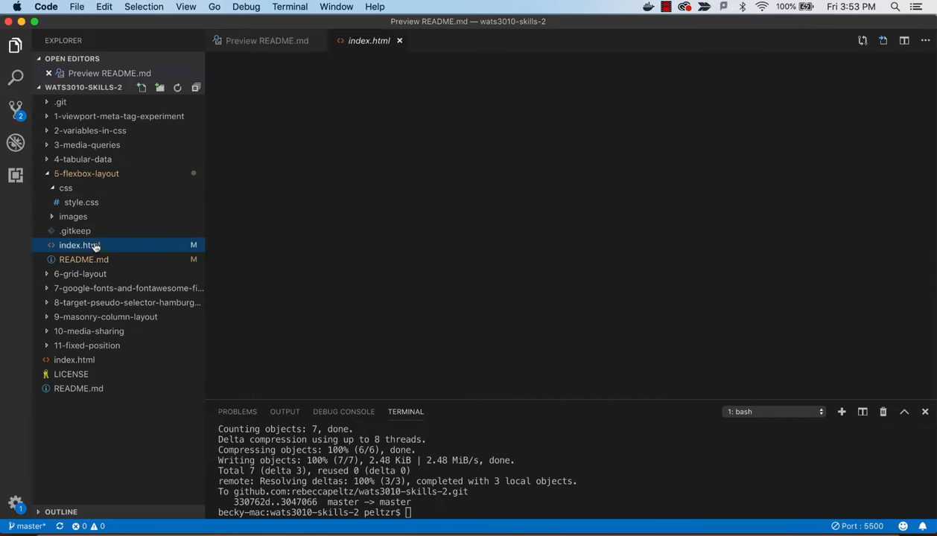
# Serve index.html with Live Server and select the div under Flex without Wrap
pyautogui.click(78, 245)
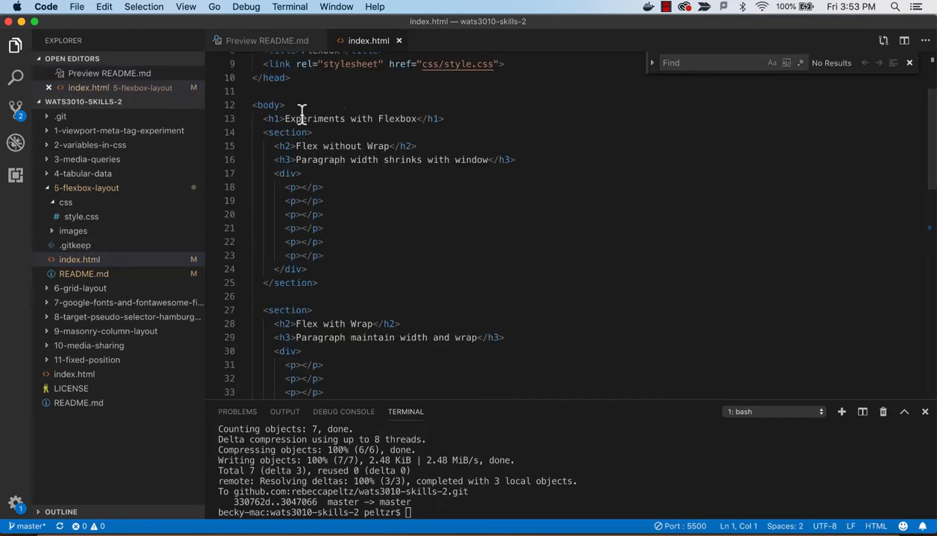
pyautogui.rightClick(79, 259)
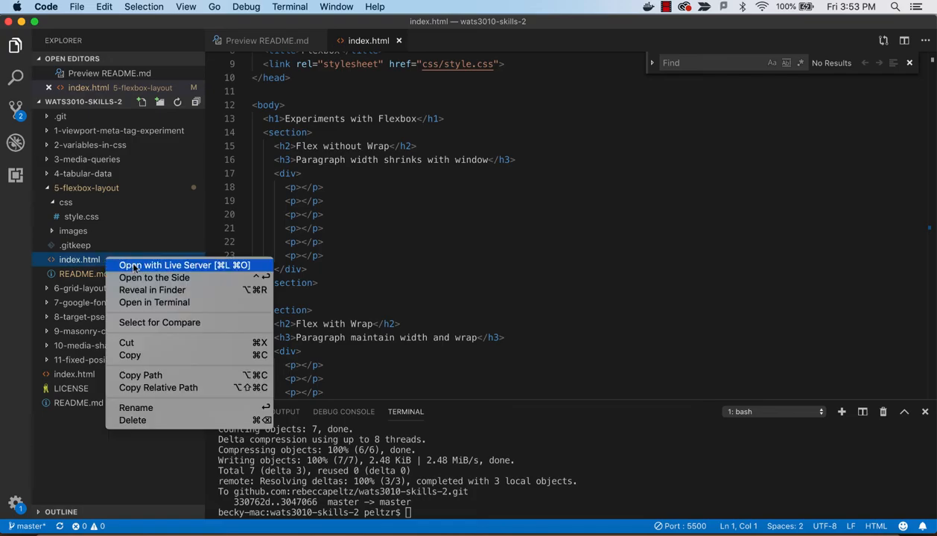
pyautogui.click(165, 265)
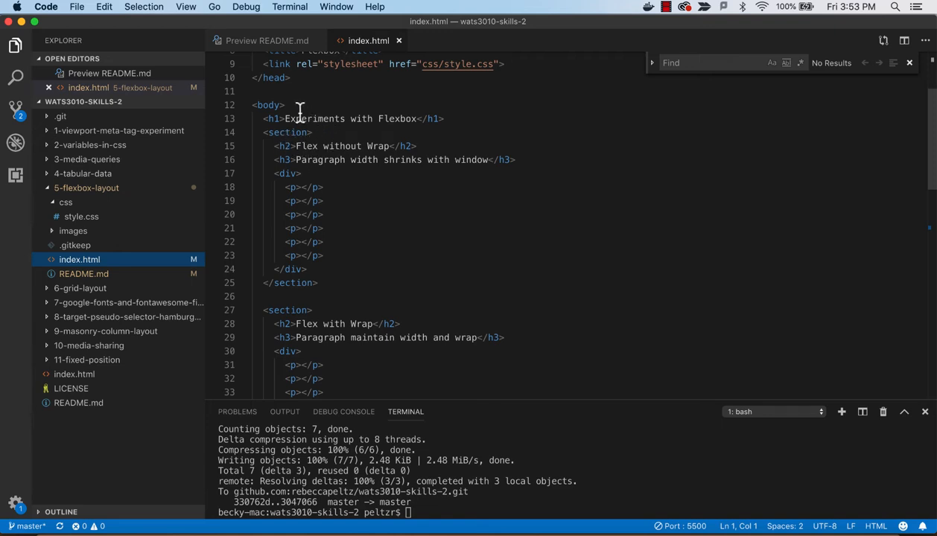
pyautogui.click(286, 174)
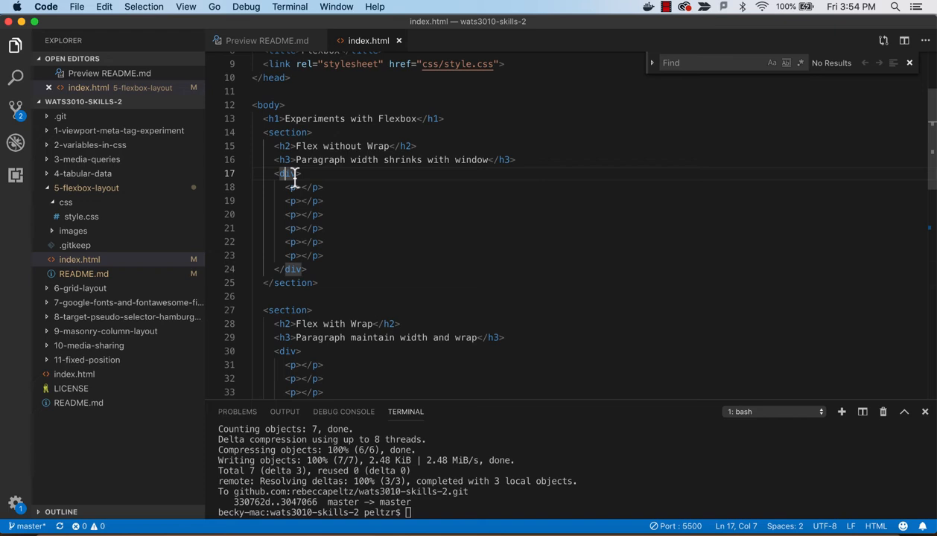
pyautogui.moveTo(320, 221)
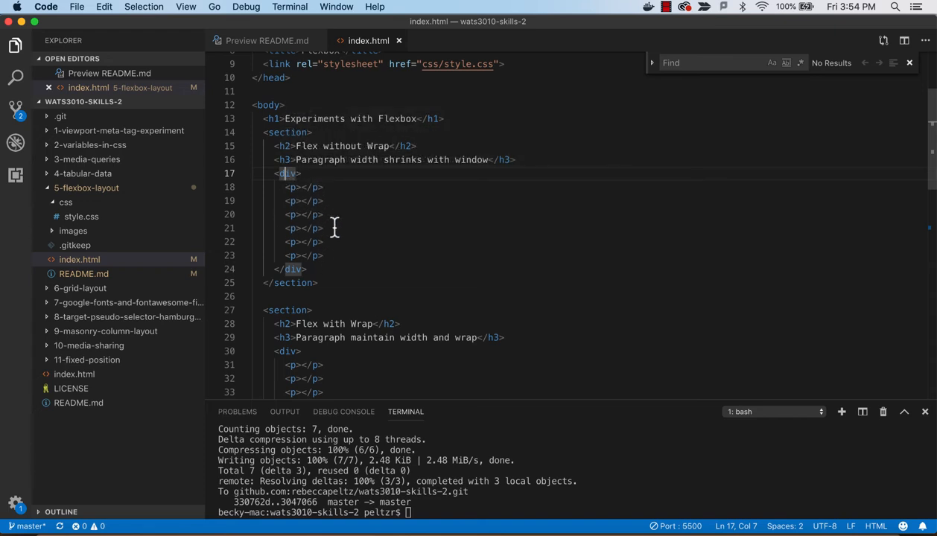
# Reopen css/style.css, then return to index.html at the Flex without Wrap section
pyautogui.scroll(-3)
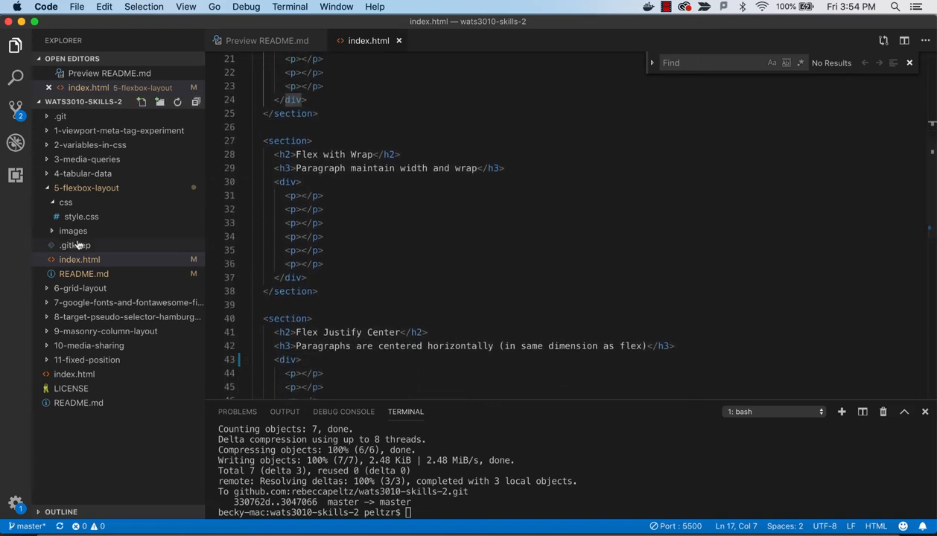
pyautogui.click(81, 231)
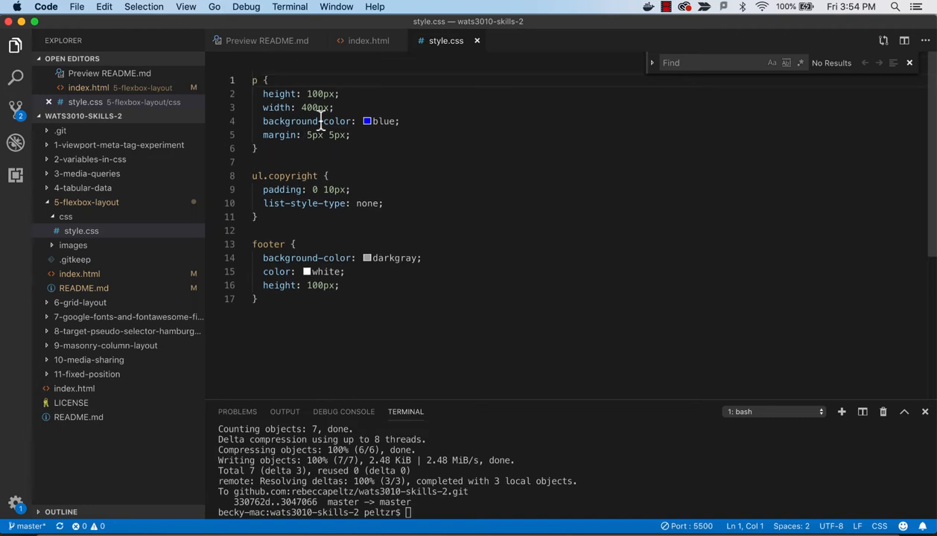
pyautogui.rightClick(307, 122)
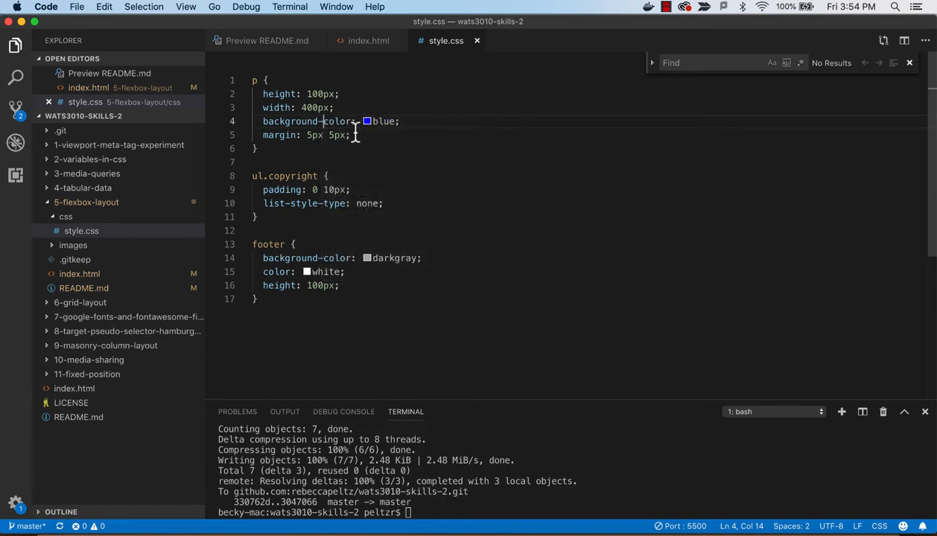
pyautogui.moveTo(305, 121)
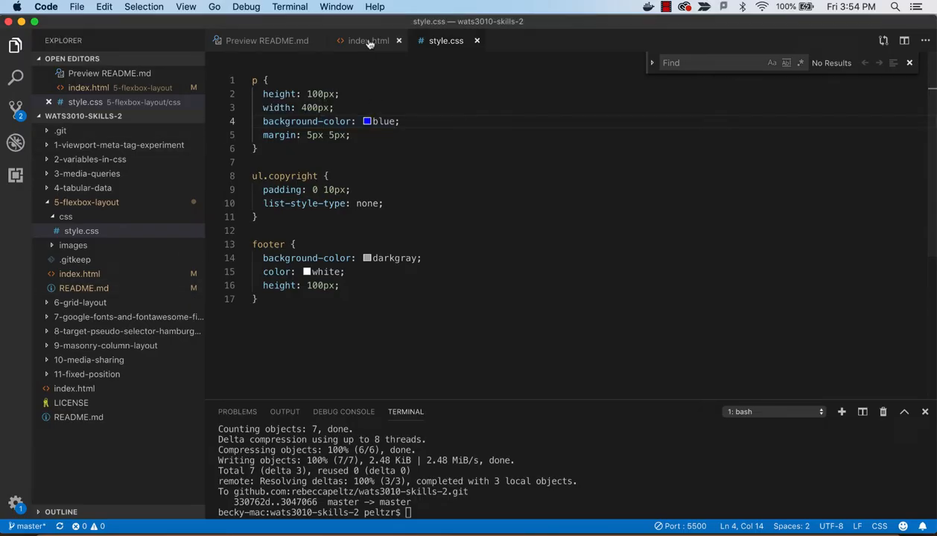
pyautogui.click(367, 40)
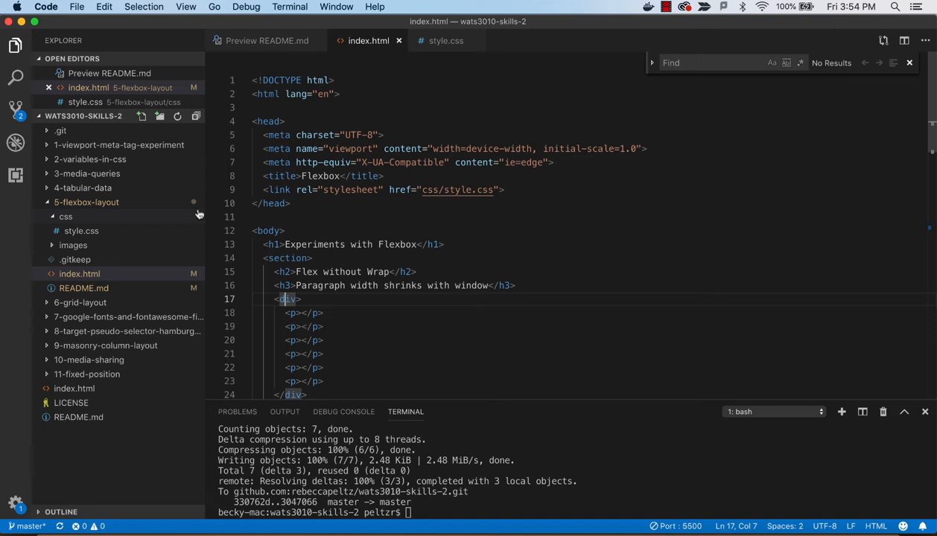
pyautogui.scroll(-3)
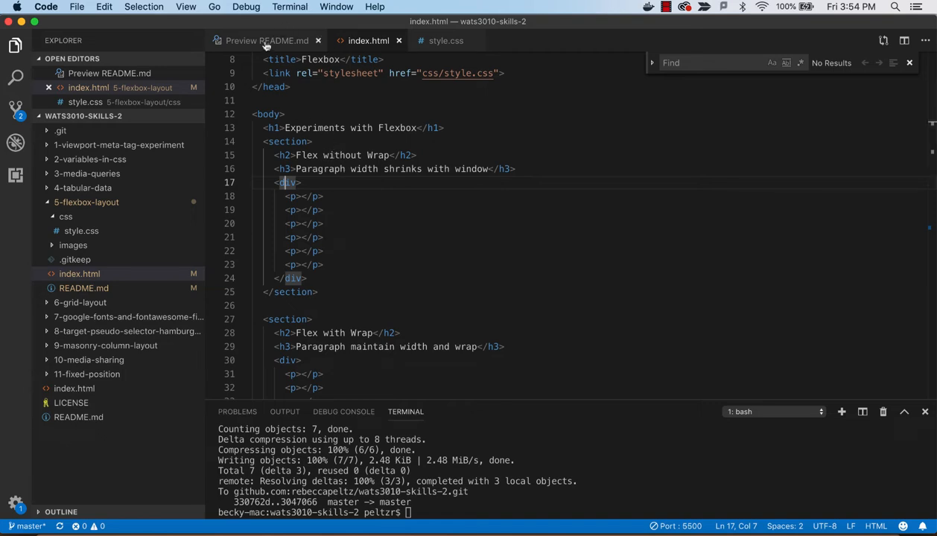
# Split the README preview right, scroll to Assignment, and give line 17's div class flex-nowrap
pyautogui.rightClick(268, 40)
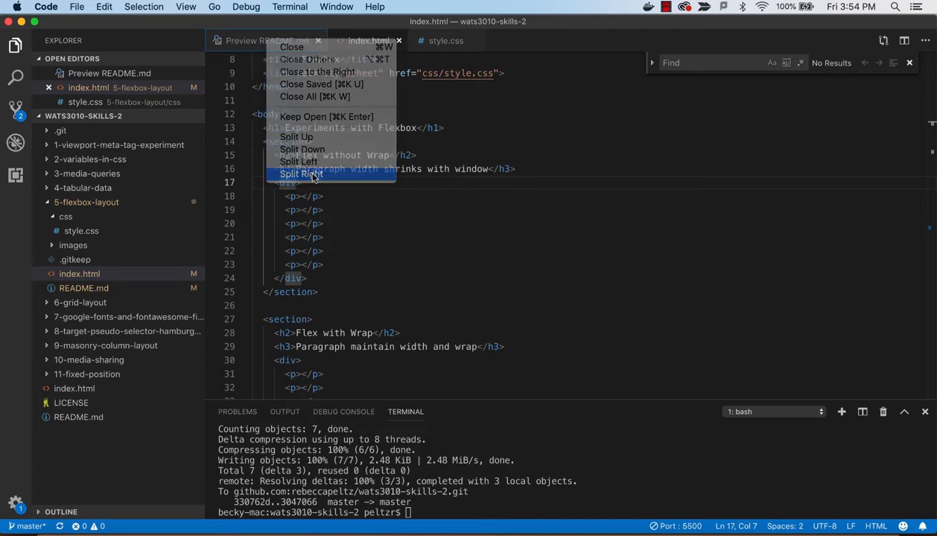
pyautogui.click(301, 173)
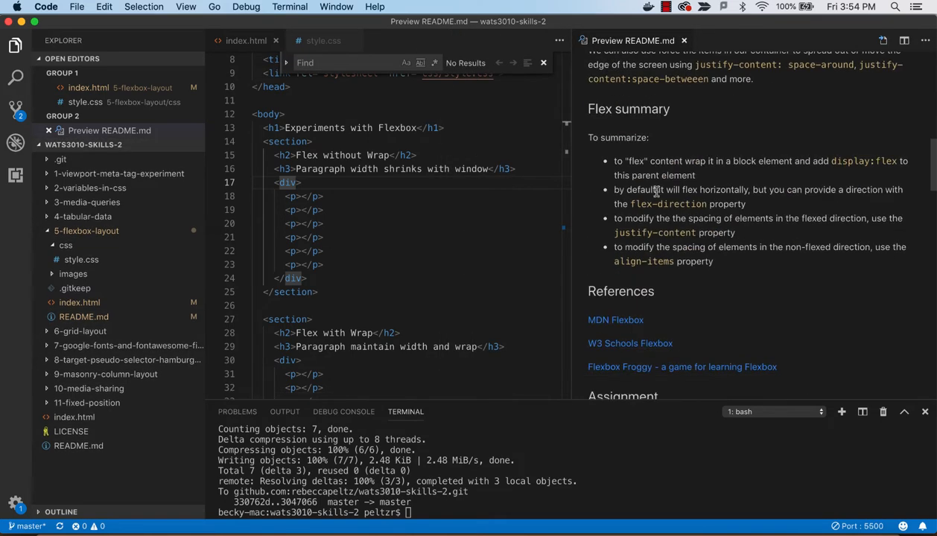
pyautogui.scroll(-3)
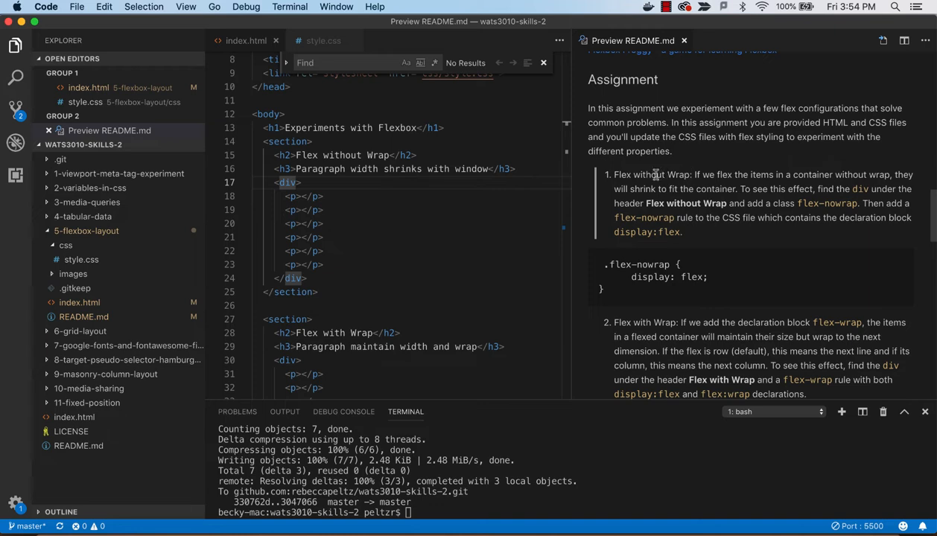
pyautogui.moveTo(733, 184)
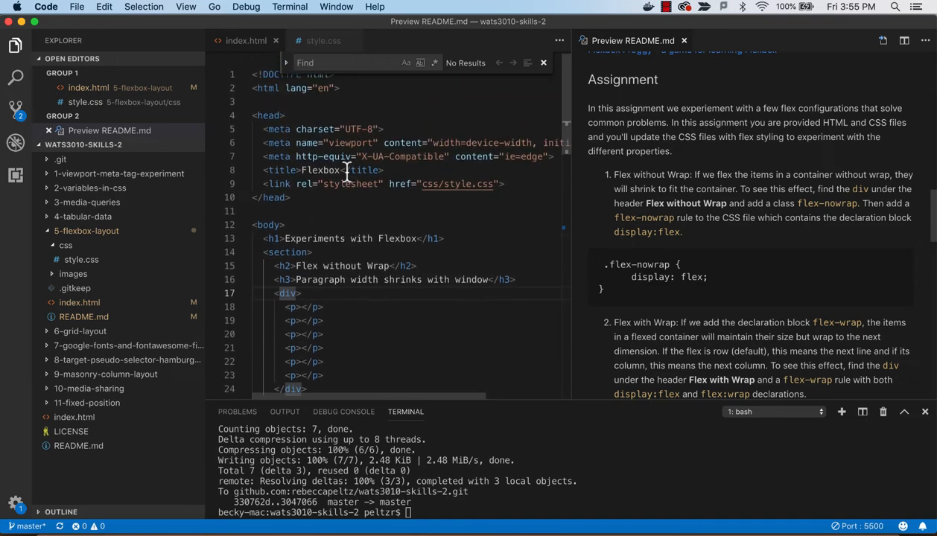
pyautogui.scroll(-3)
pyautogui.write(' class="flex-')
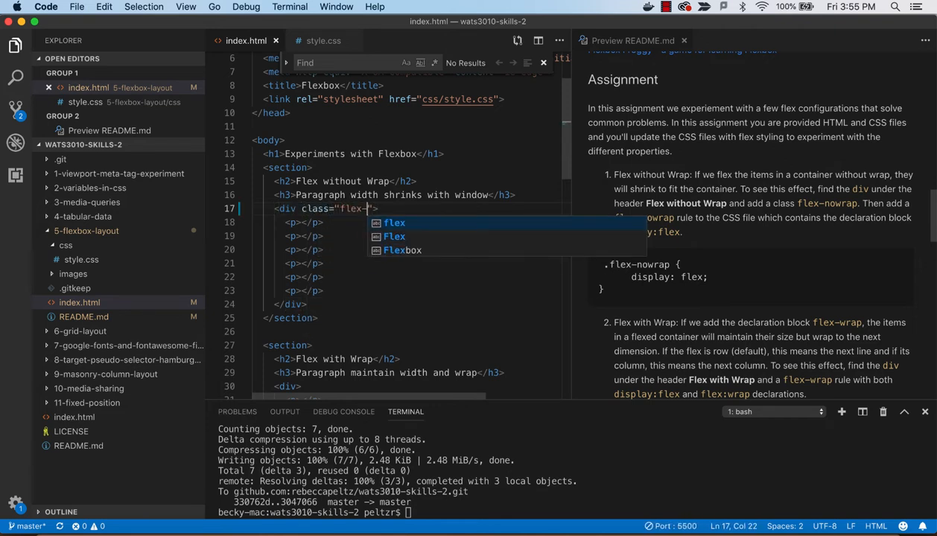
pyautogui.write('nowrap')
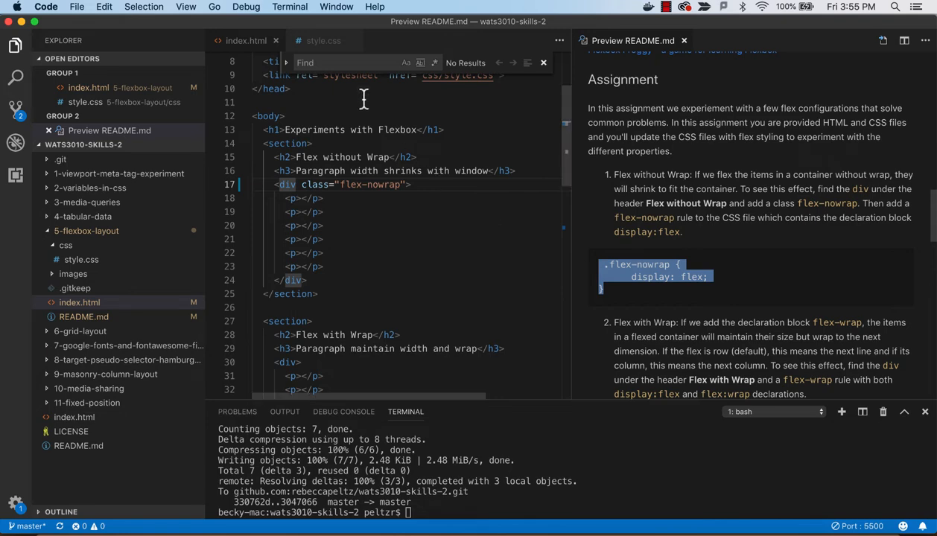
pyautogui.click(323, 40)
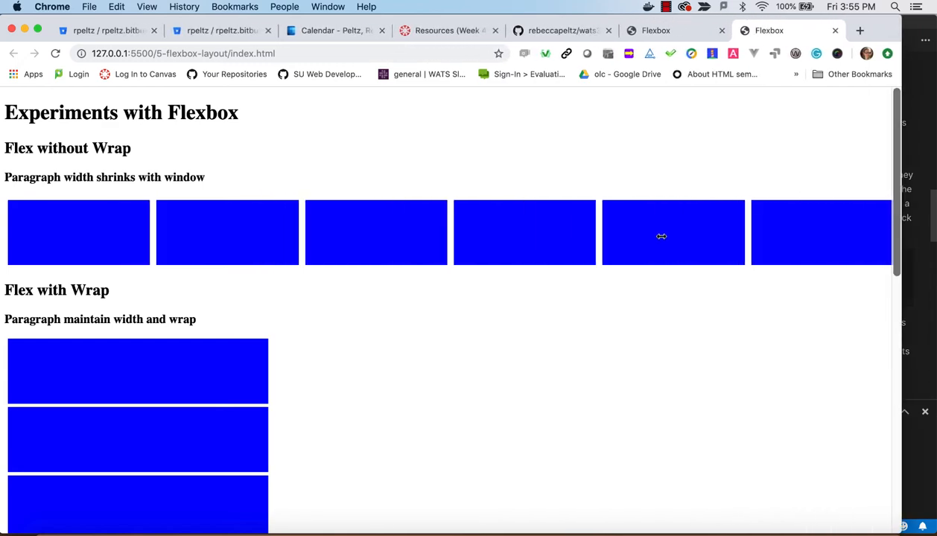
pyautogui.moveTo(332, 163)
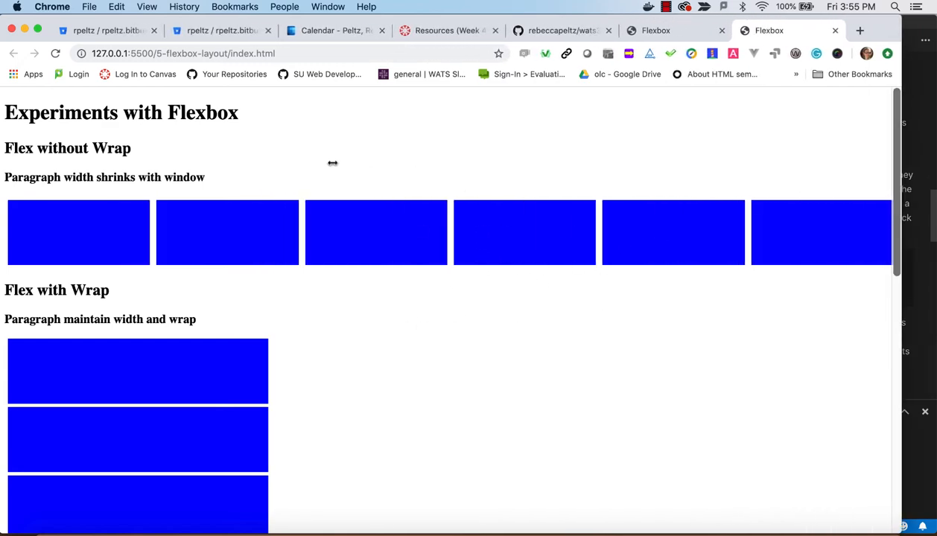
pyautogui.moveTo(132, 223)
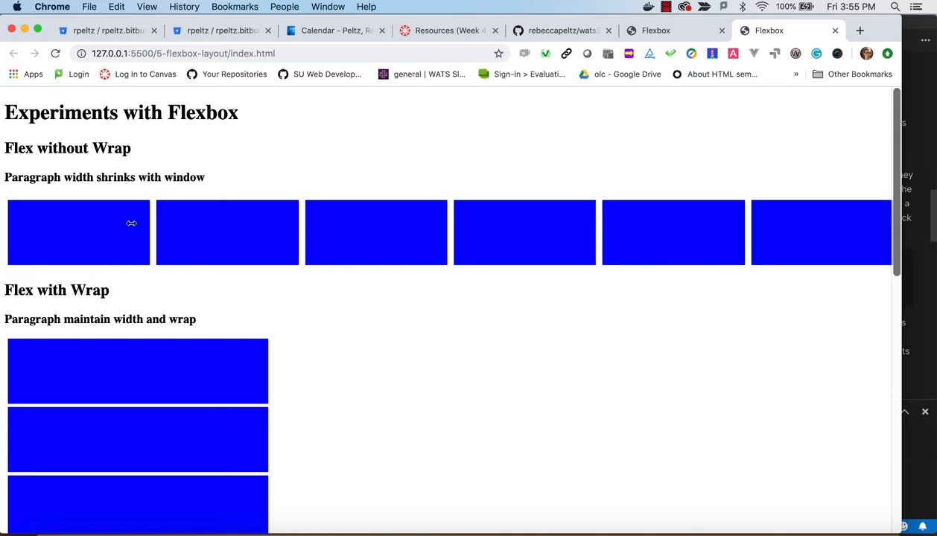
pyautogui.moveTo(441, 298)
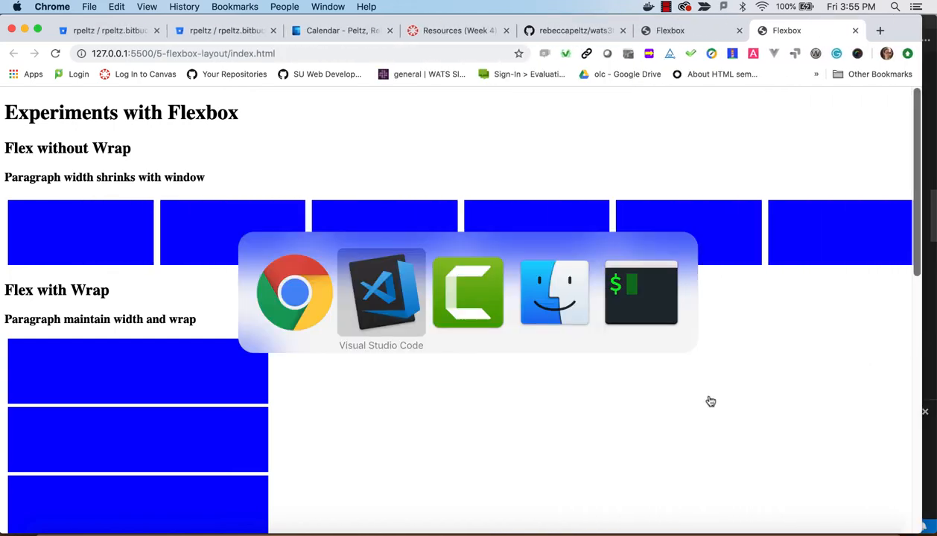
# Add class="flex-wrap" to the second div in index.html
pyautogui.click(380, 291)
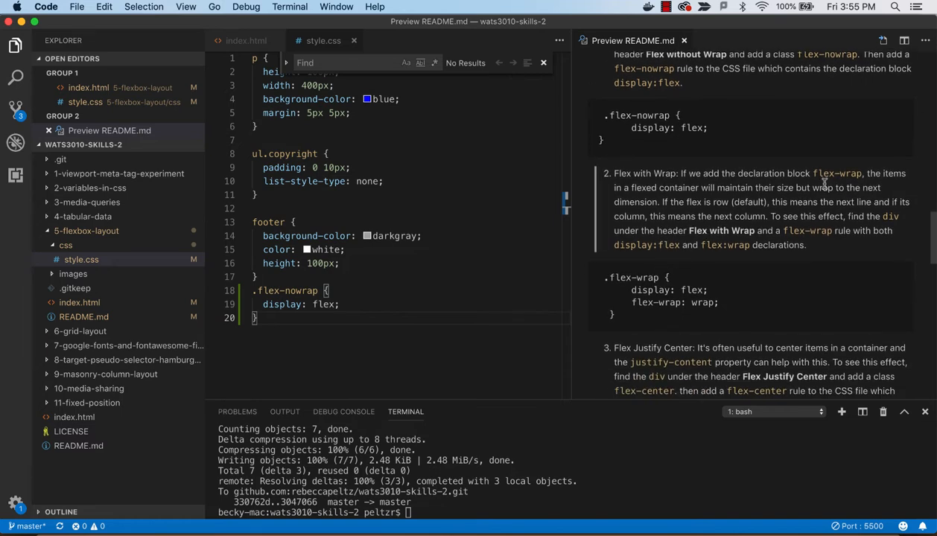
pyautogui.click(246, 40)
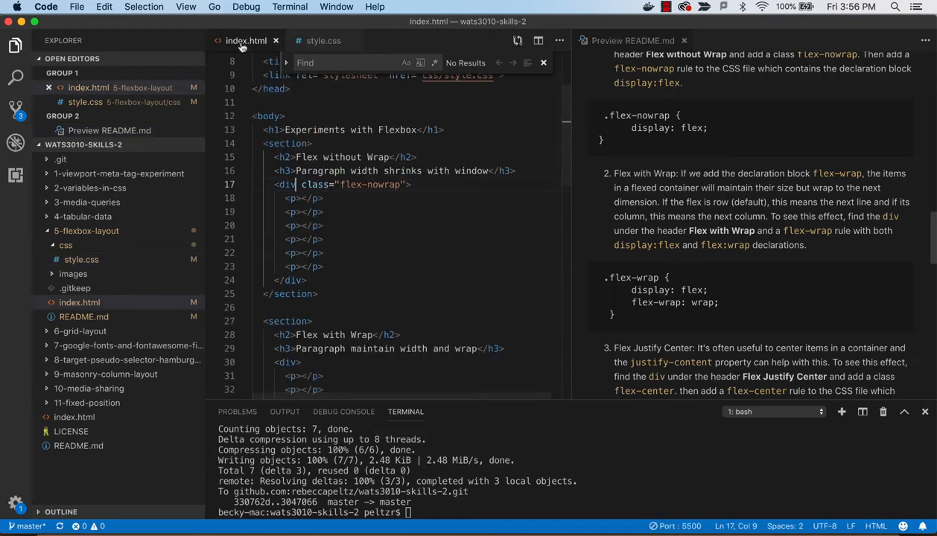
pyautogui.scroll(-3)
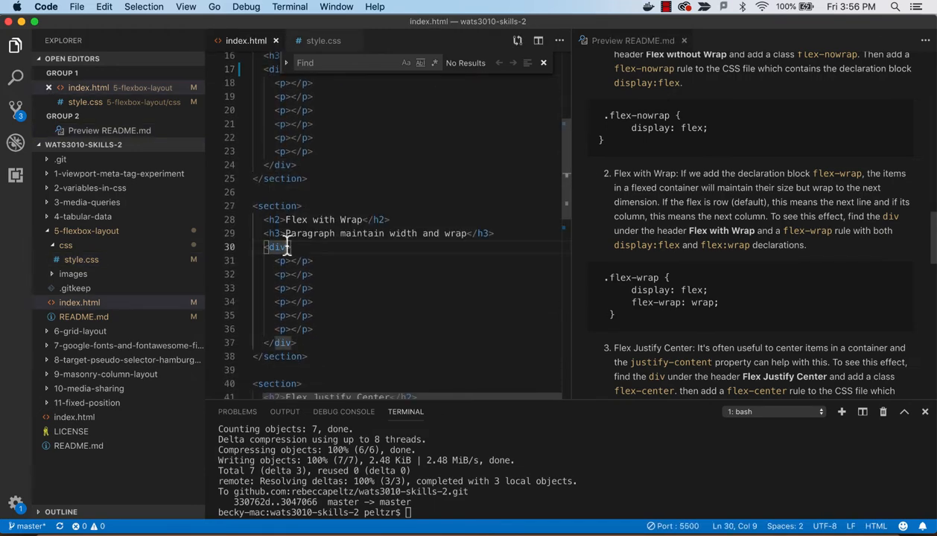
pyautogui.write('class="flex-')
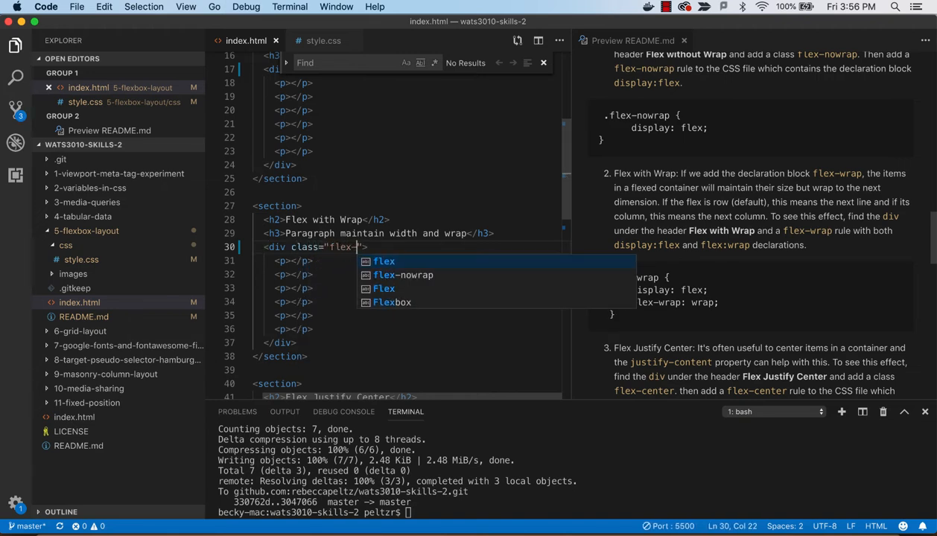
pyautogui.write('wrap')
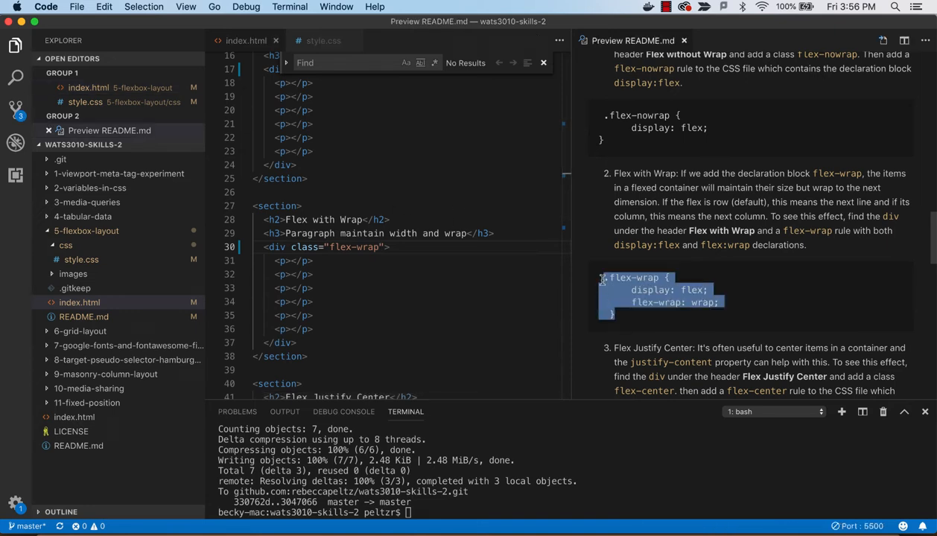
# Paste the README's .flex-wrap rule at the end of style.css
pyautogui.click(322, 40)
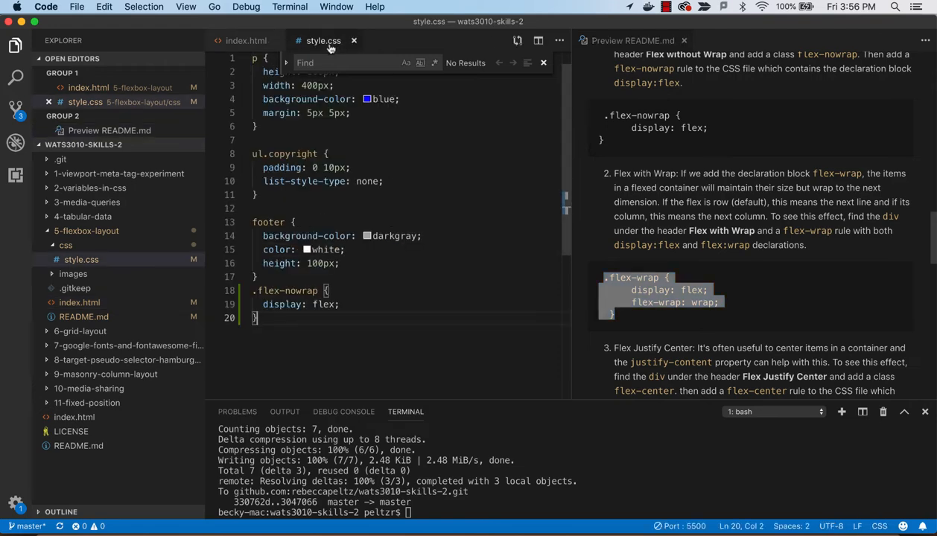
pyautogui.press('Enter')
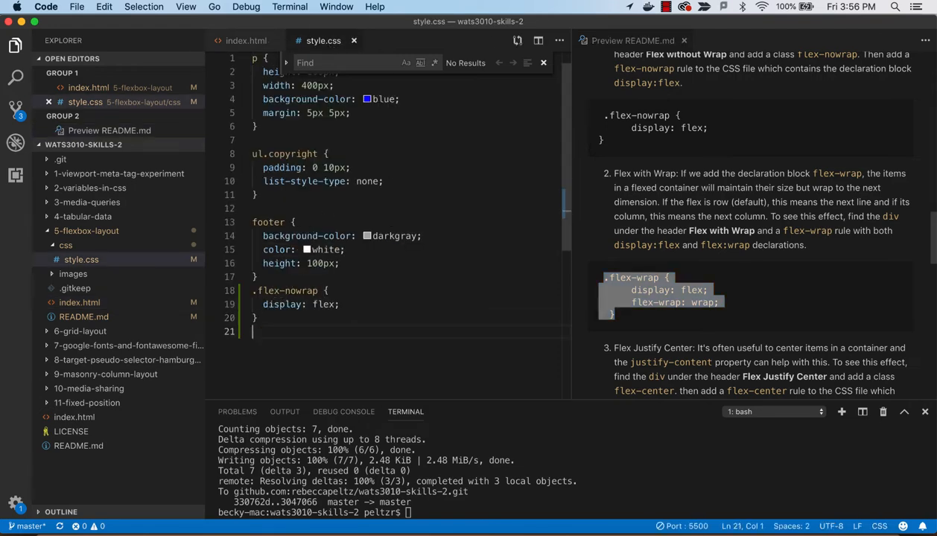
pyautogui.press('enter')
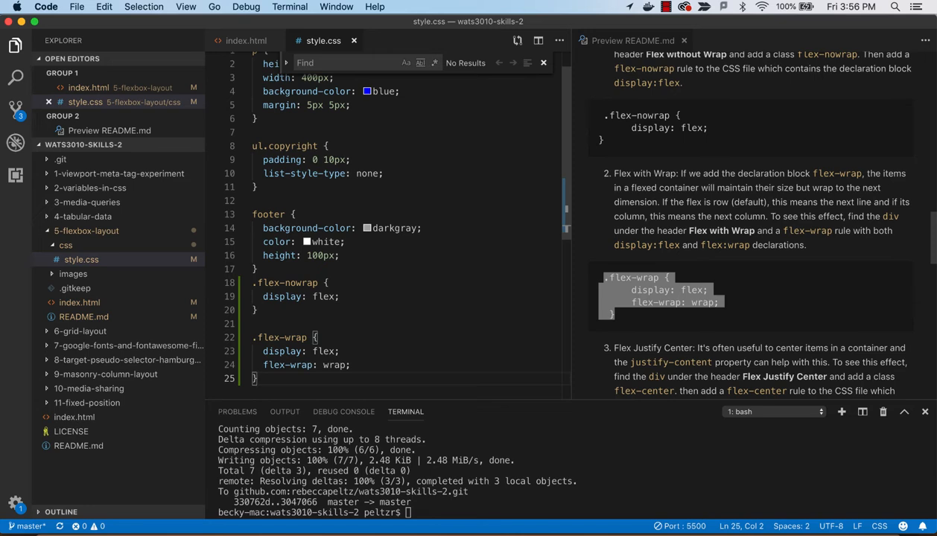
pyautogui.moveTo(240, 328)
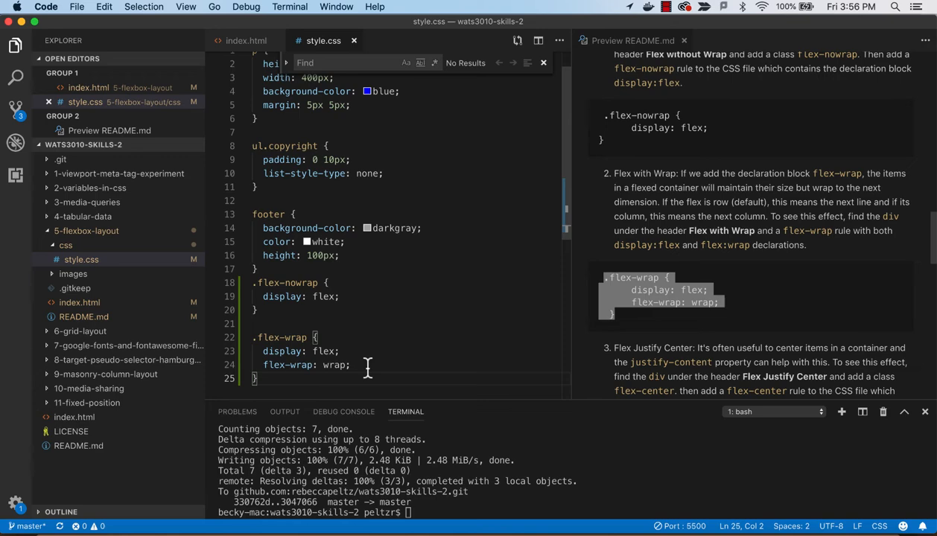
pyautogui.press('cmd+tab')
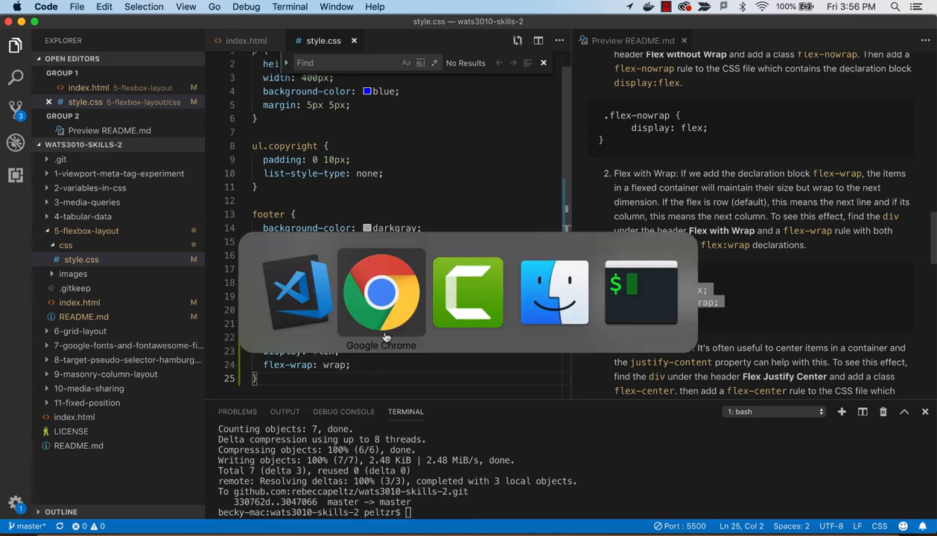
pyautogui.click(380, 292)
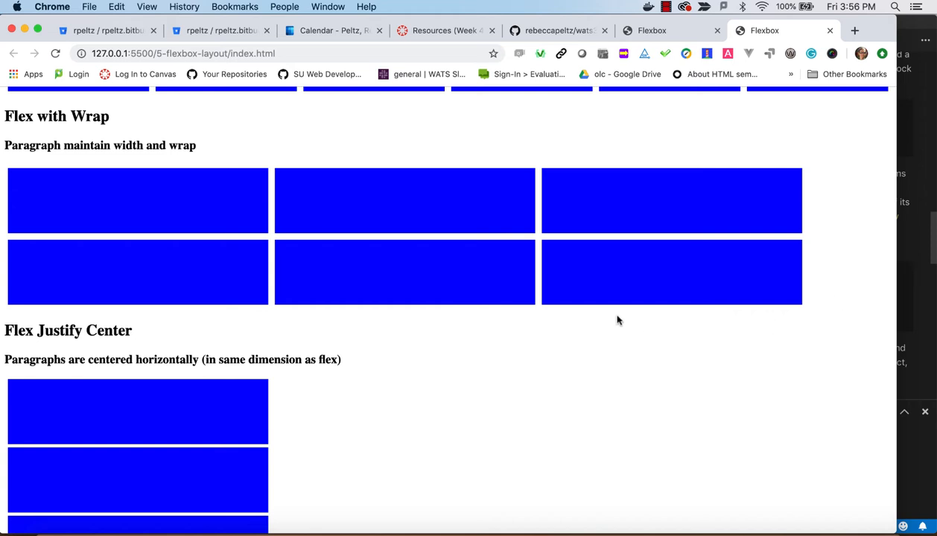
pyautogui.moveTo(593, 316)
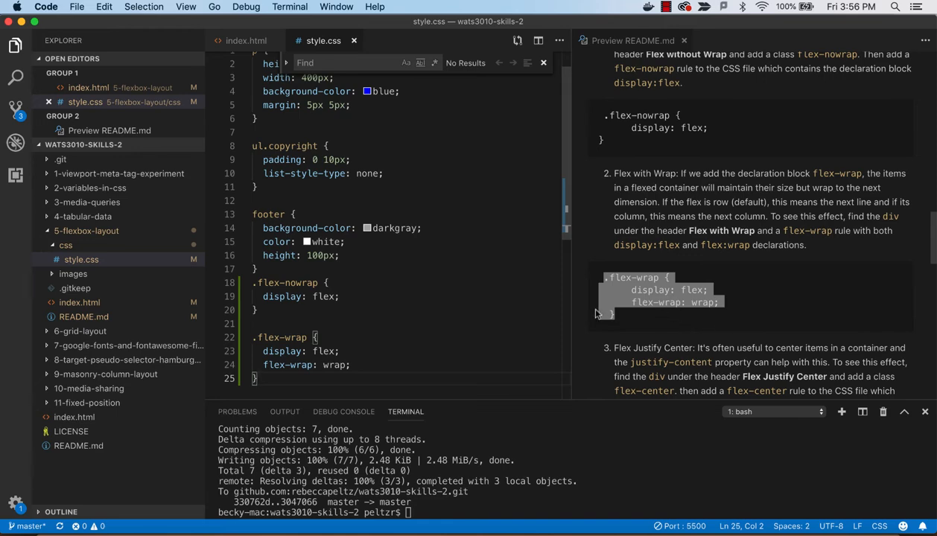
# Scroll the README preview to step 3 and switch to index.html's Flex Justify Center section
pyautogui.scroll(-3)
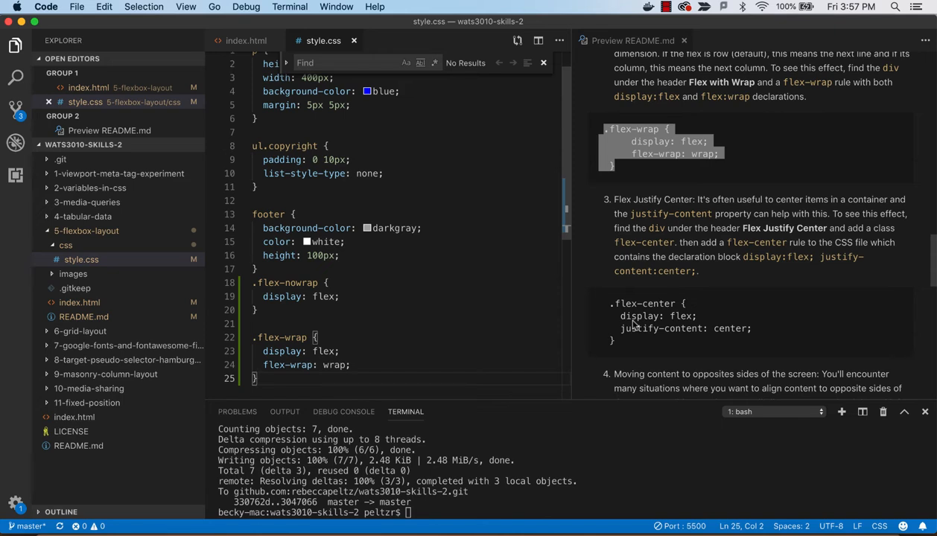
pyautogui.moveTo(641, 313)
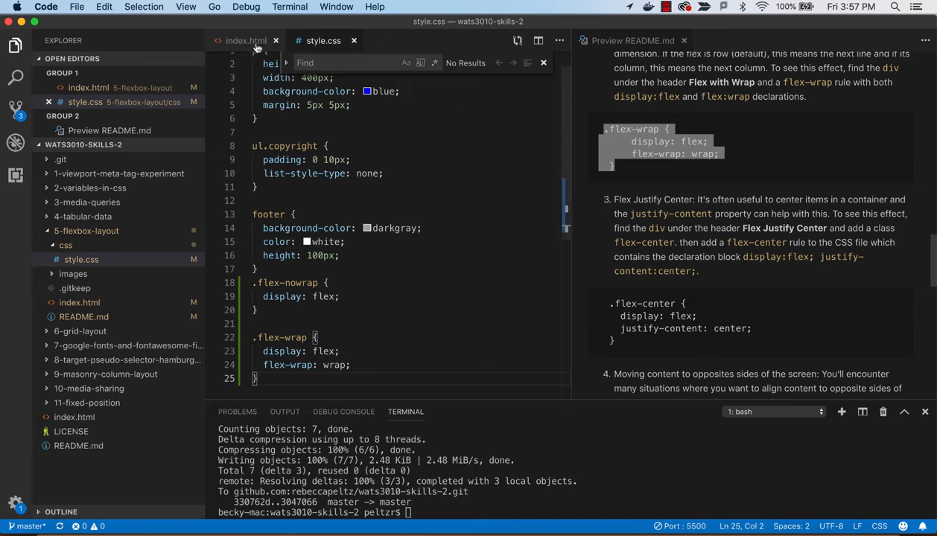
pyautogui.click(246, 41)
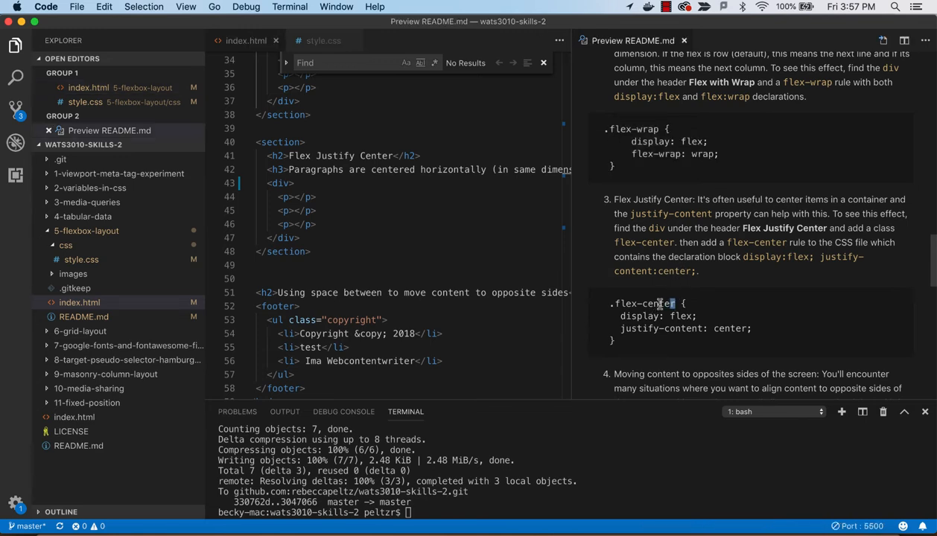
# Give the line 43 div class "flex-center" and paste the .flex-center rule into style.css
pyautogui.doubleClick(643, 303)
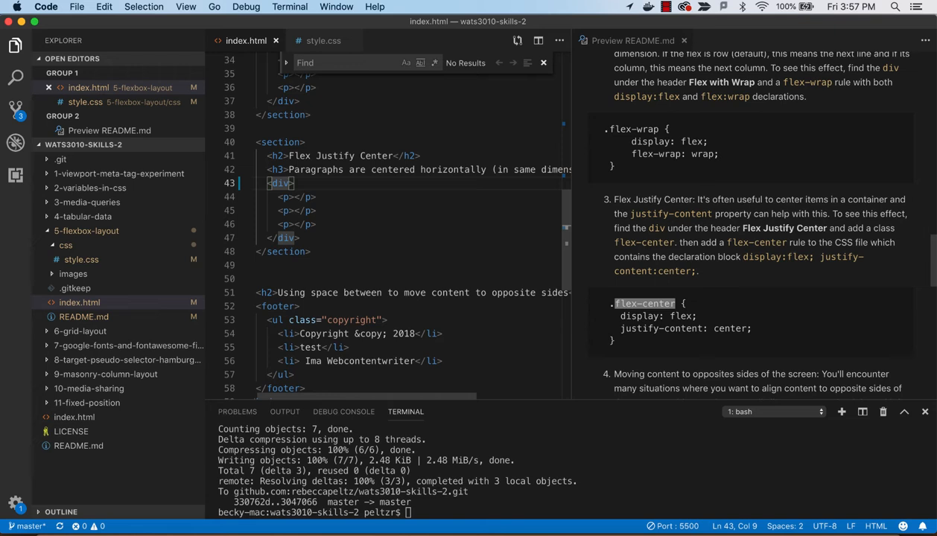
pyautogui.write('class="flex-center')
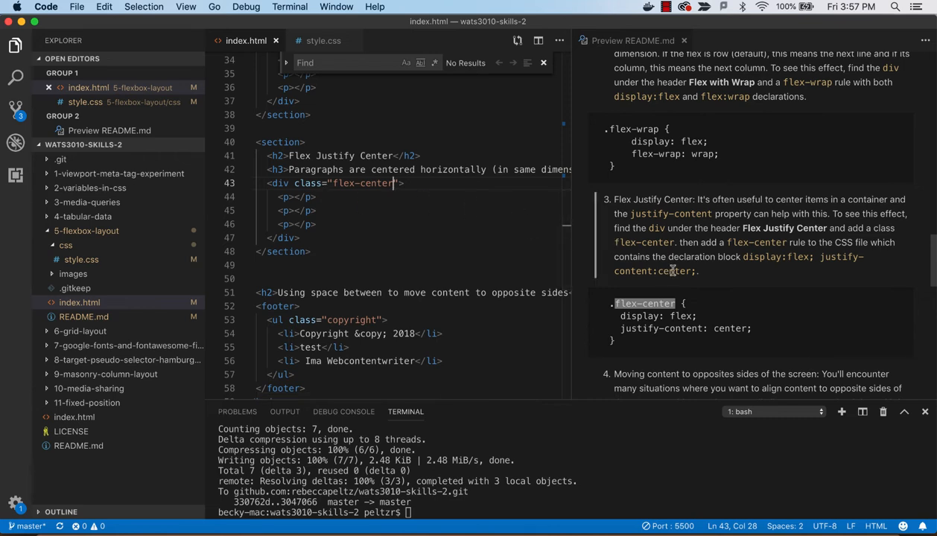
pyautogui.moveTo(700, 255)
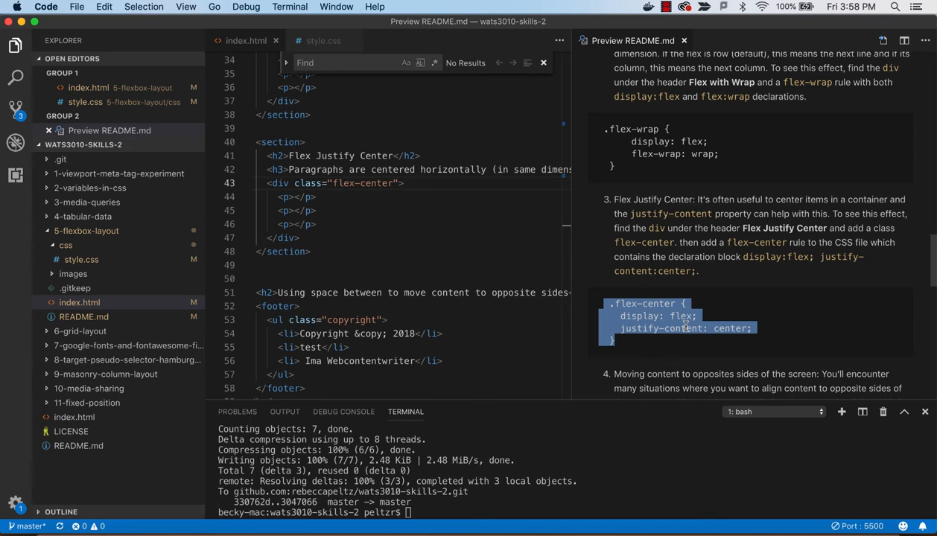
pyautogui.click(323, 40)
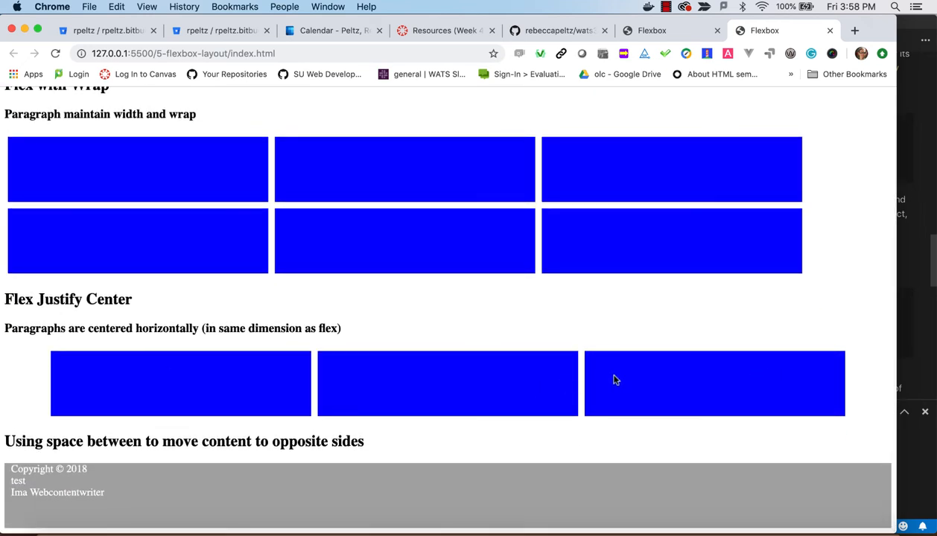
pyautogui.moveTo(729, 380)
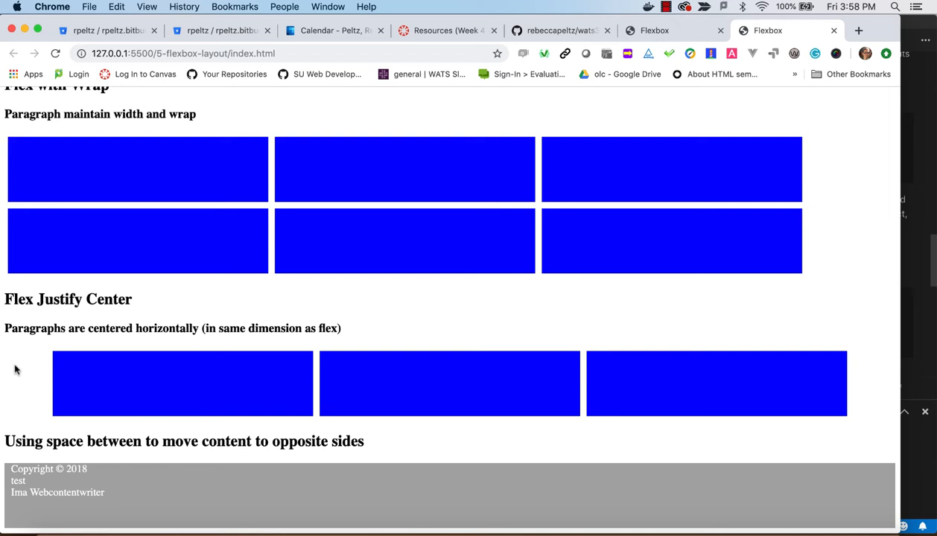
pyautogui.moveTo(49, 377)
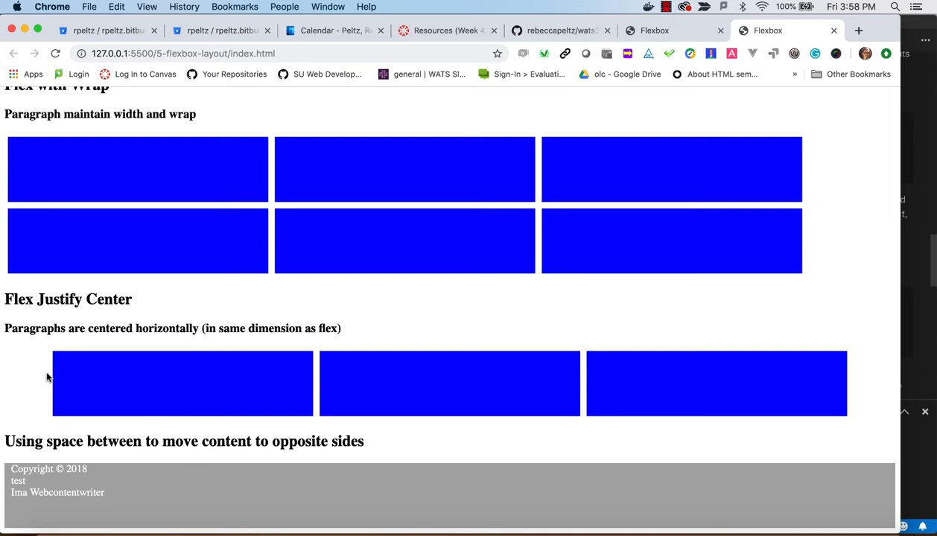
pyautogui.moveTo(119, 397)
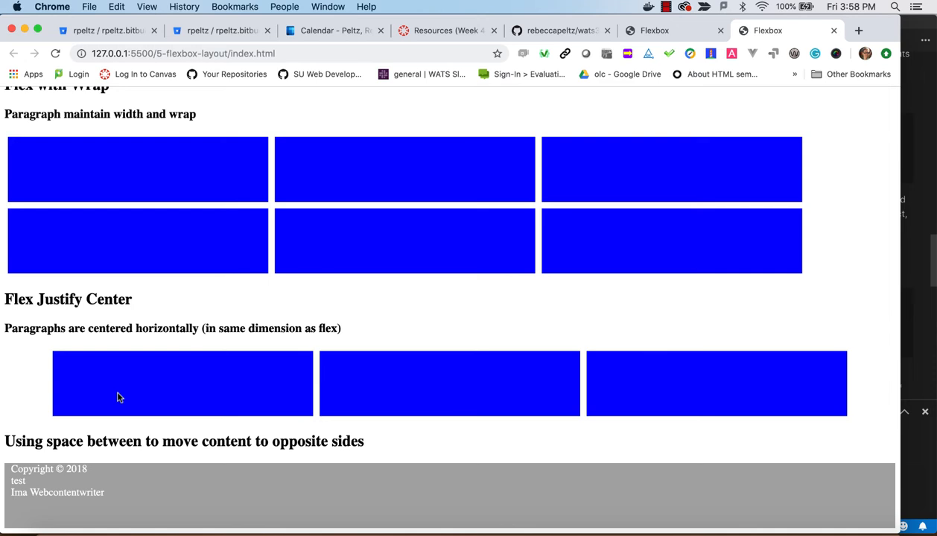
pyautogui.moveTo(270, 387)
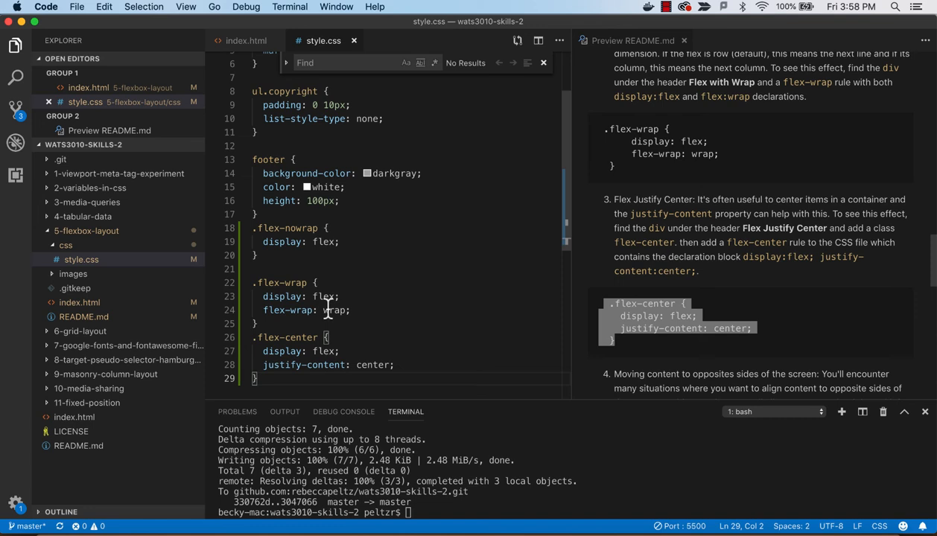
# Try a space-based justify-content on .flex-center, revert to center, and scroll README to step 4
pyautogui.write('sp')
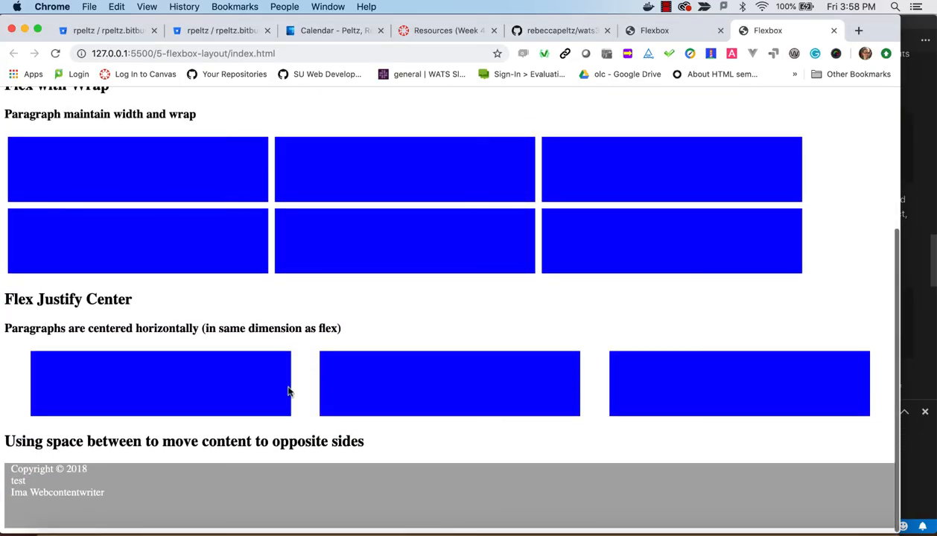
pyautogui.moveTo(518, 386)
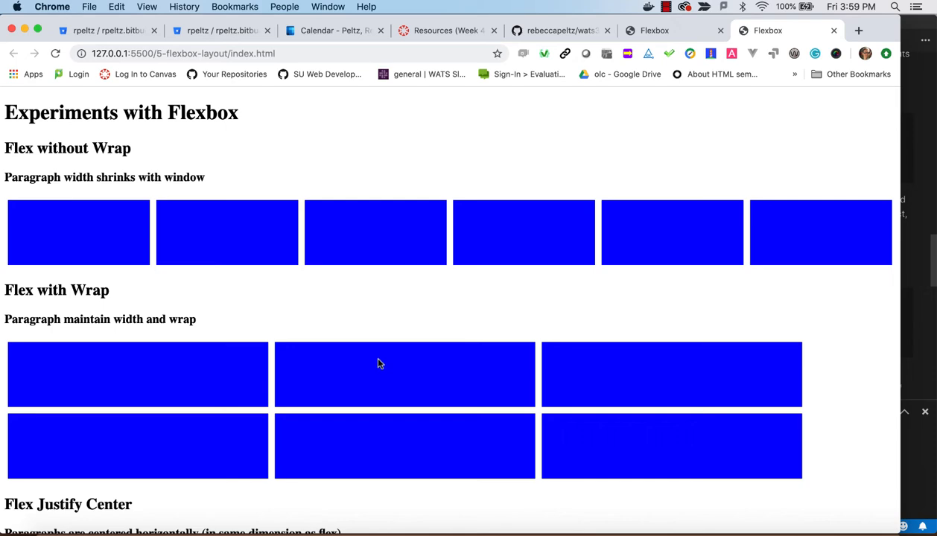
pyautogui.scroll(-3)
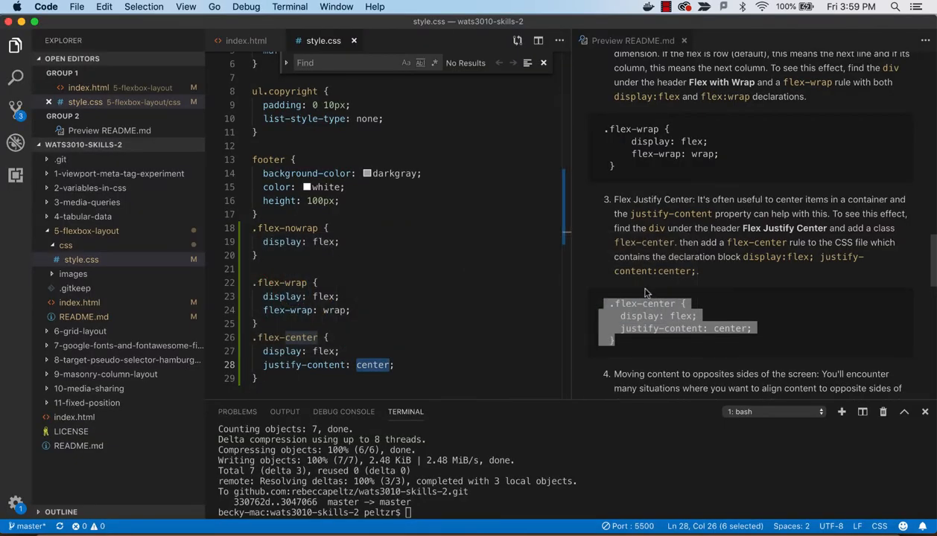
pyautogui.scroll(-3)
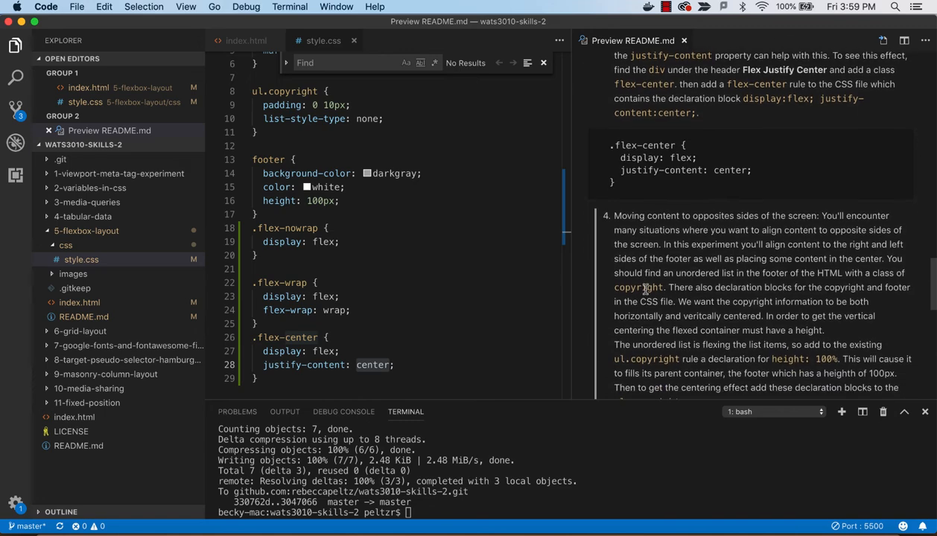
pyautogui.scroll(-3)
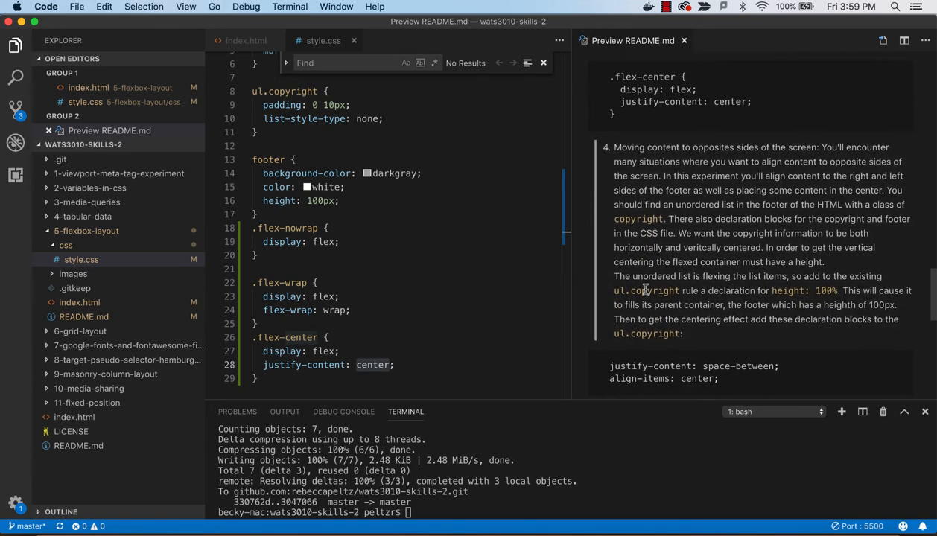
pyautogui.press('cmd+tab')
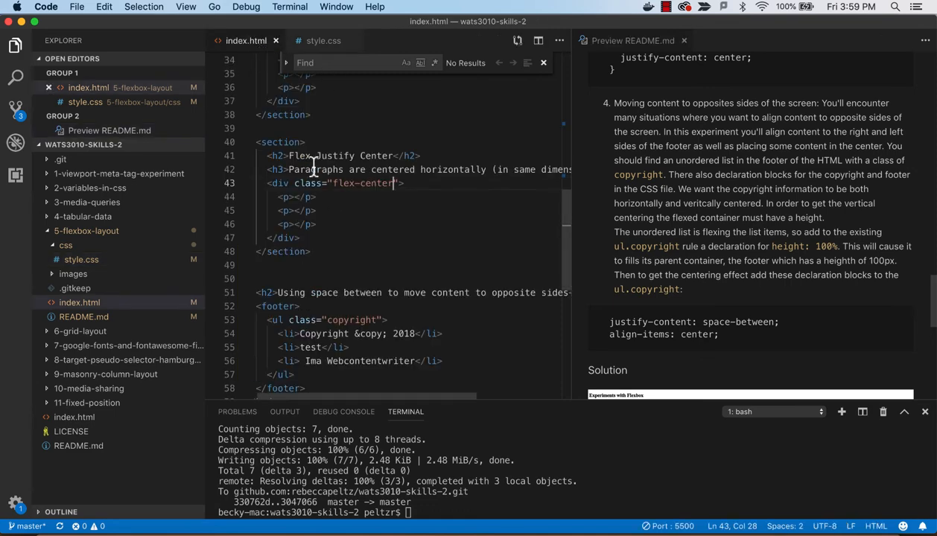
# Scroll to the footer's ul.copyright list and bring style.css back to the front
pyautogui.scroll(-3)
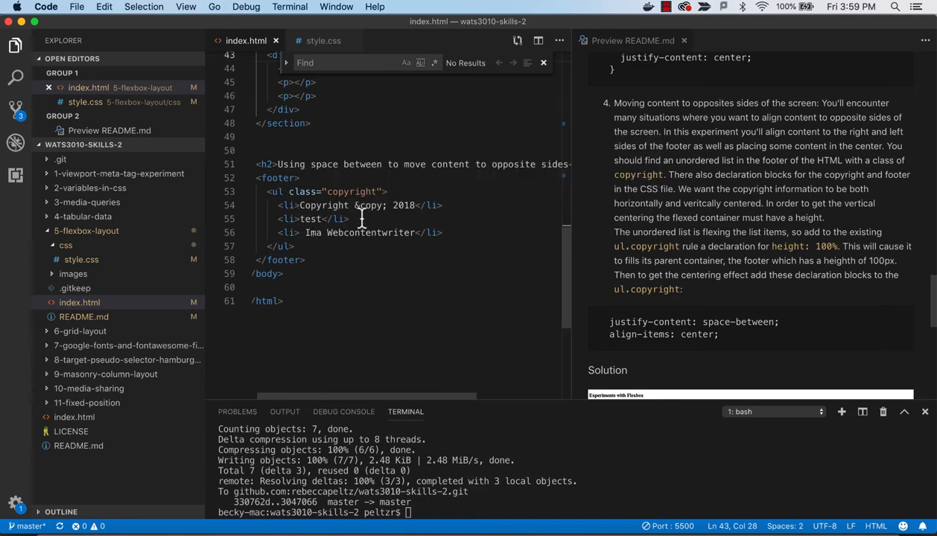
pyautogui.moveTo(736, 285)
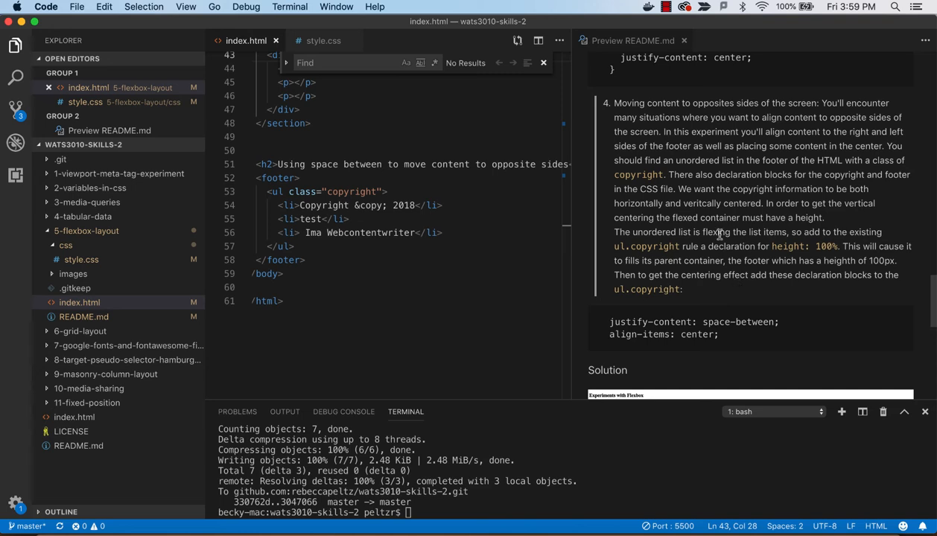
pyautogui.moveTo(664, 170)
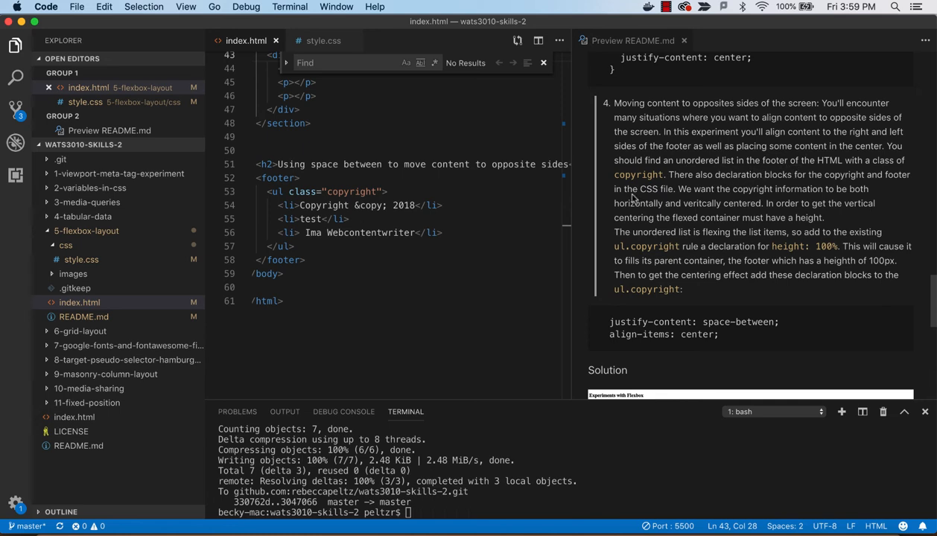
pyautogui.moveTo(758, 185)
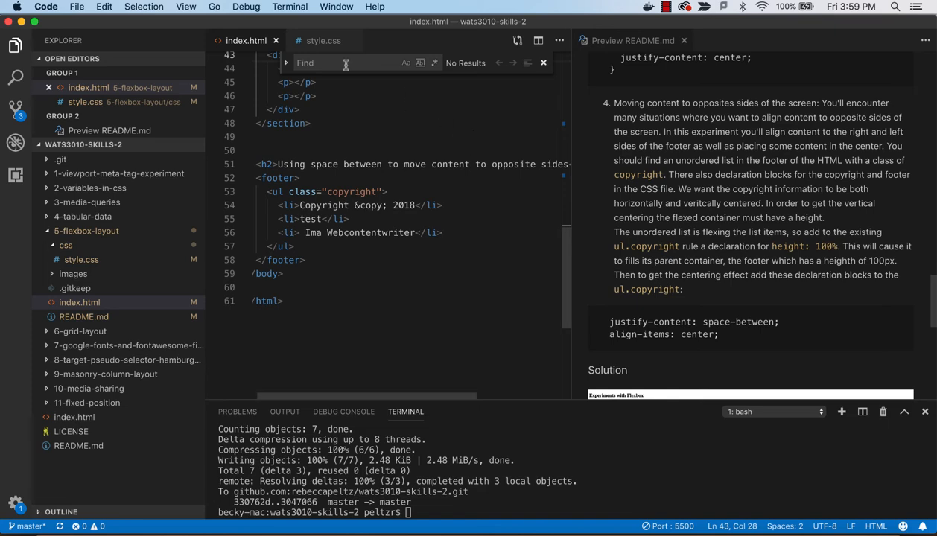
pyautogui.click(323, 40)
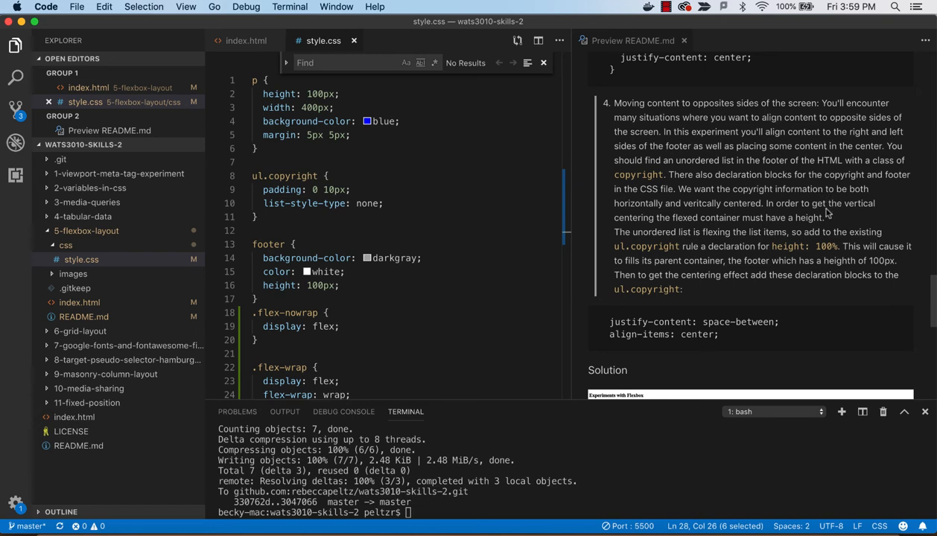
pyautogui.moveTo(802, 229)
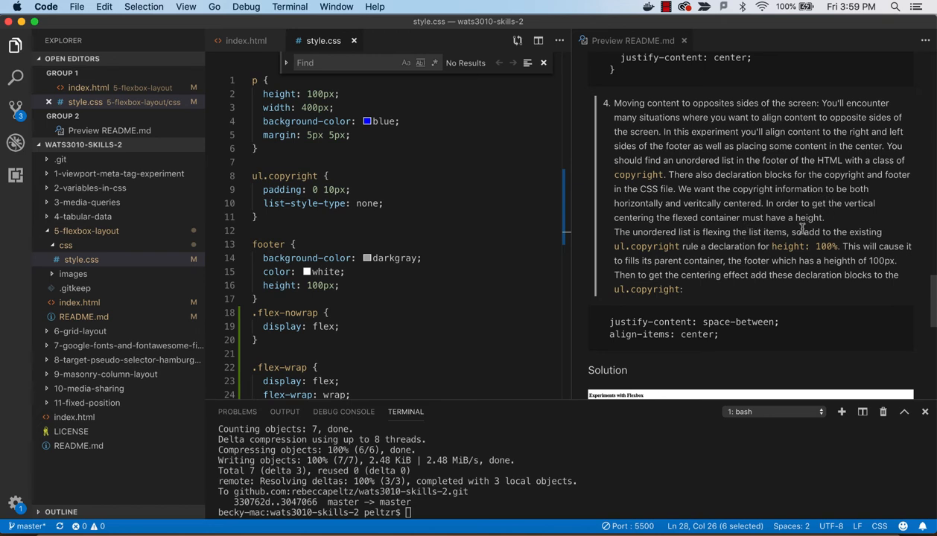
# Add height: 100% and justify-content: space-between to the ul.copyright rule
pyautogui.doubleClick(802, 247)
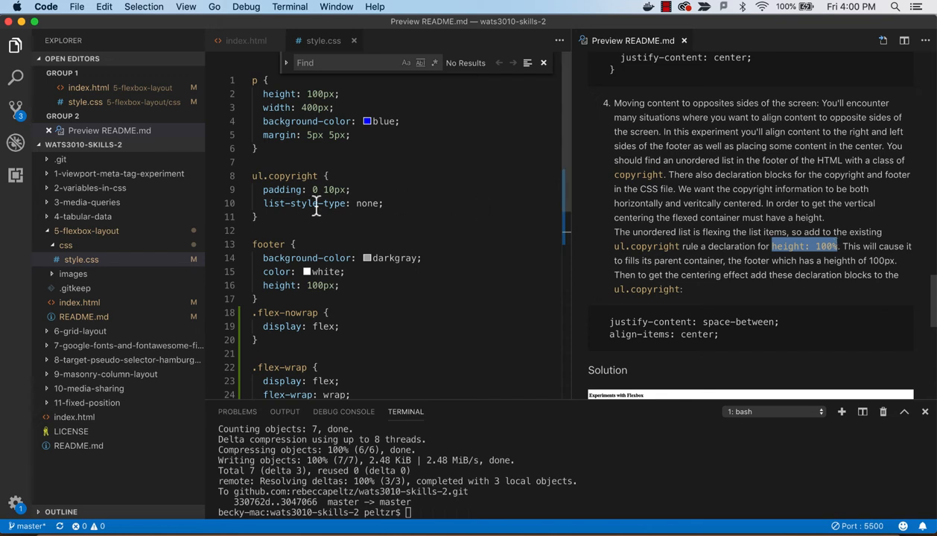
pyautogui.write('height: 100%')
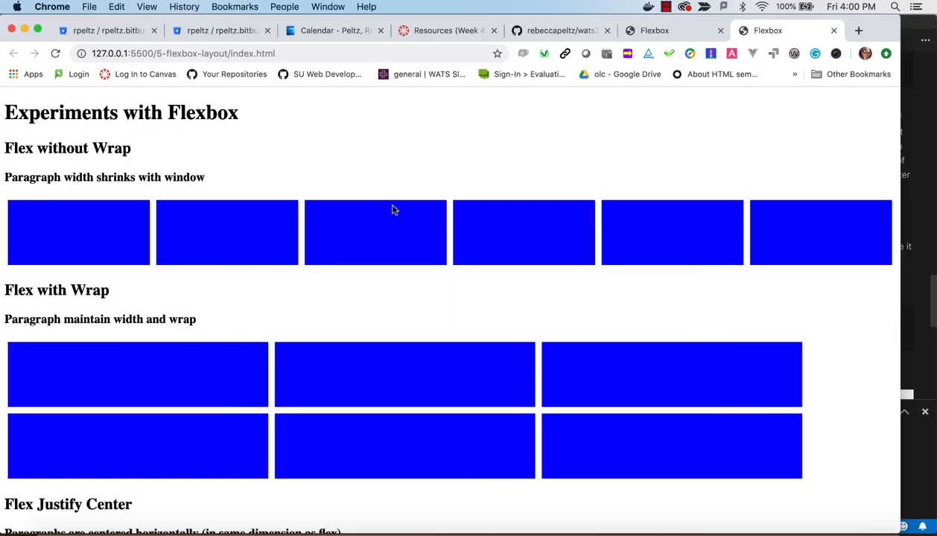
pyautogui.scroll(-3)
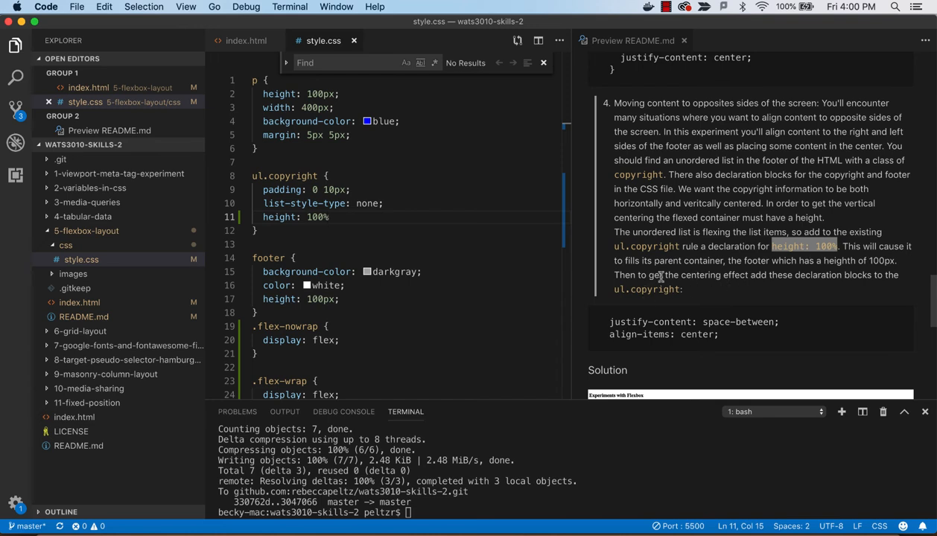
pyautogui.moveTo(863, 264)
pyautogui.write(';')
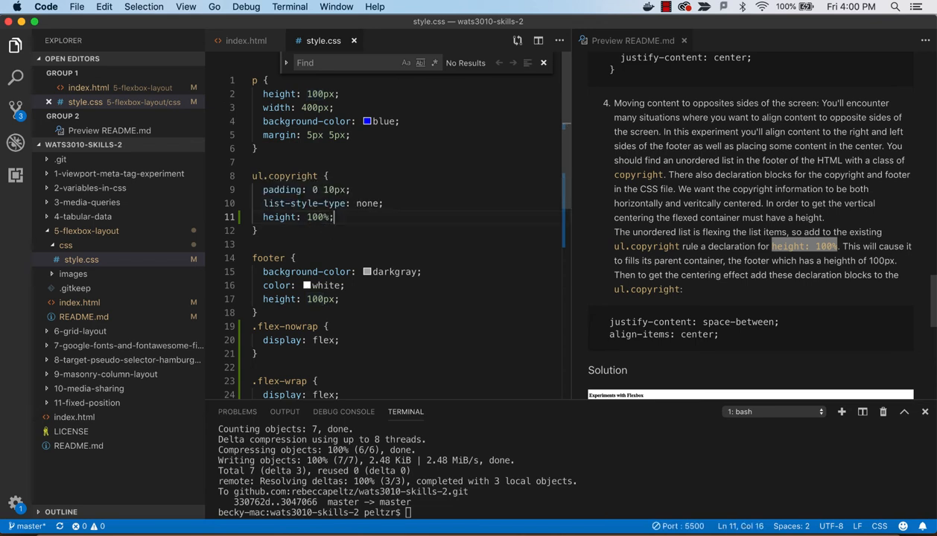
pyautogui.moveTo(589, 322)
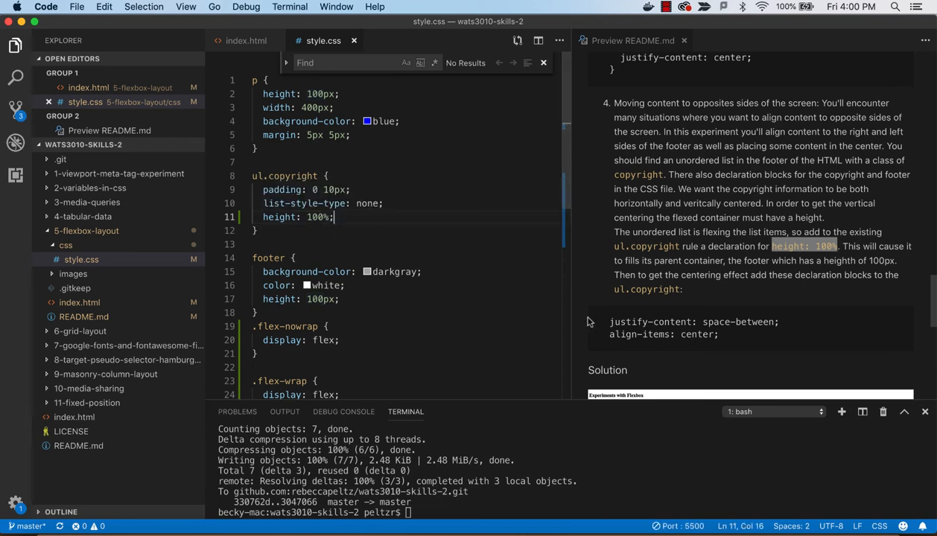
pyautogui.scroll(-3)
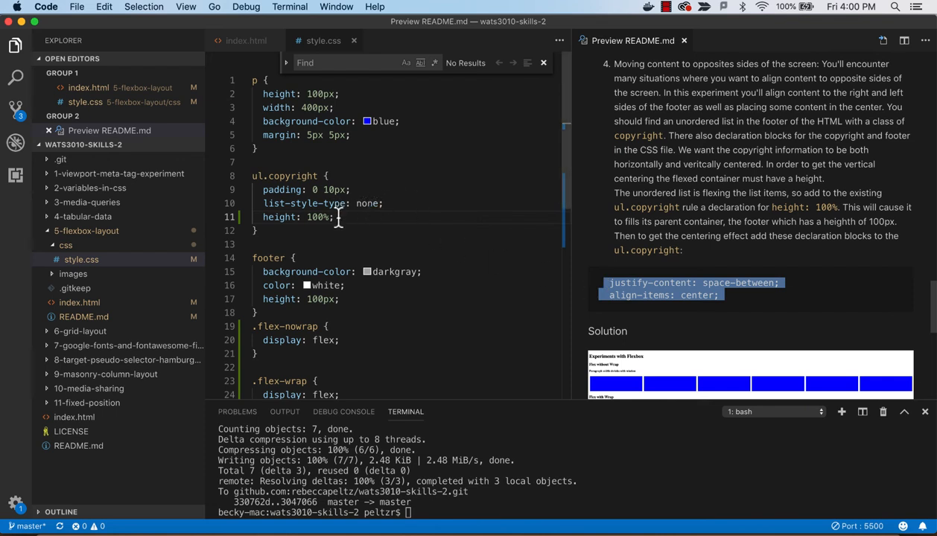
pyautogui.write('justify-content: space-between;')
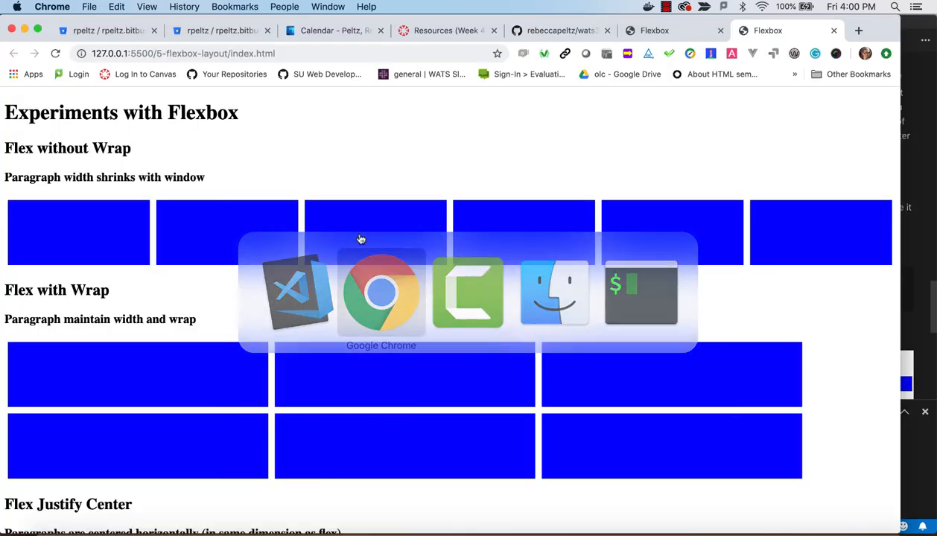
# Scroll Chrome to the still-stacked footer copyright items, then return to VS Code
pyautogui.scroll(-3)
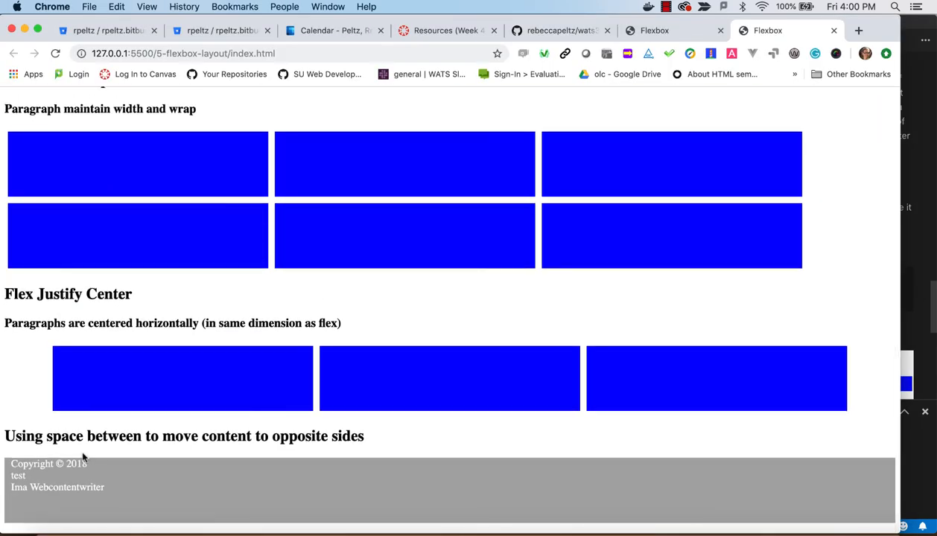
pyautogui.press('cmd+tab')
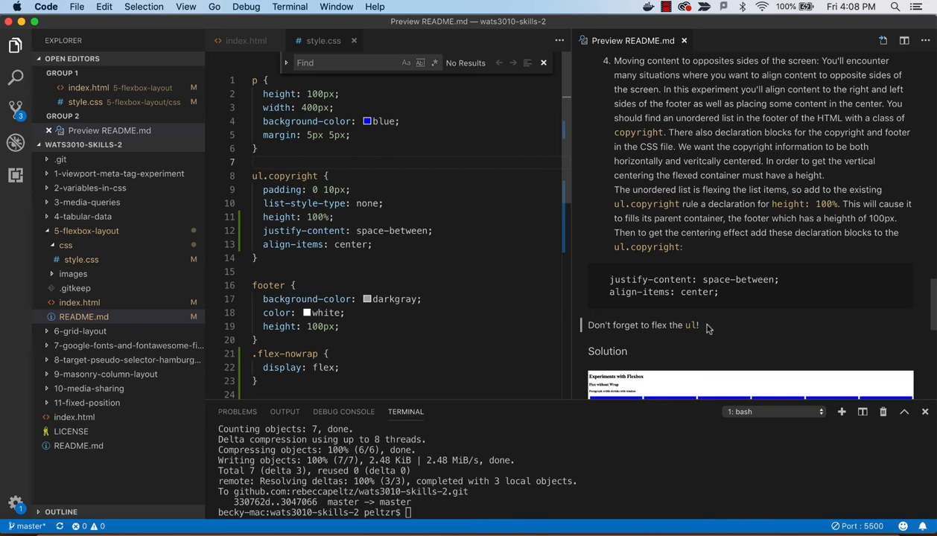
# Retype justify-content: space-between and begin a display: flex declaration below the height line
pyautogui.doubleClick(643, 325)
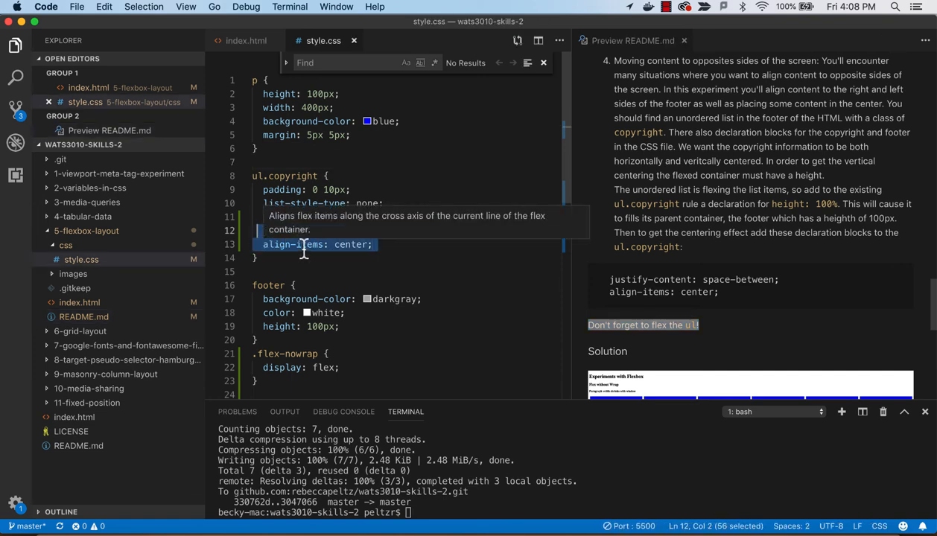
pyautogui.moveTo(333, 244)
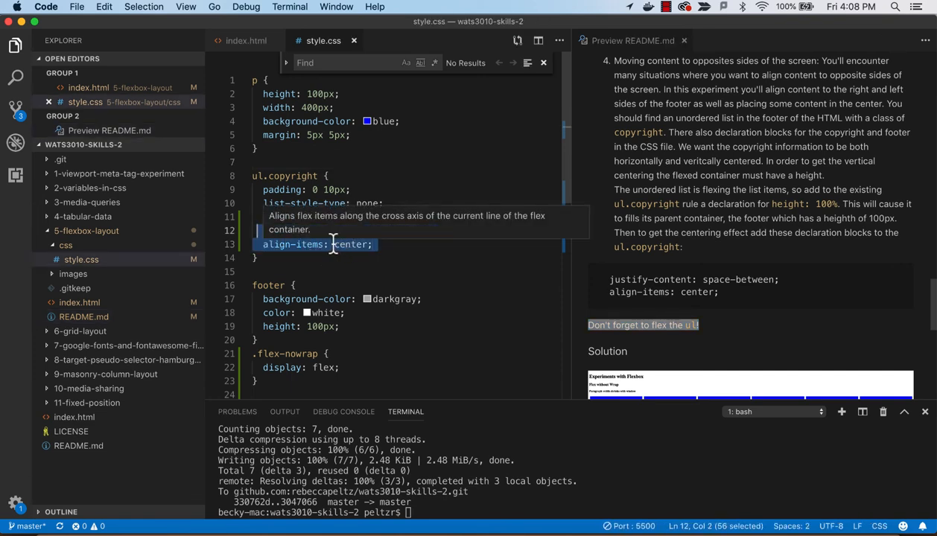
pyautogui.write('justify-content: space-between;')
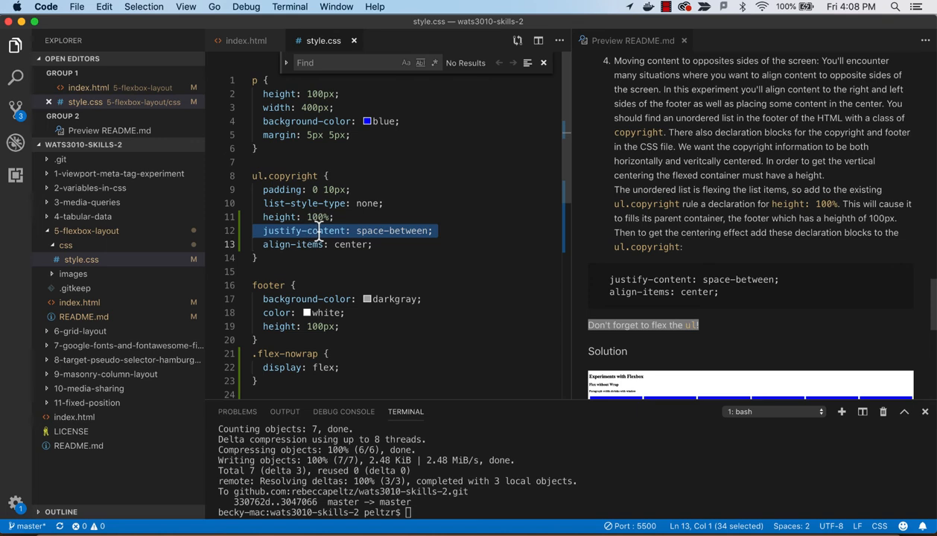
pyautogui.moveTo(363, 259)
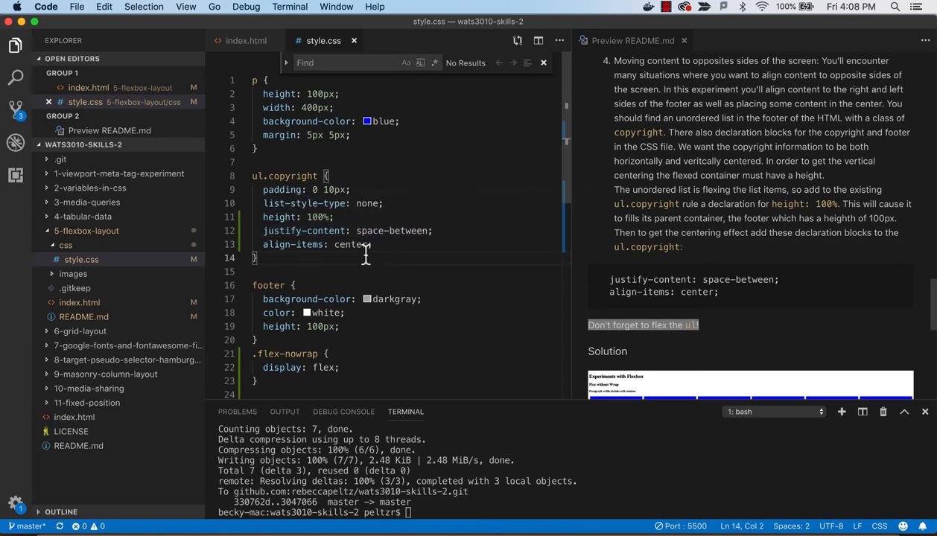
pyautogui.click(334, 217)
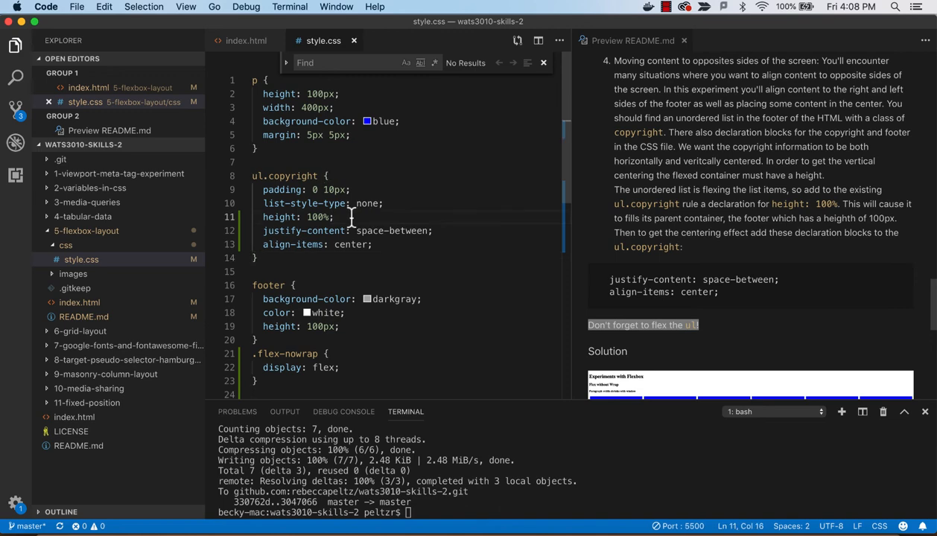
pyautogui.write('display:')
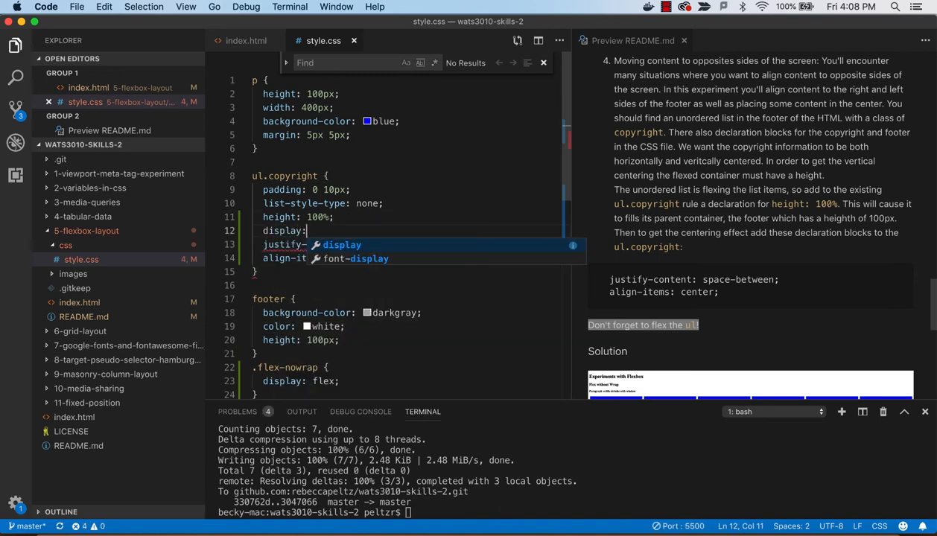
pyautogui.write('fle')
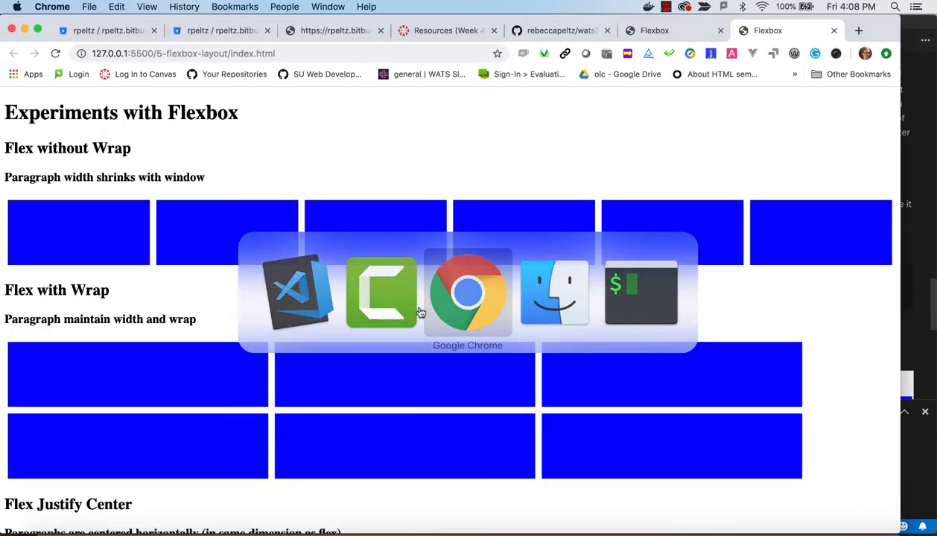
# Scroll Chrome to the footer to see copyright items spread across one row
pyautogui.scroll(-3)
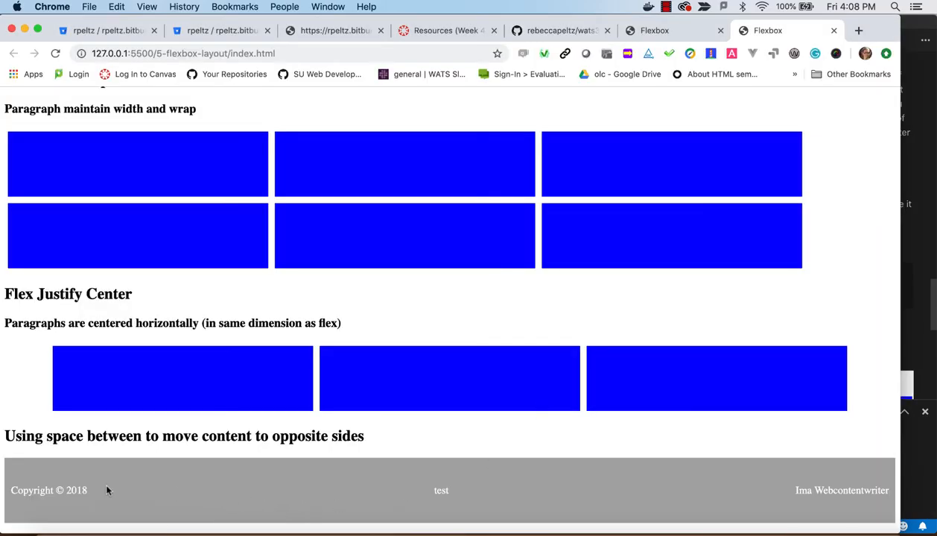
pyautogui.moveTo(207, 512)
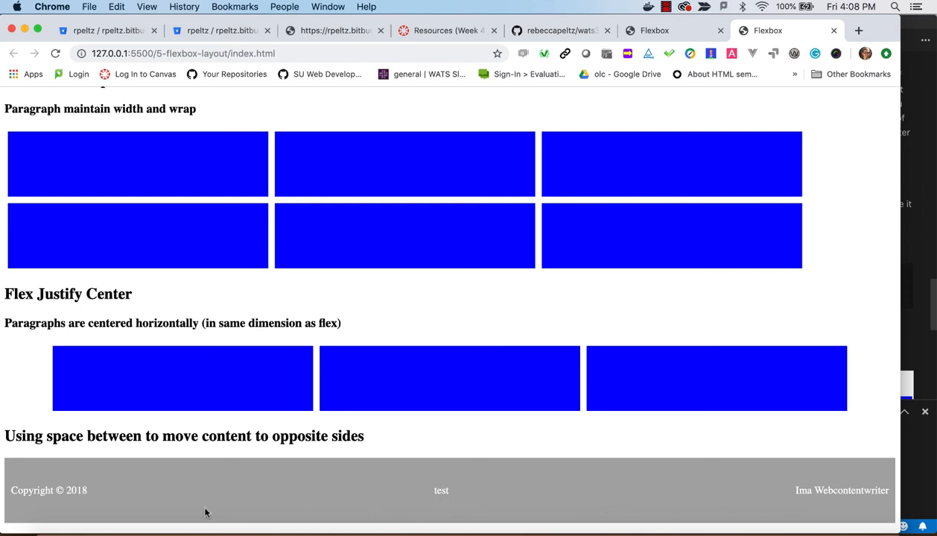
pyautogui.moveTo(771, 518)
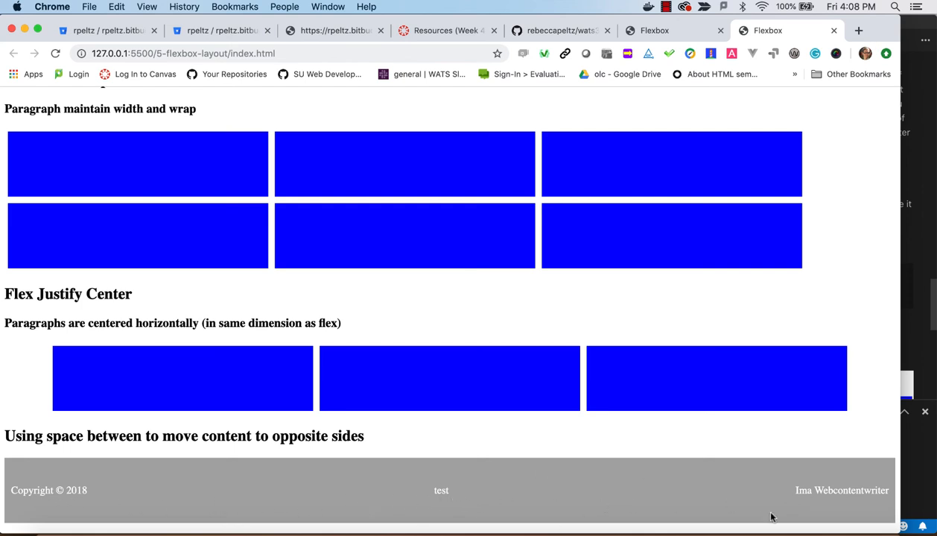
pyautogui.moveTo(271, 464)
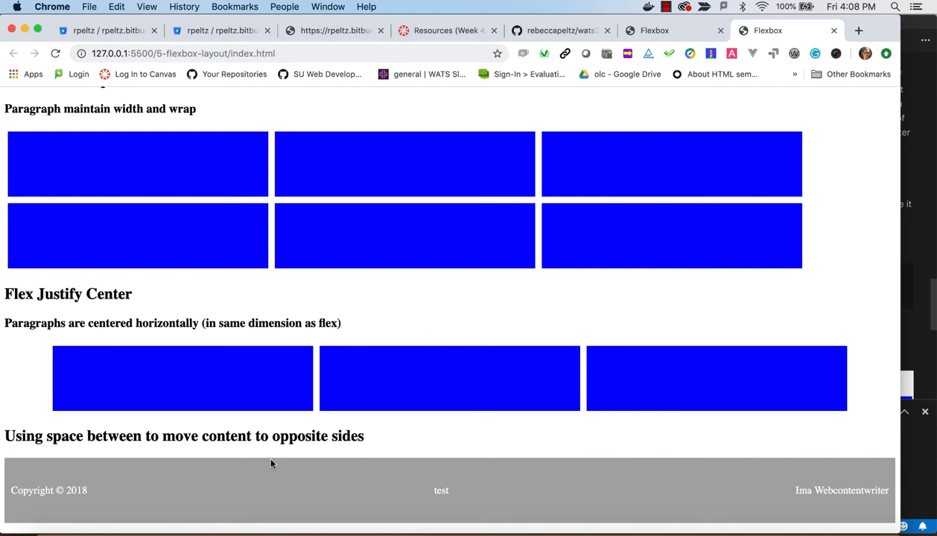
pyautogui.moveTo(275, 487)
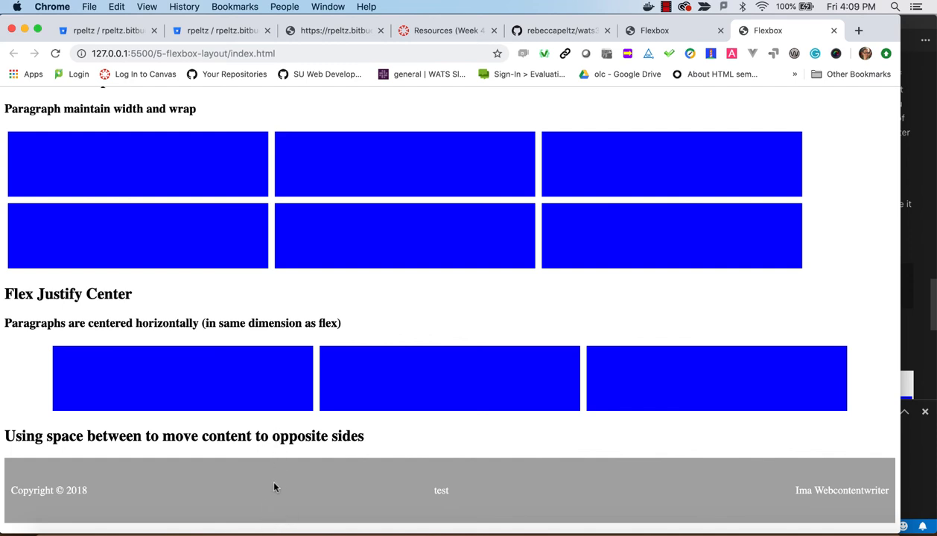
pyautogui.moveTo(189, 515)
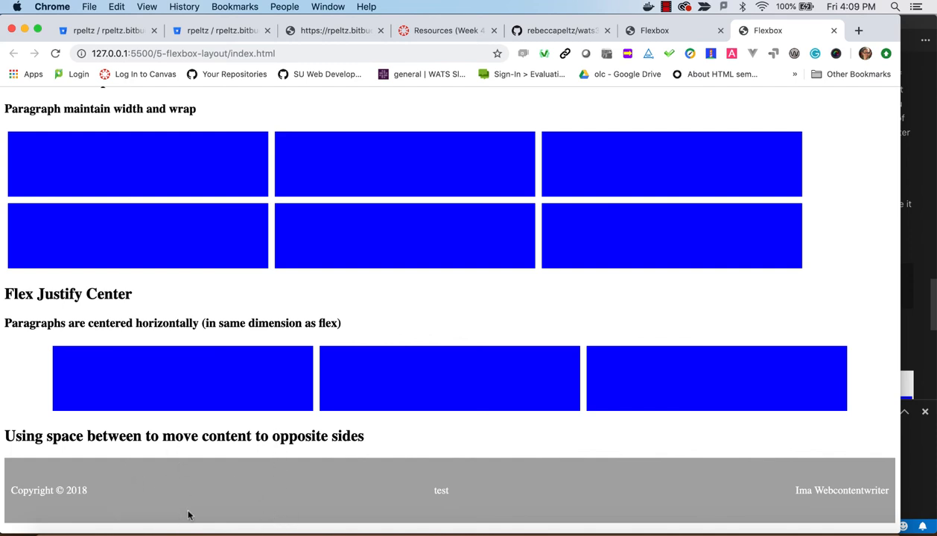
pyautogui.moveTo(201, 492)
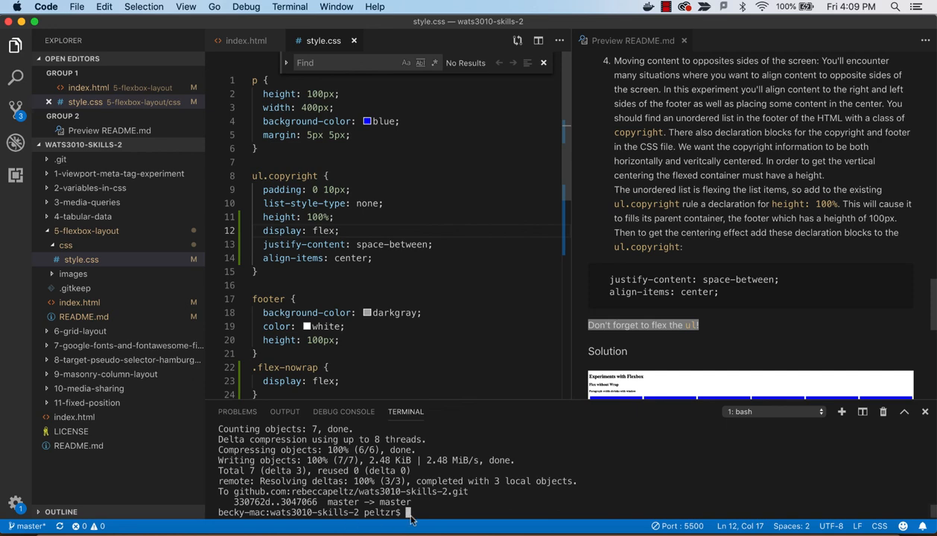
# Run git status, commit the changes as "flexbox", and push with the SSH passphrase
pyautogui.write('git stat')
pyautogui.write('git commit -m"')
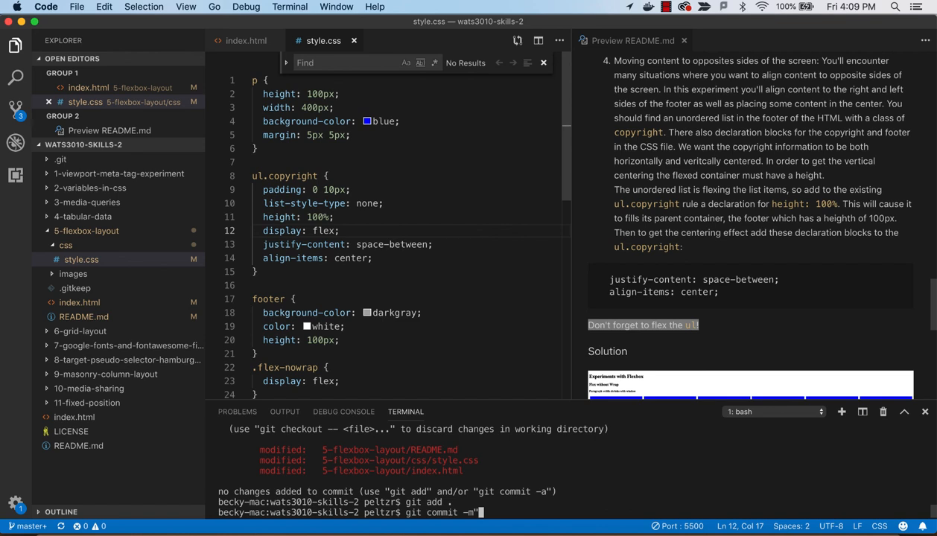
pyautogui.write('flexbox"')
pyautogui.write('git pull')
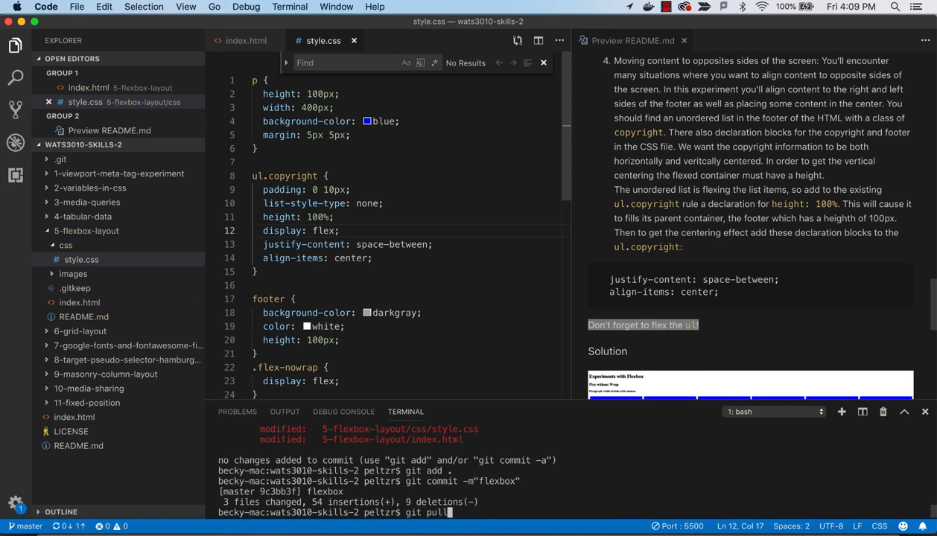
pyautogui.press('Backspace')
pyautogui.write('sh')
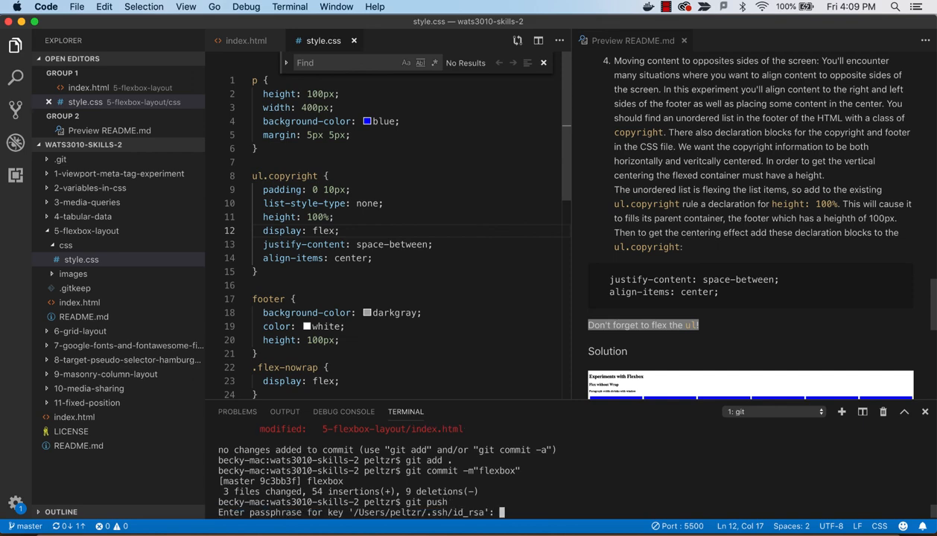
pyautogui.press('Enter')
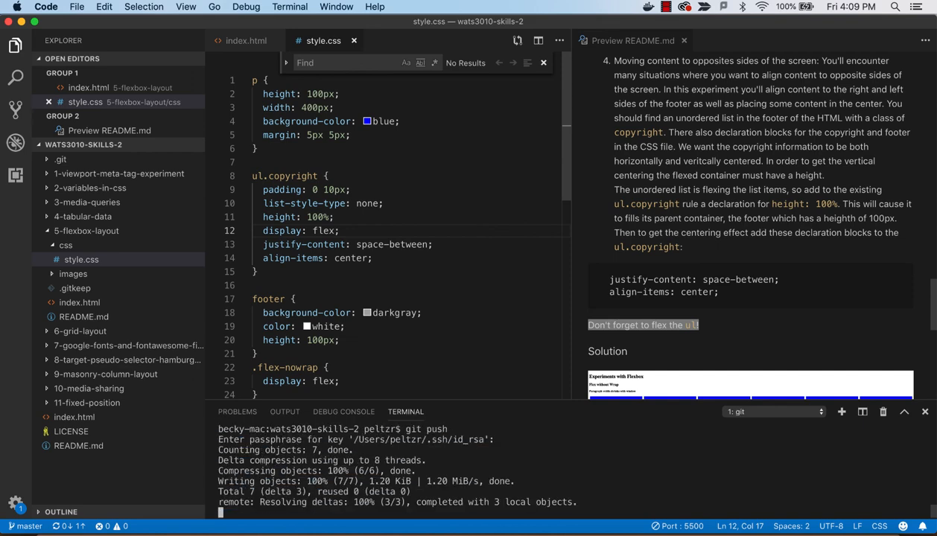